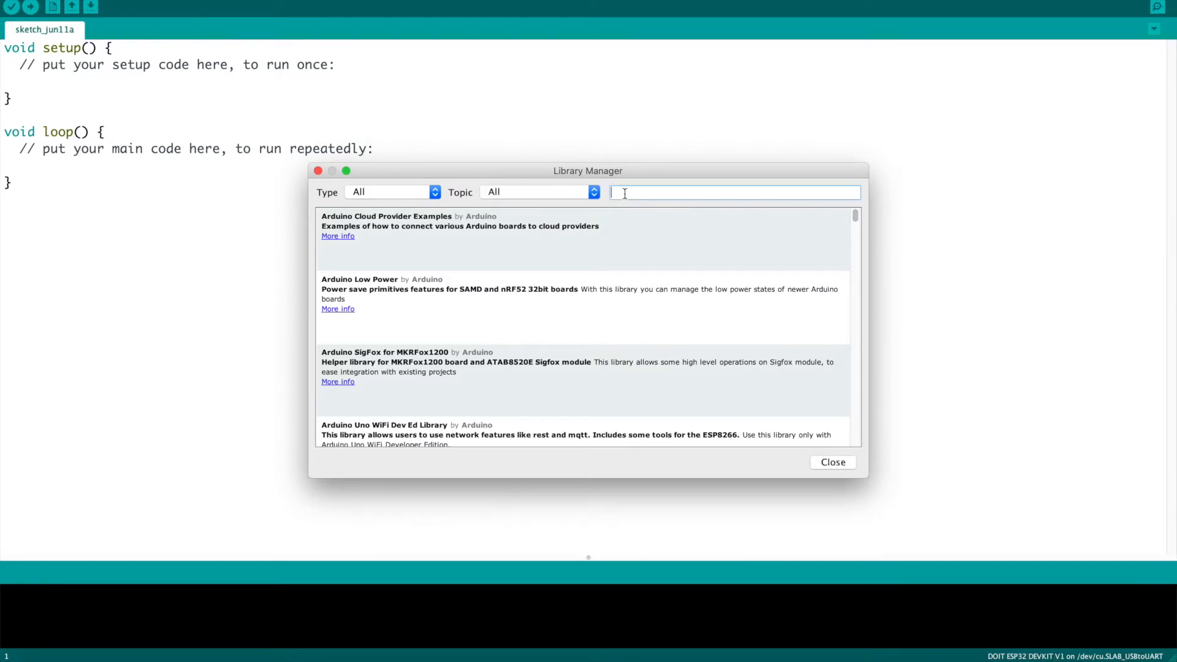
Search Library Manager for 'keypad', confirm Keypad is installed, then load its CustomKeypad example sketch
{"action": "type", "text": "keypad"}
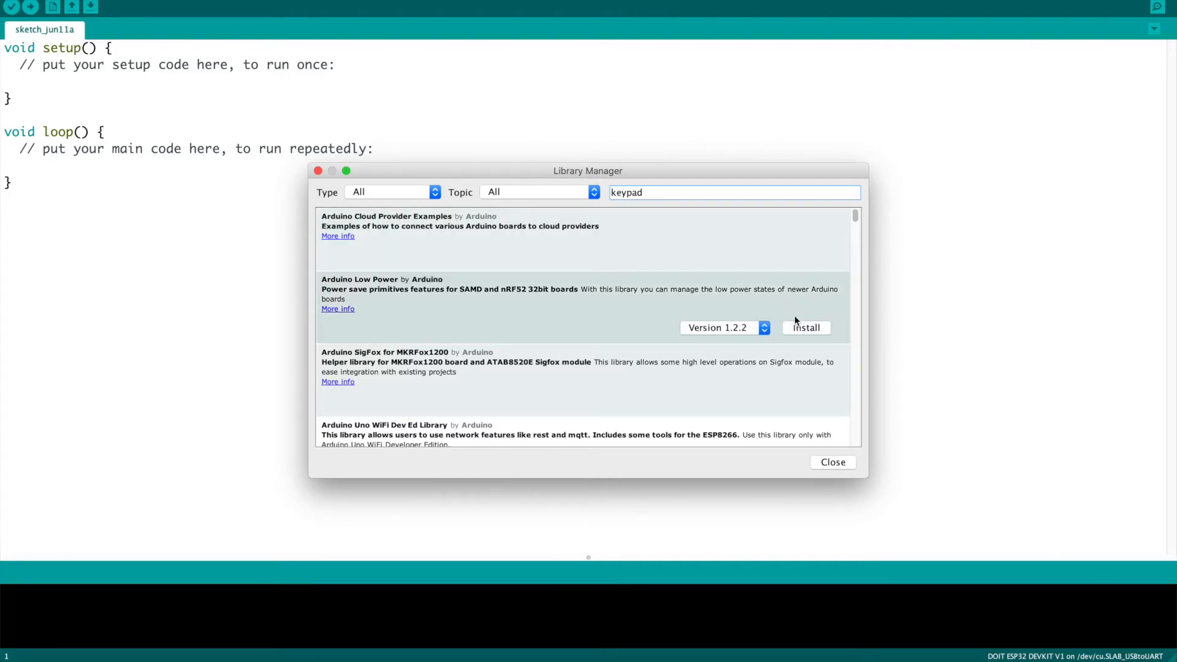
{"action": "scroll", "scroll_direction": "down", "scroll_amount": 3}
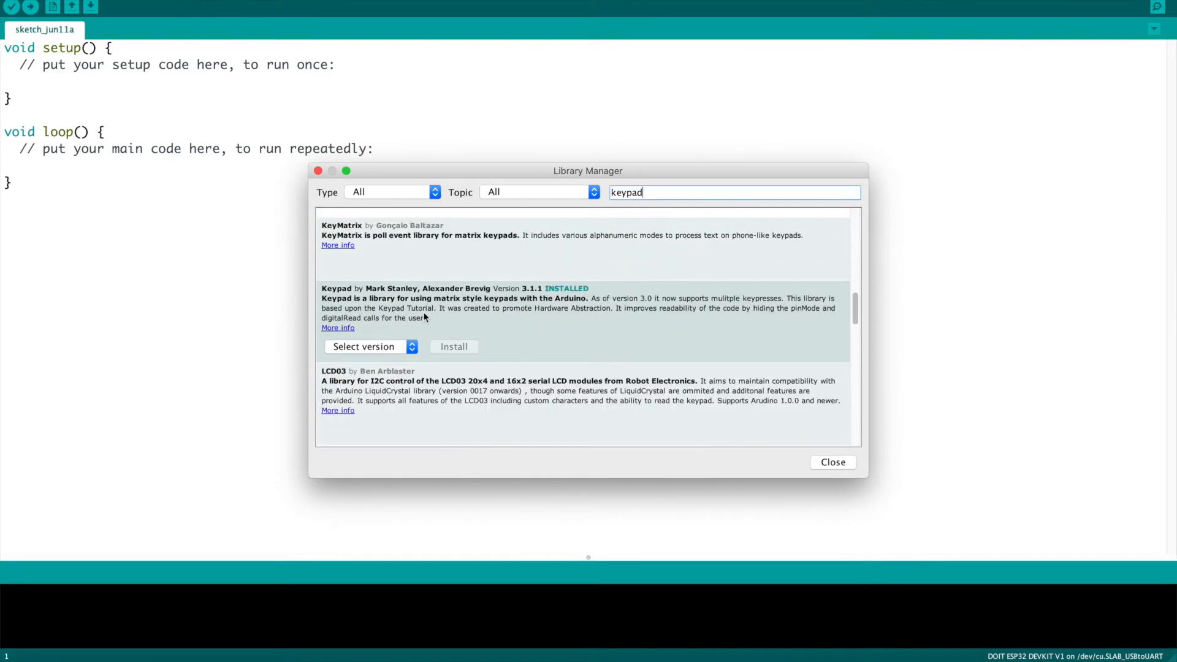
{"action": "mouse_move", "coordinate": [460, 354]}
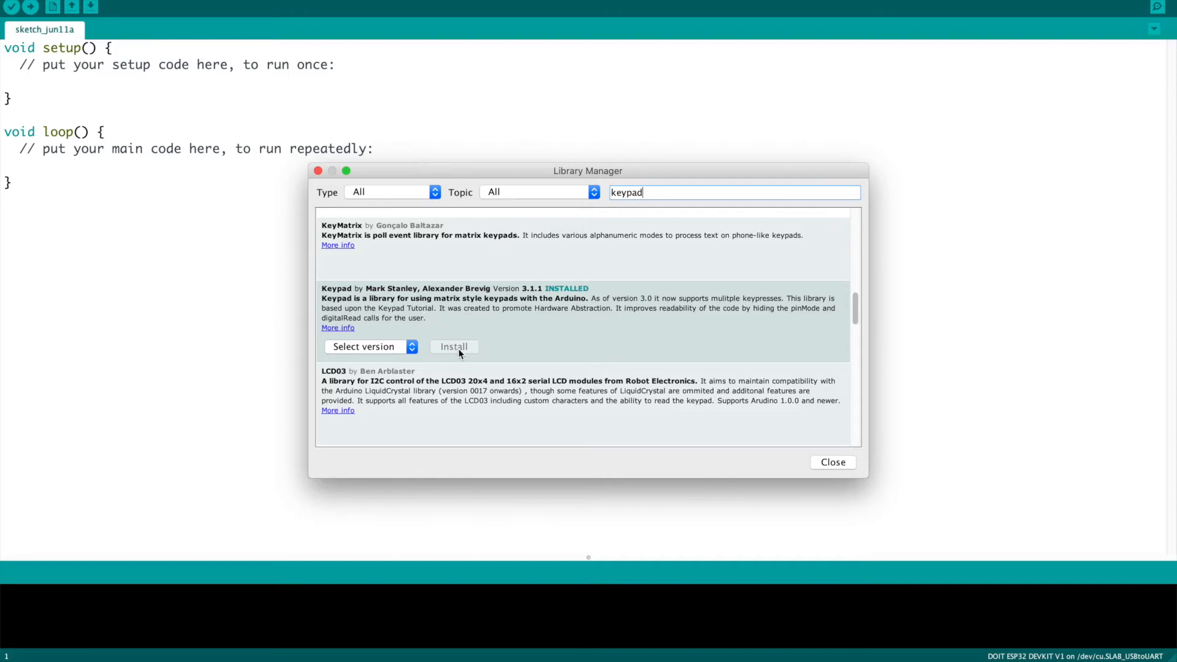
{"action": "mouse_move", "coordinate": [567, 297]}
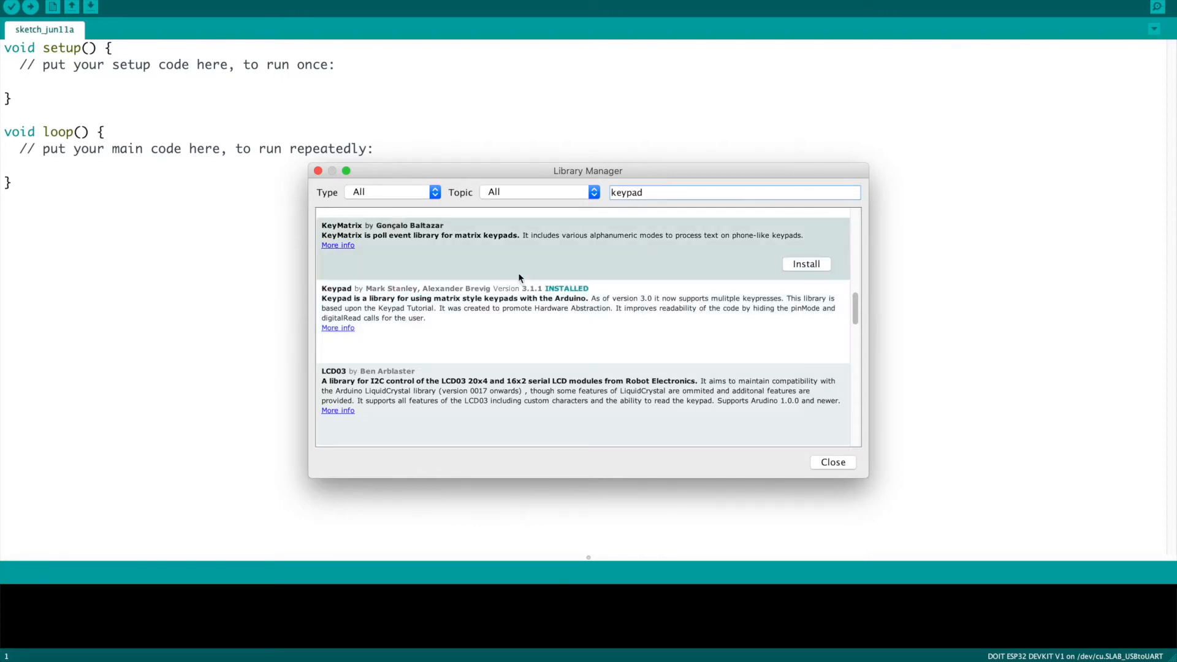
{"action": "left_click", "coordinate": [834, 462]}
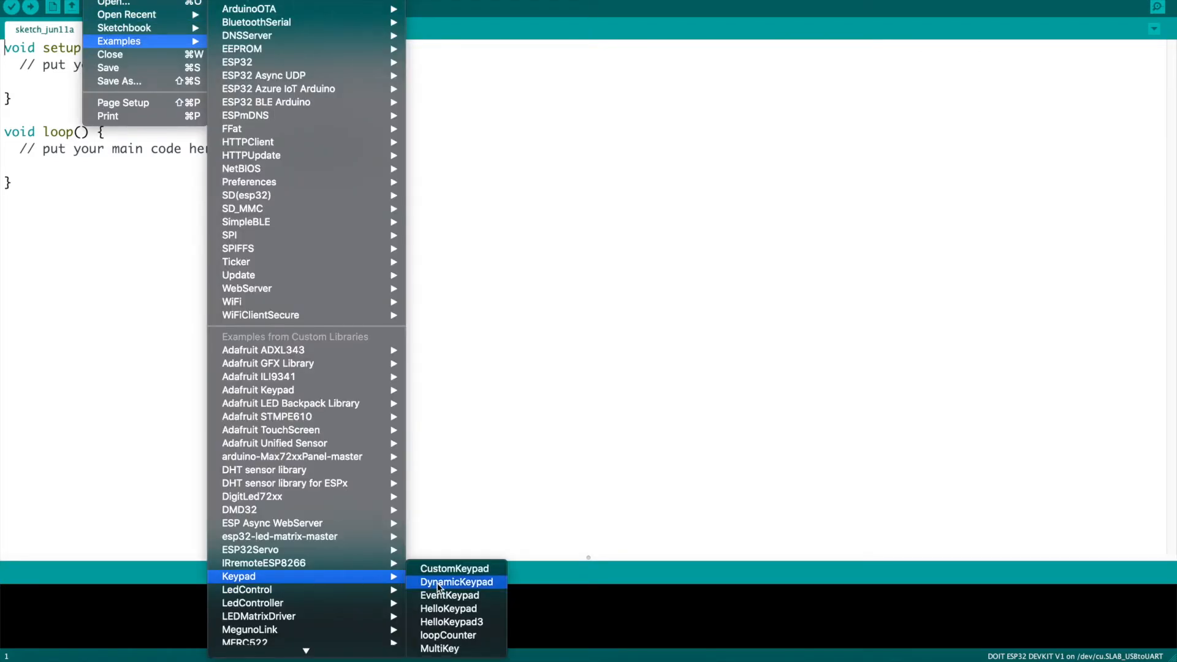
{"action": "mouse_move", "coordinate": [463, 569]}
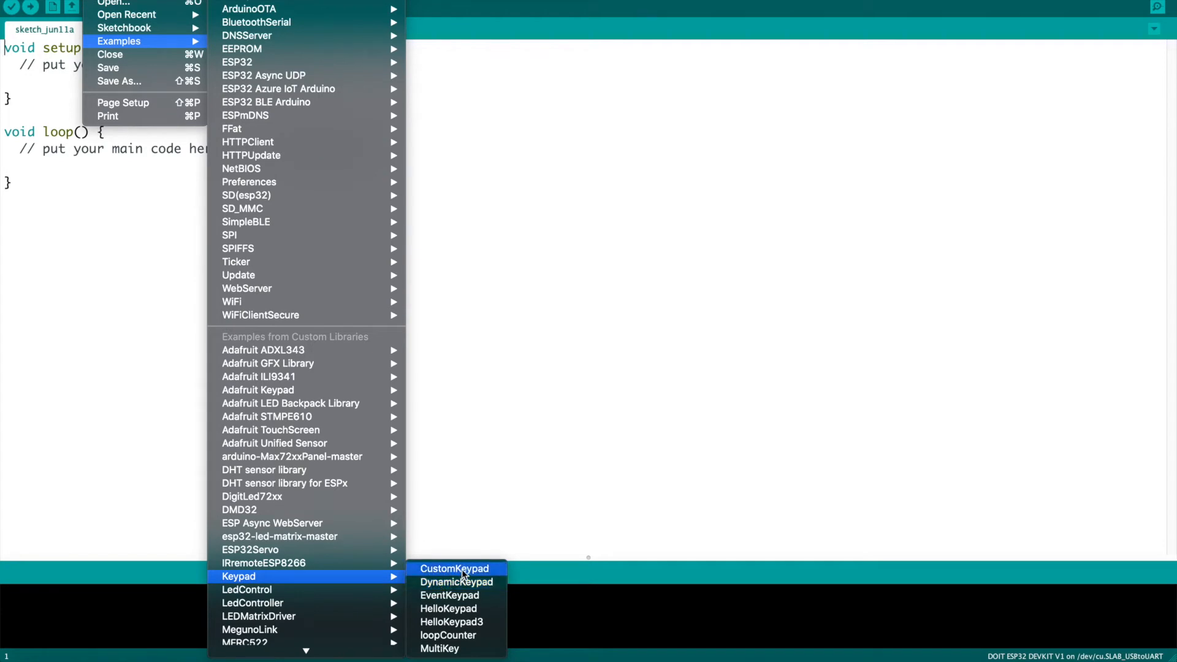
{"action": "left_click", "coordinate": [455, 569]}
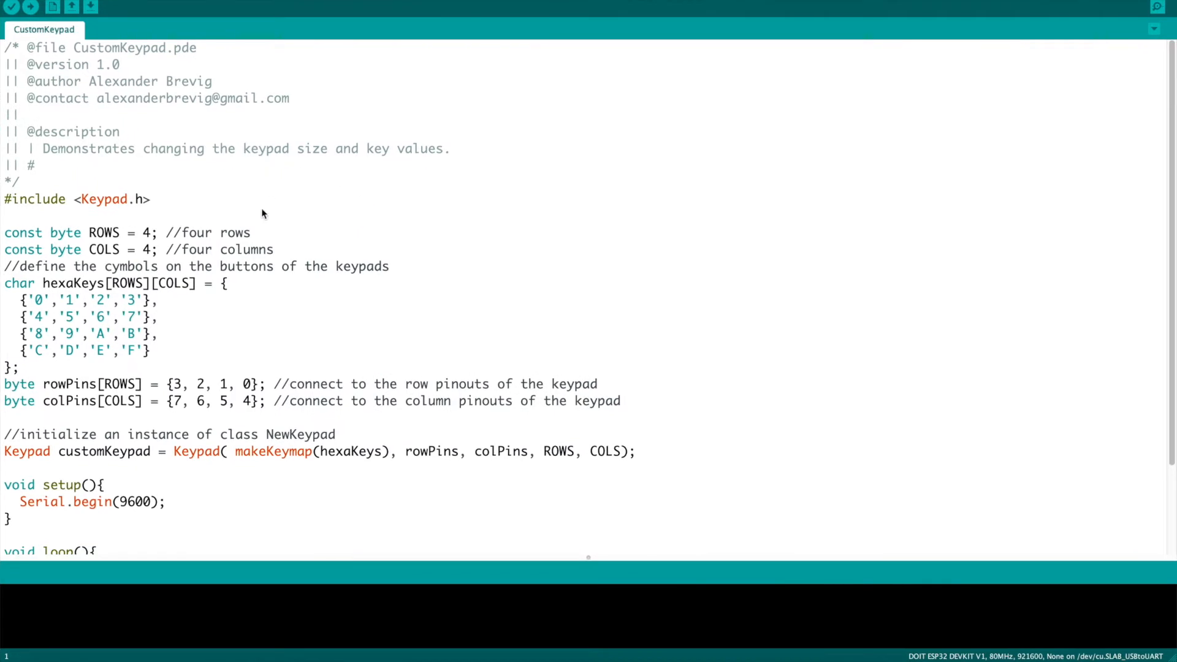
Scroll to and mark the ROWS and COLS constant lines of the CustomKeypad sketch
{"action": "scroll", "scroll_direction": "down", "scroll_amount": 3}
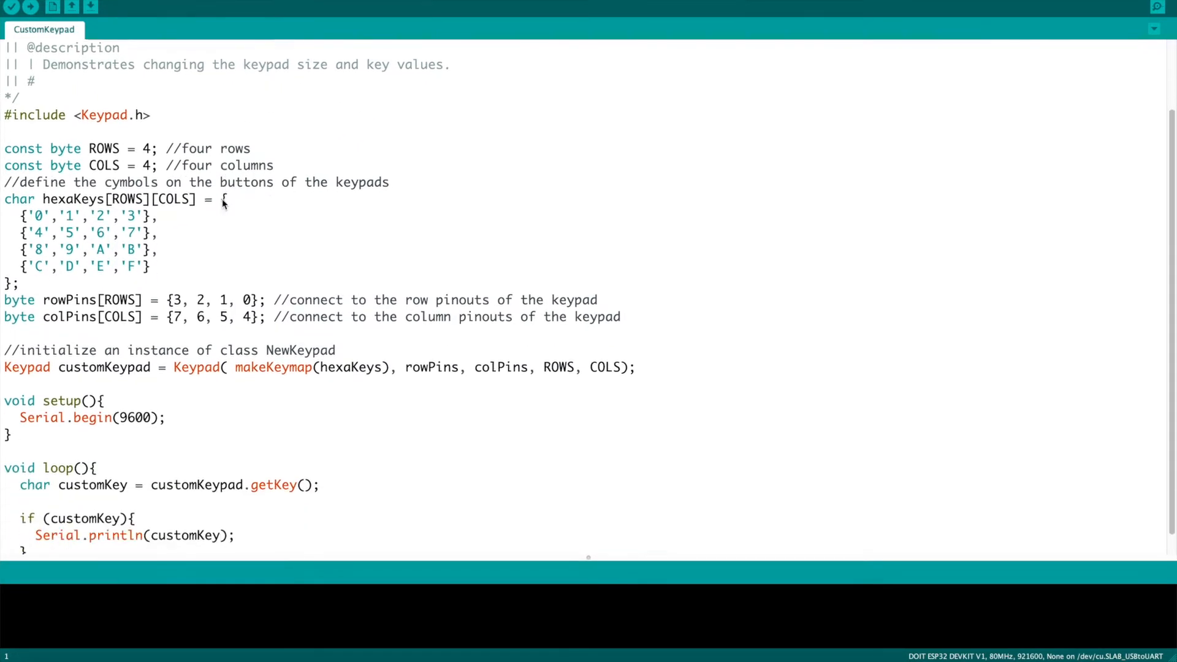
{"action": "scroll", "scroll_direction": "down", "scroll_amount": 3}
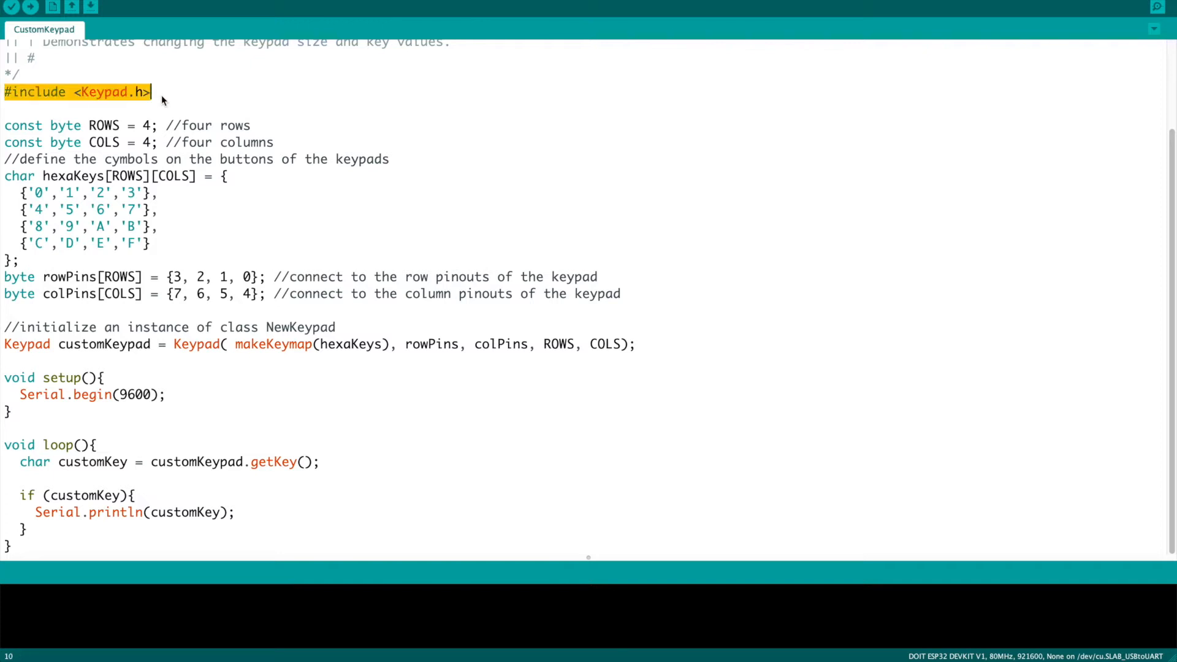
{"action": "mouse_move", "coordinate": [120, 147]}
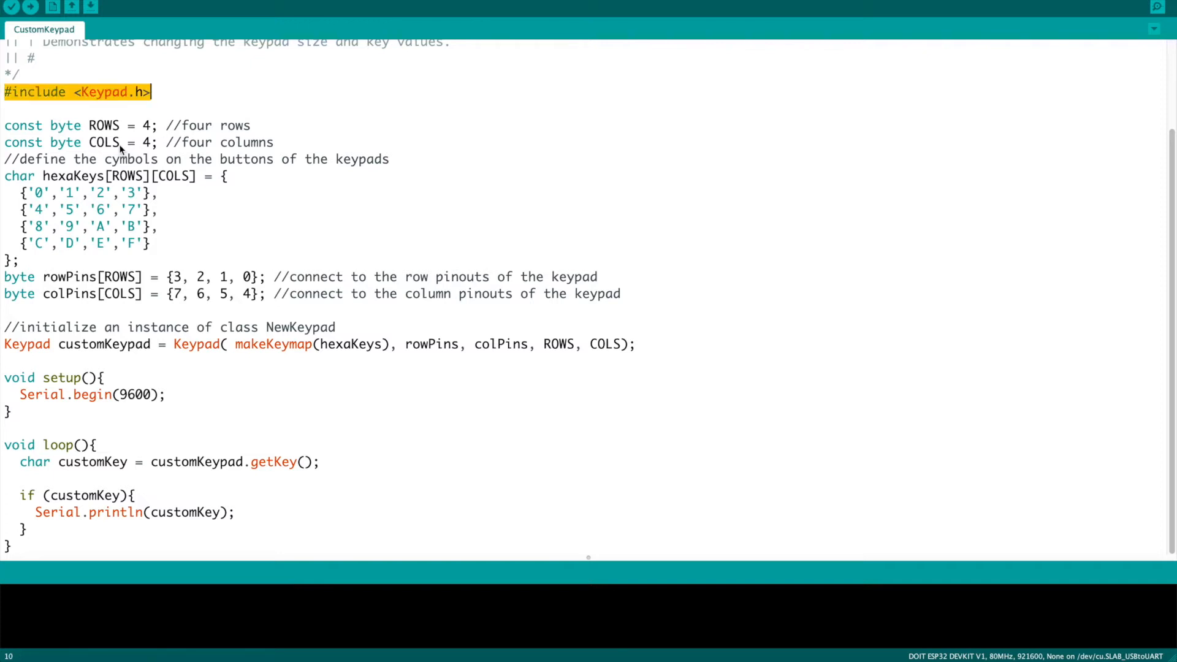
{"action": "left_click", "coordinate": [15, 125]}
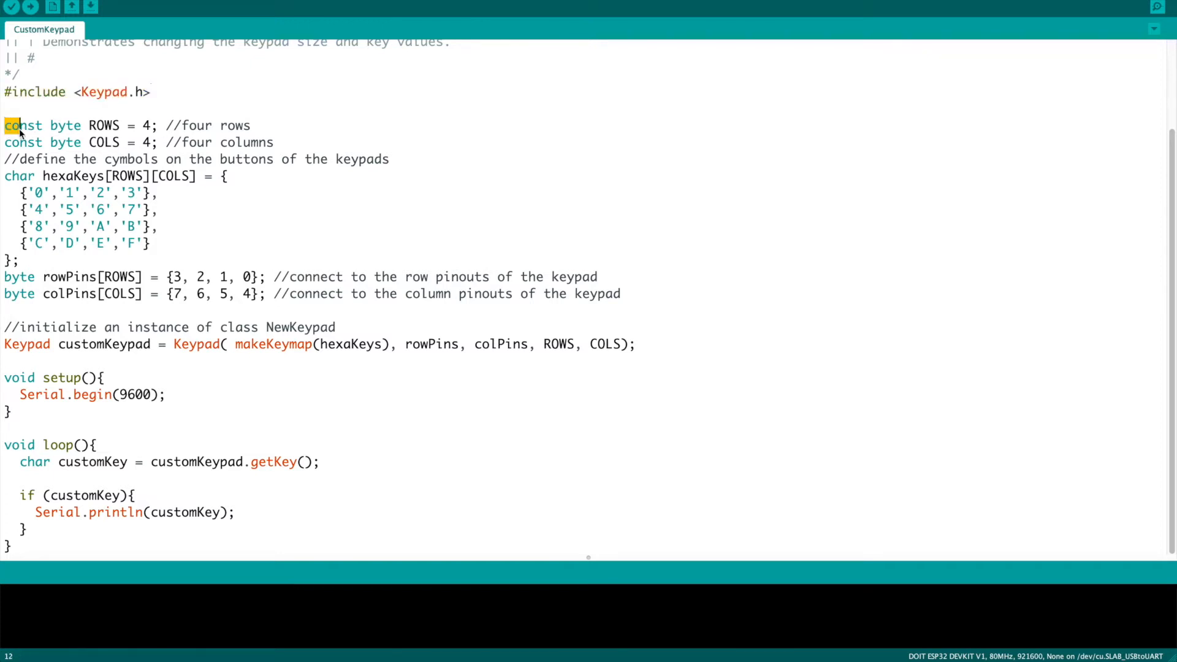
{"action": "left_click_drag", "start_coordinate": [4, 125], "coordinate": [159, 142]}
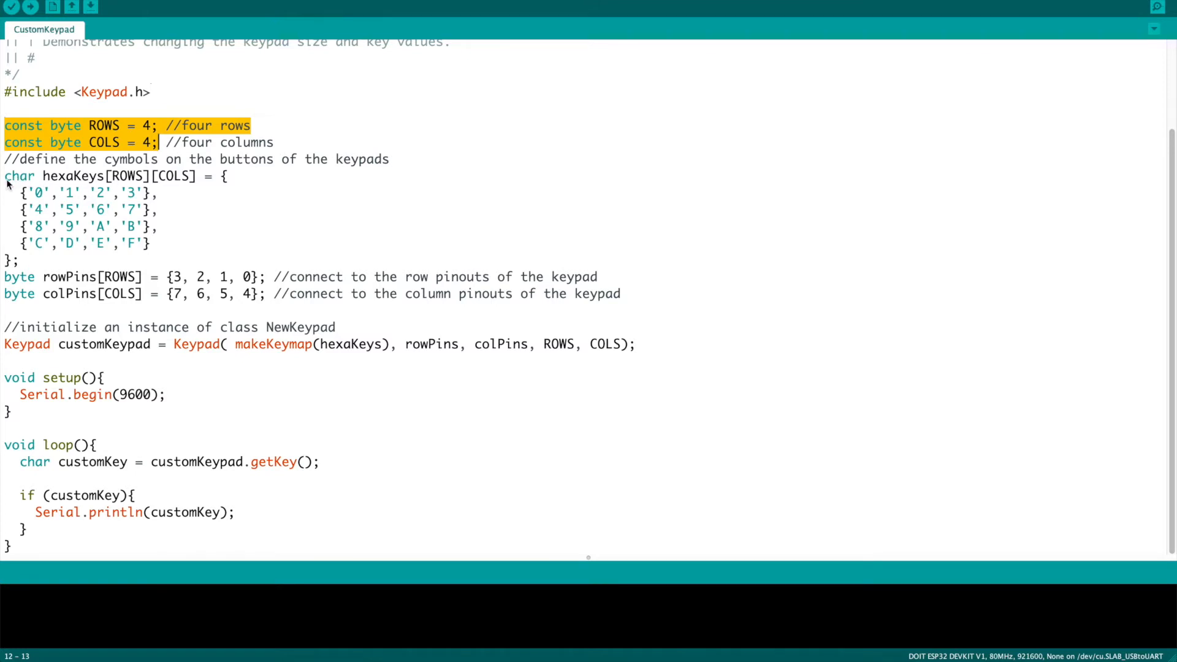
{"action": "mouse_move", "coordinate": [36, 183]}
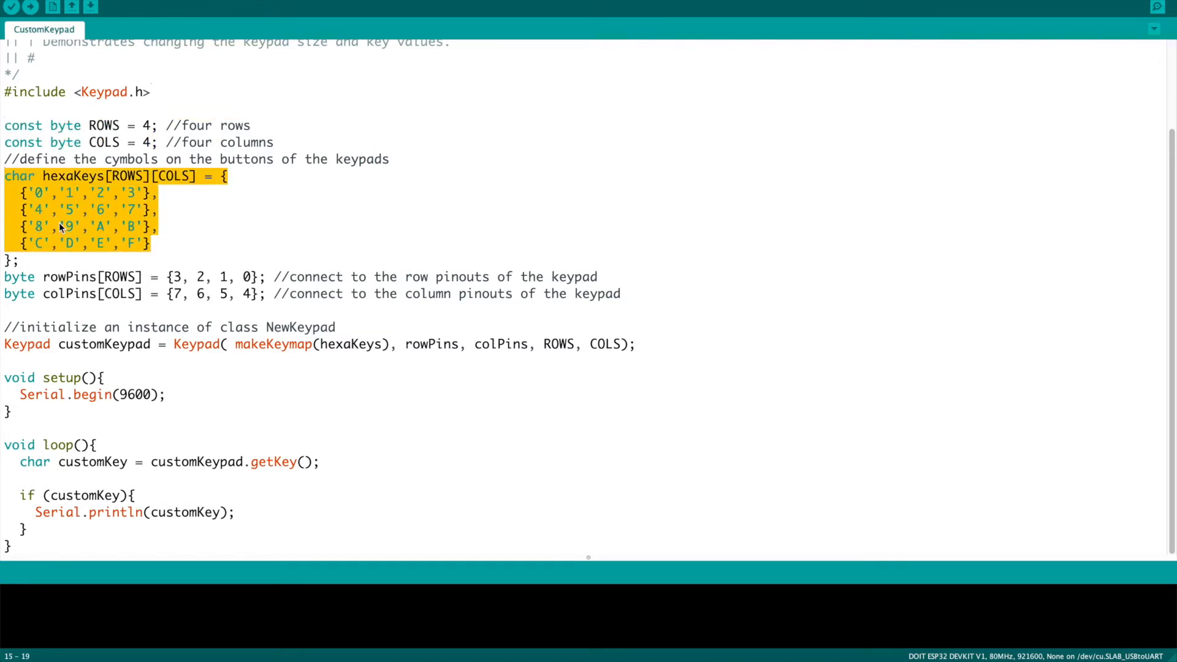
{"action": "mouse_move", "coordinate": [55, 215]}
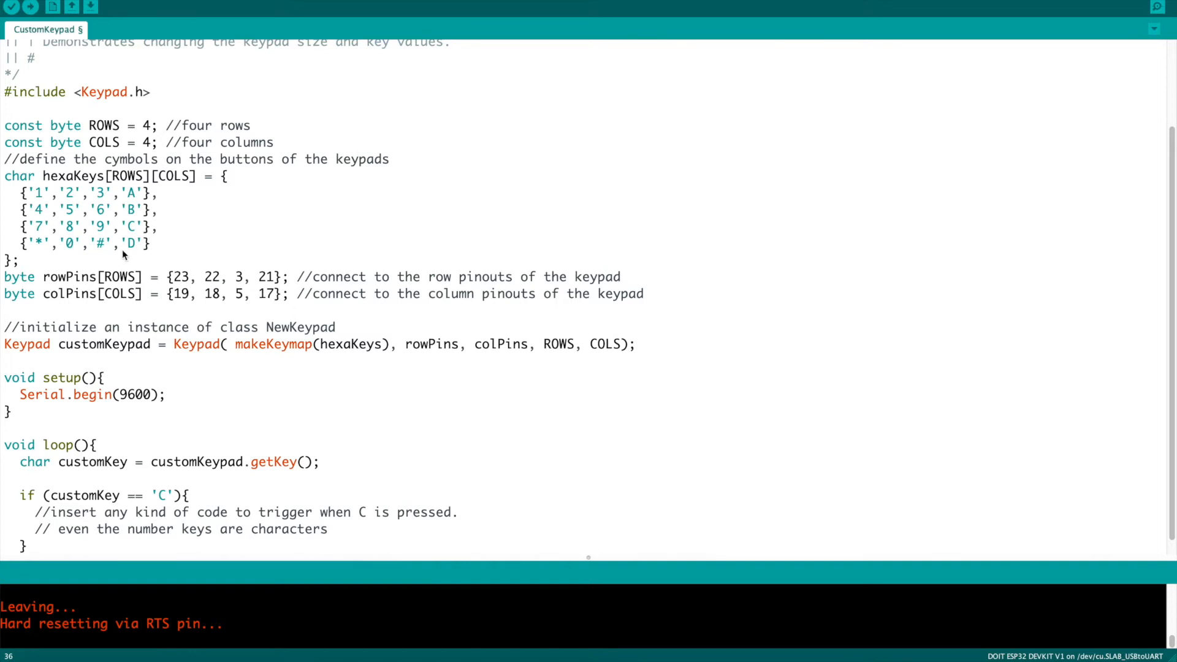
Mark the keymap value 2, row pins 23,22,3,21, and the customKeypad instance creation line
{"action": "double_click", "coordinate": [41, 192]}
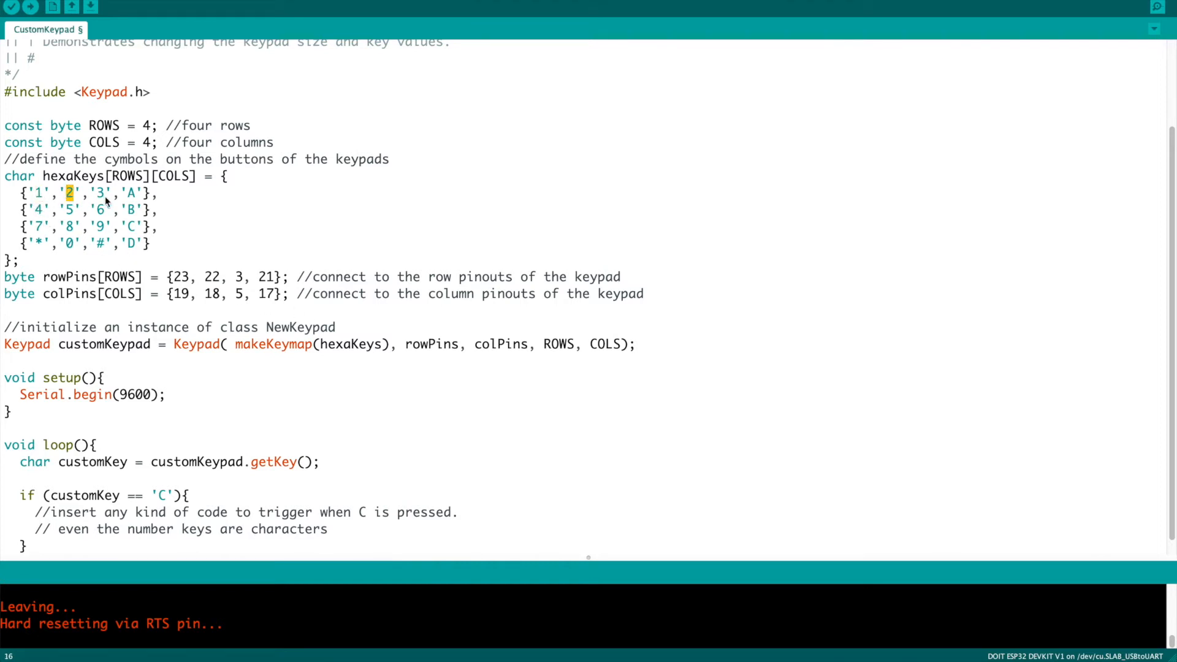
{"action": "mouse_move", "coordinate": [53, 216]}
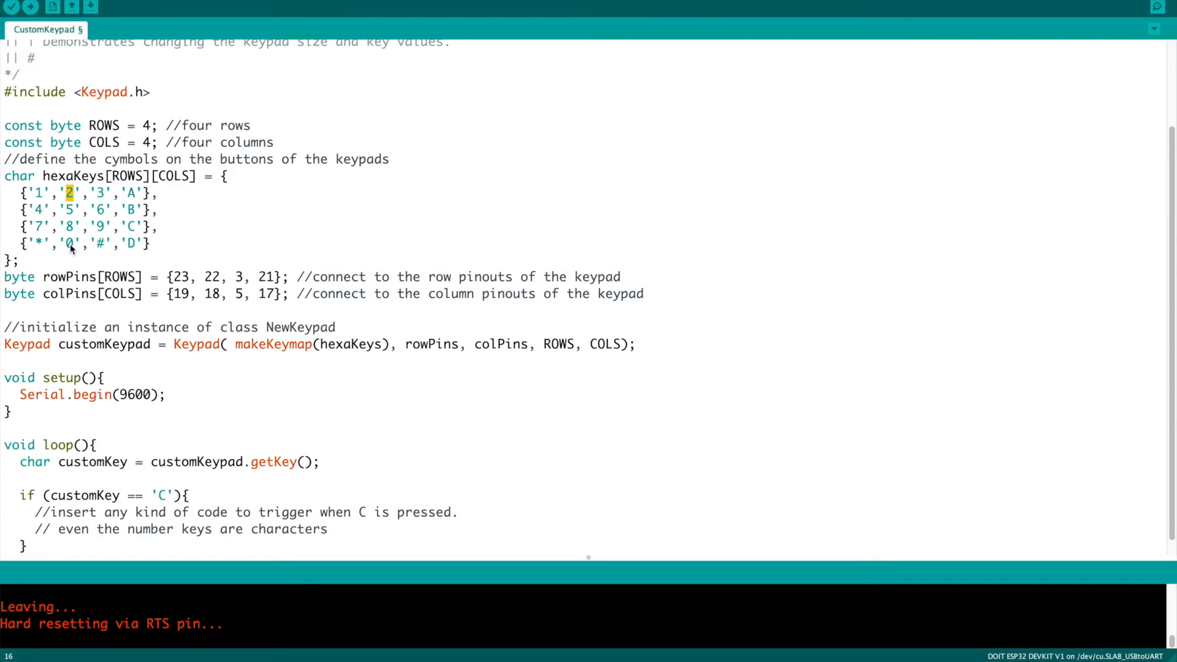
{"action": "mouse_move", "coordinate": [206, 244]}
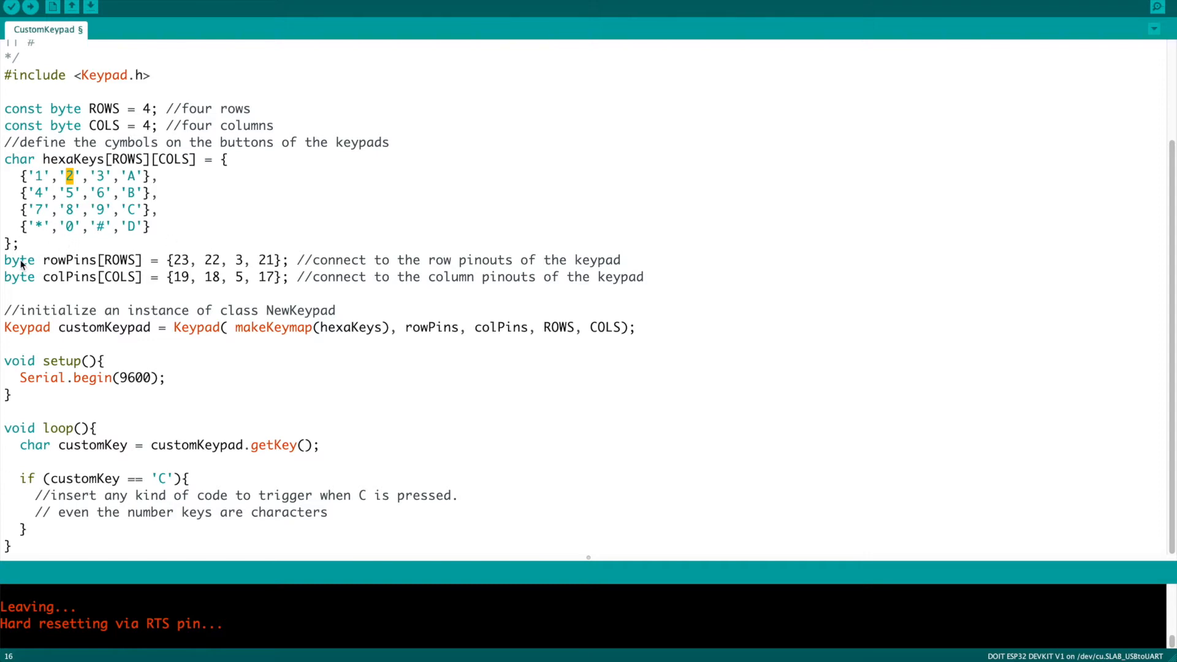
{"action": "mouse_move", "coordinate": [24, 266]}
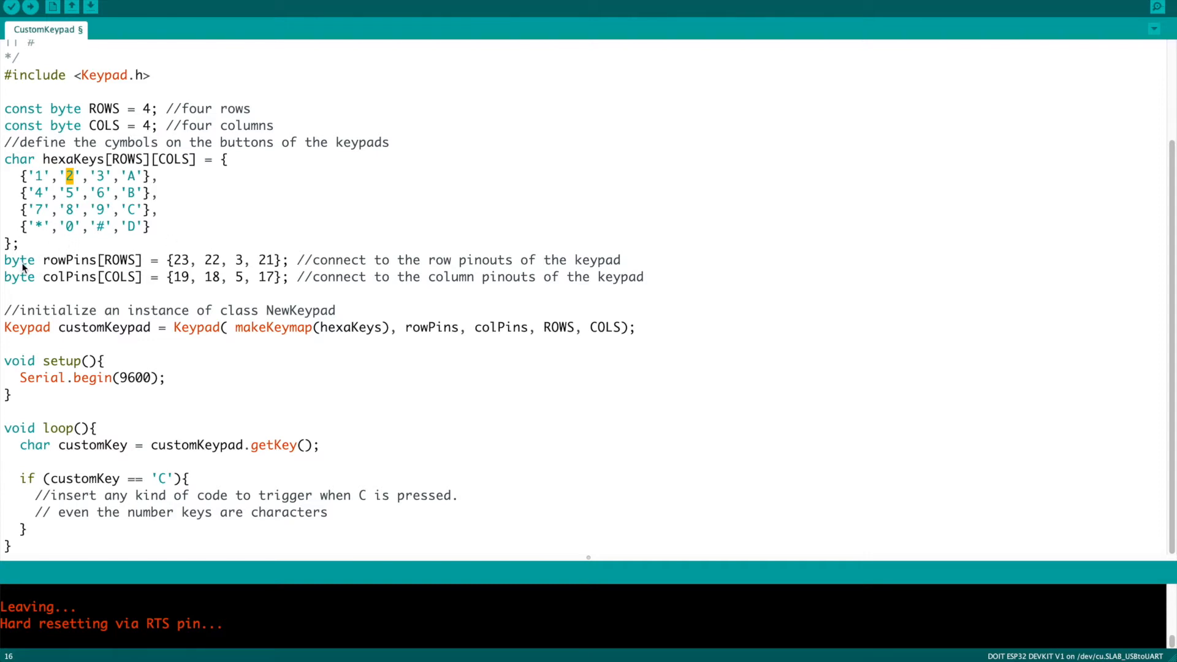
{"action": "mouse_move", "coordinate": [129, 267]}
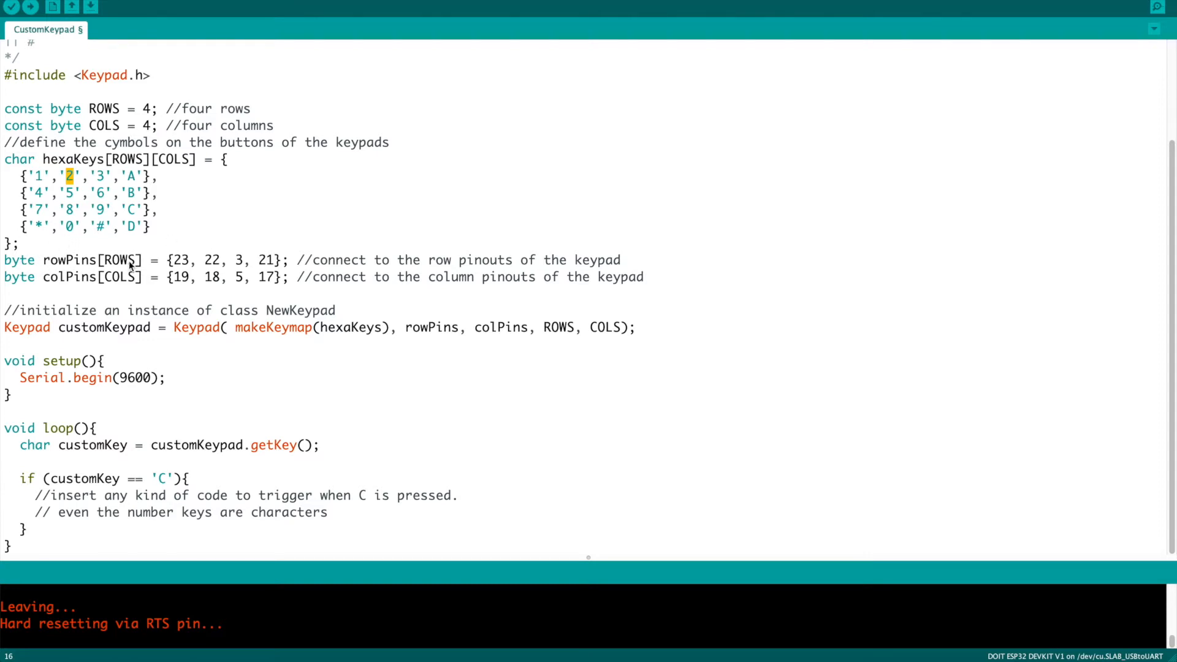
{"action": "mouse_move", "coordinate": [176, 277]}
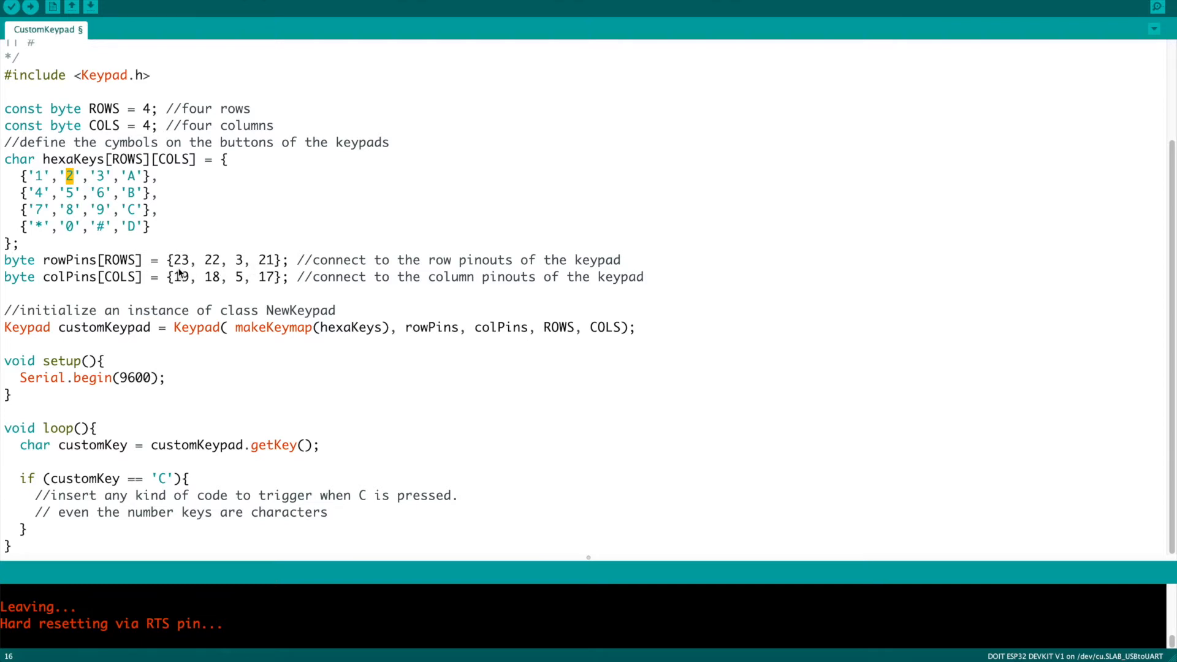
{"action": "left_click_drag", "start_coordinate": [173, 259], "coordinate": [269, 259]}
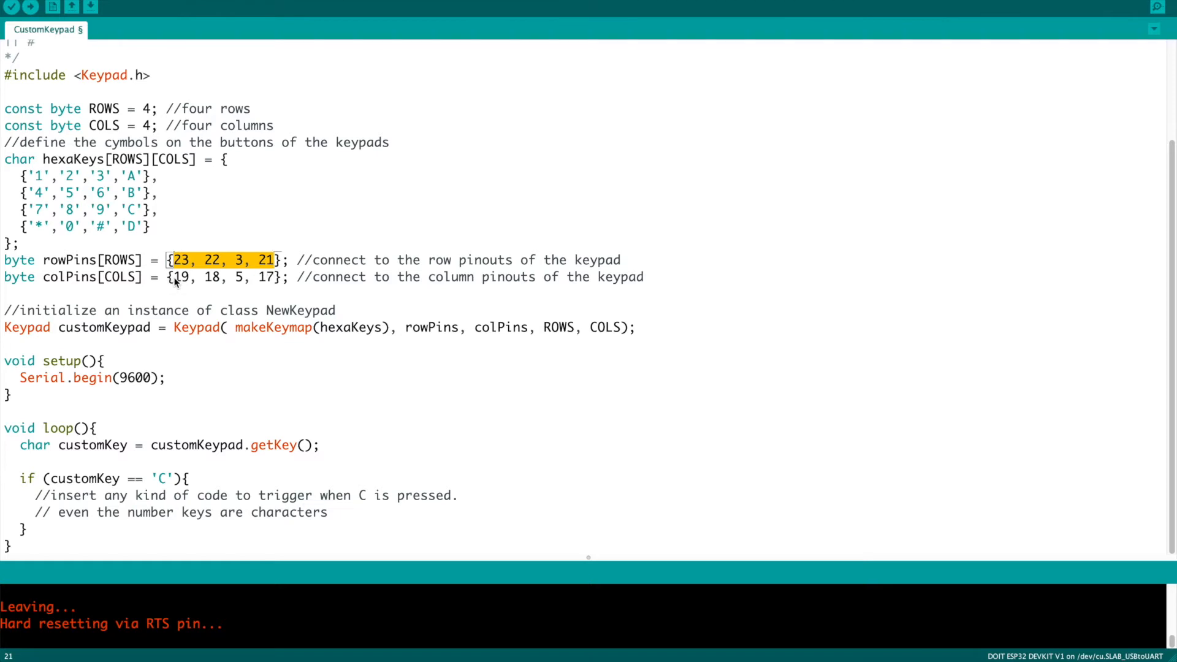
{"action": "double_click", "coordinate": [66, 277]}
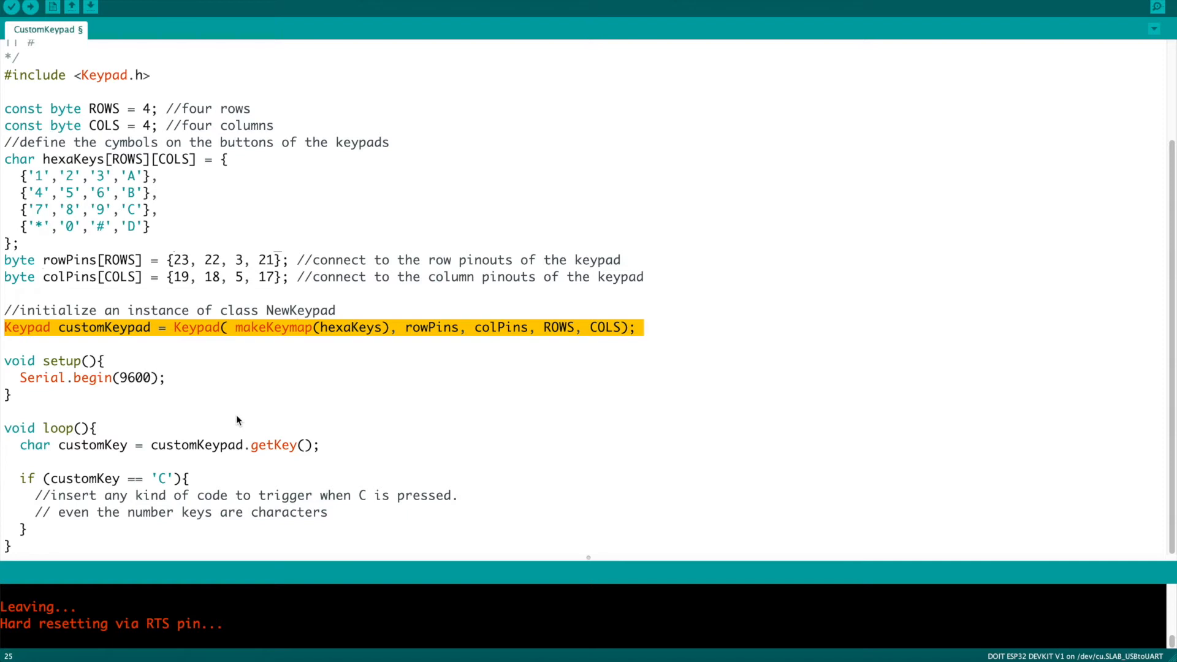
{"action": "mouse_move", "coordinate": [215, 399]}
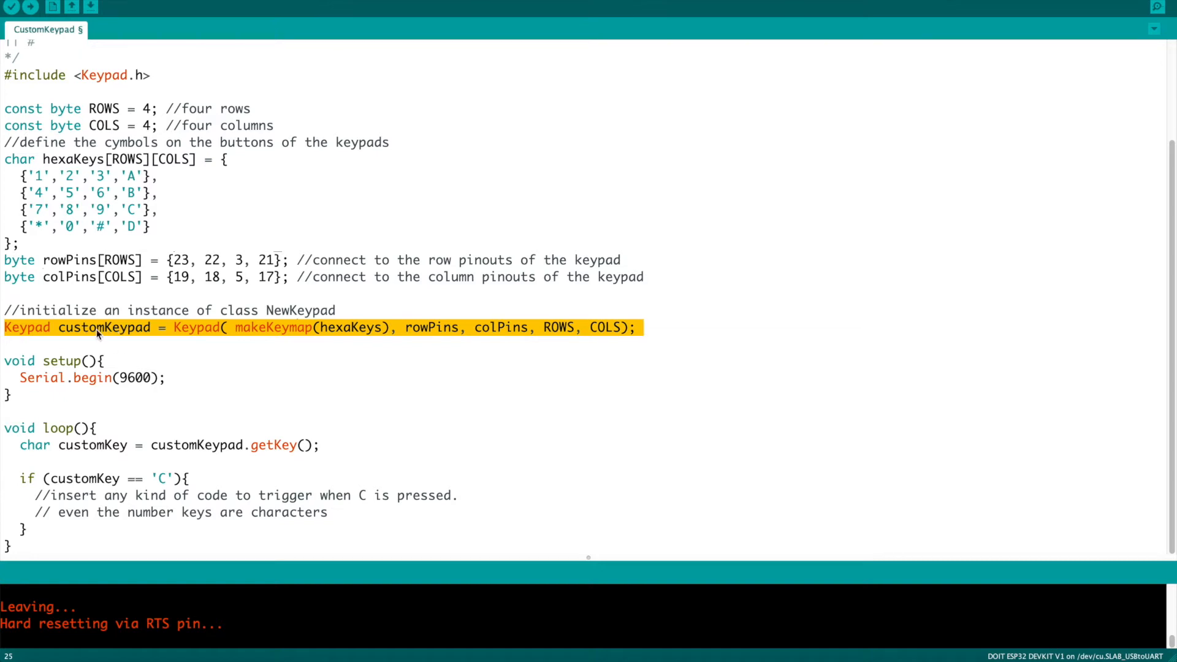
{"action": "double_click", "coordinate": [98, 327]}
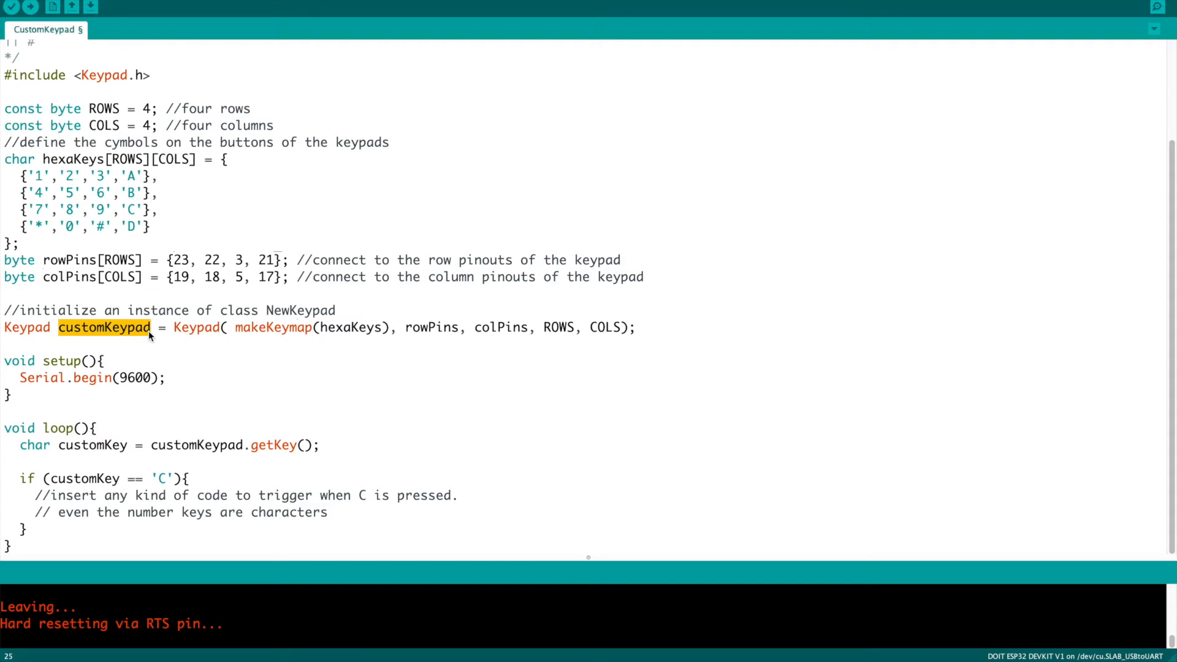
{"action": "mouse_move", "coordinate": [145, 383]}
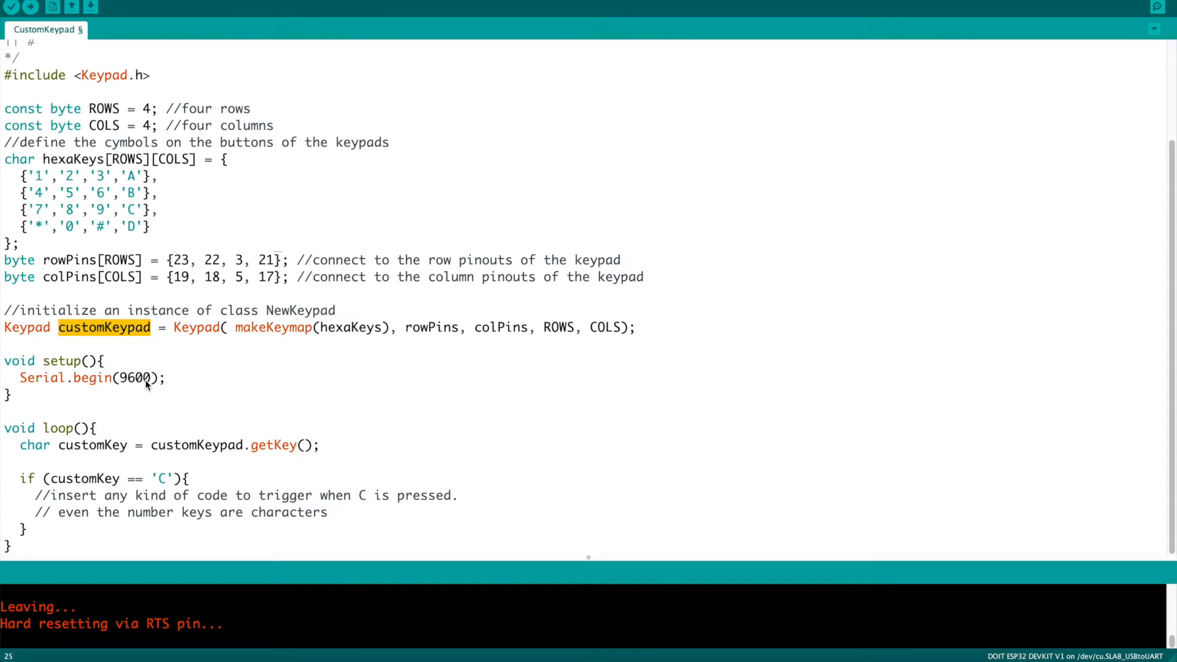
{"action": "mouse_move", "coordinate": [38, 461]}
{"action": "type", "text": "Serial.println(customkey);"}
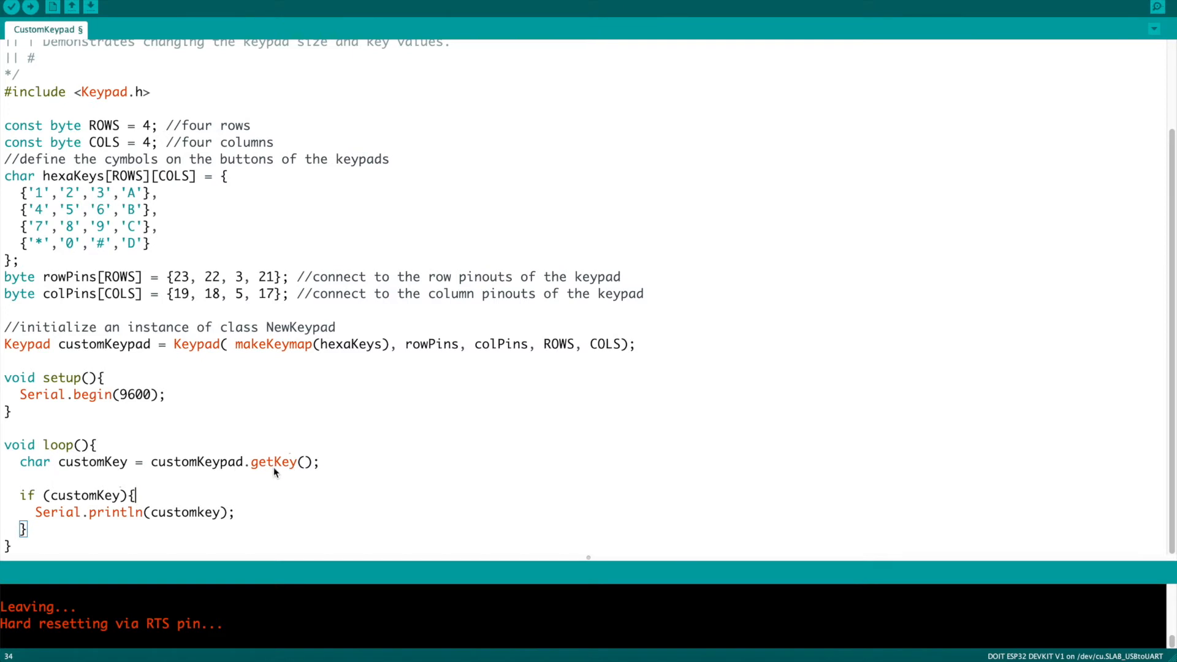
{"action": "double_click", "coordinate": [196, 462]}
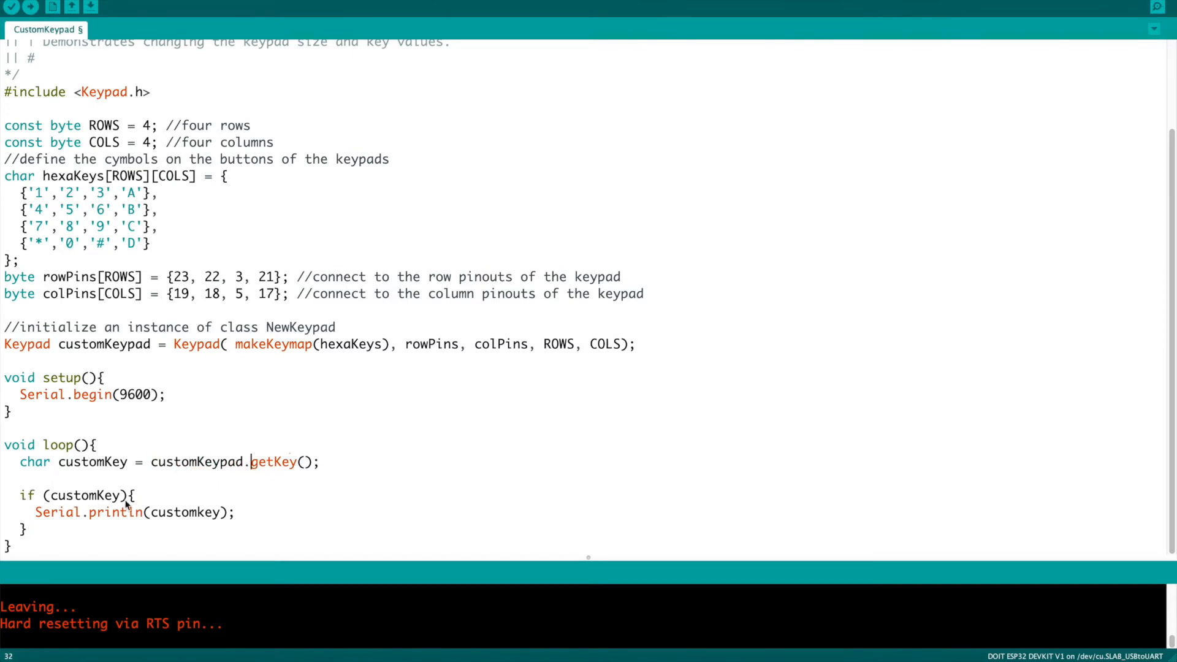
{"action": "mouse_move", "coordinate": [163, 520]}
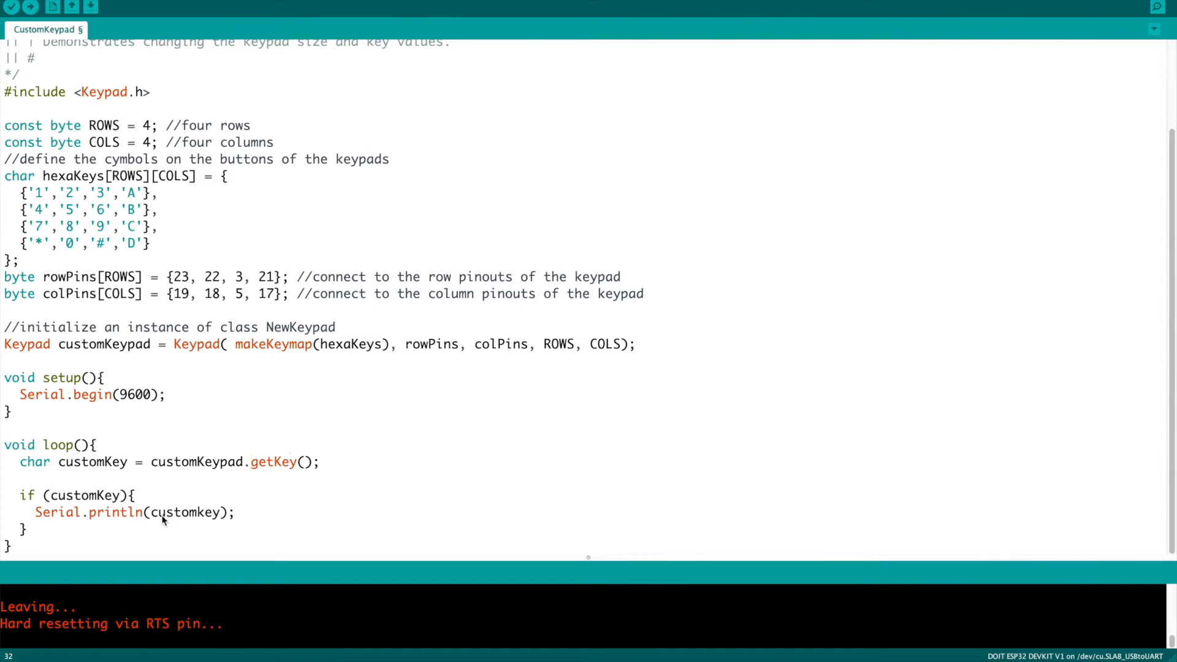
{"action": "mouse_move", "coordinate": [122, 498]}
{"action": "type", "text": " == "}
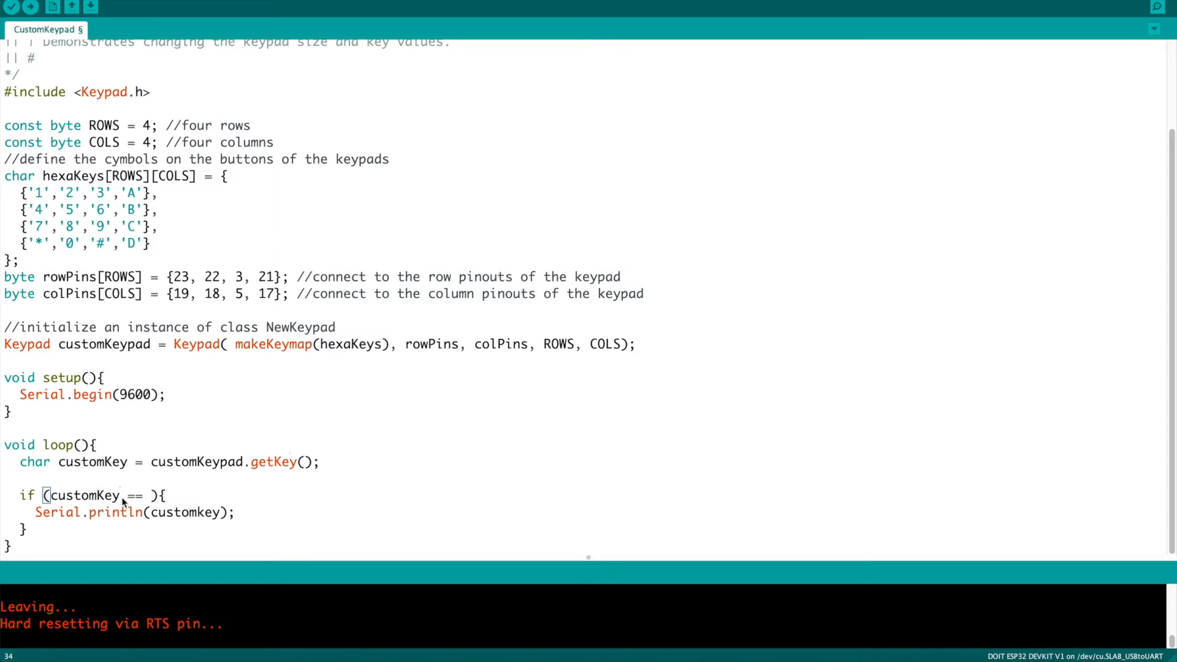
Make the if check customKey == 'C', print "C", and add a '// any code ... pressed' comment inside it
{"action": "type", "text": "'C'"}
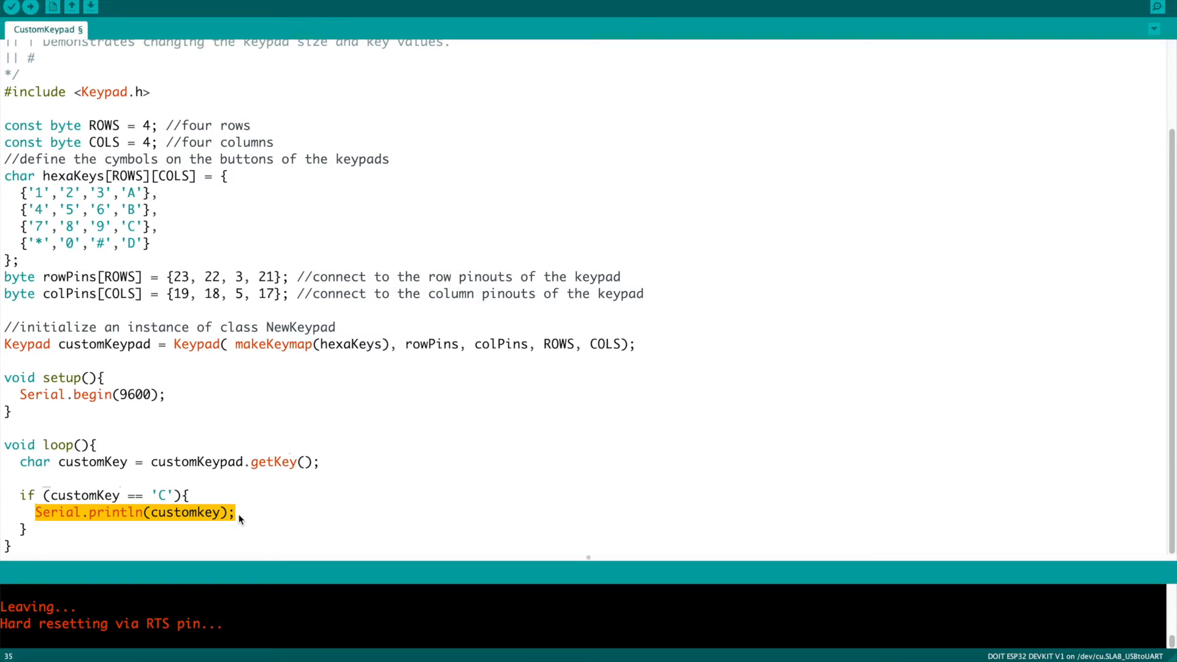
{"action": "double_click", "coordinate": [178, 512]}
{"action": "type", "text": "\""}
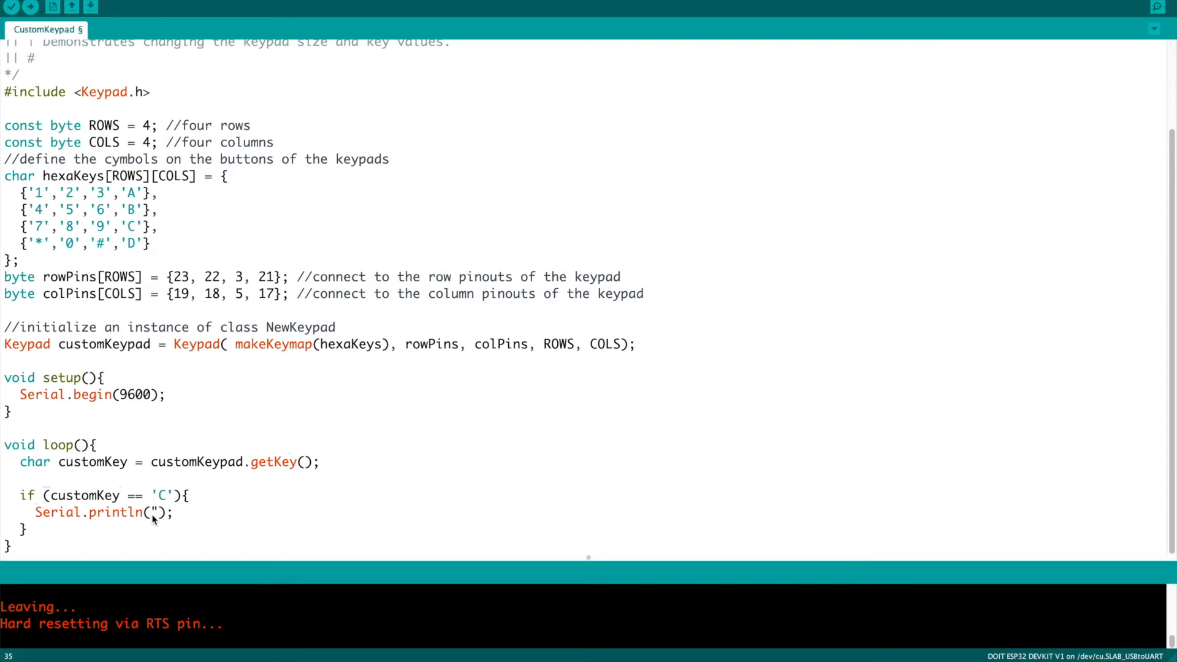
{"action": "type", "text": "C\""}
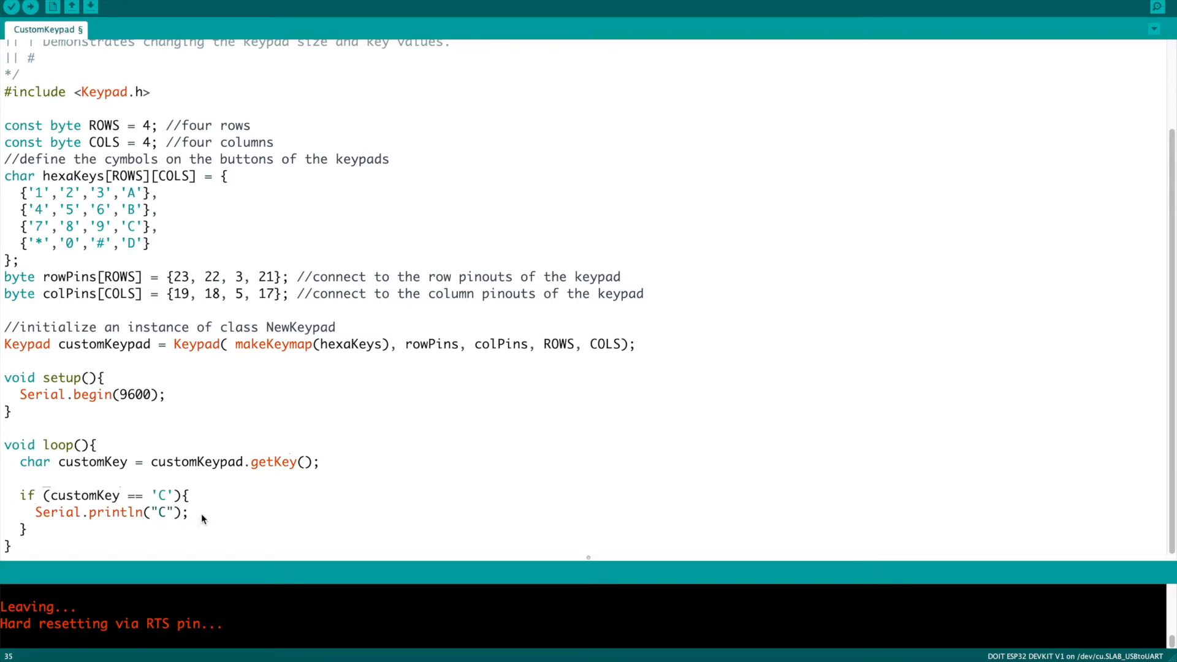
{"action": "type", "text": "//"}
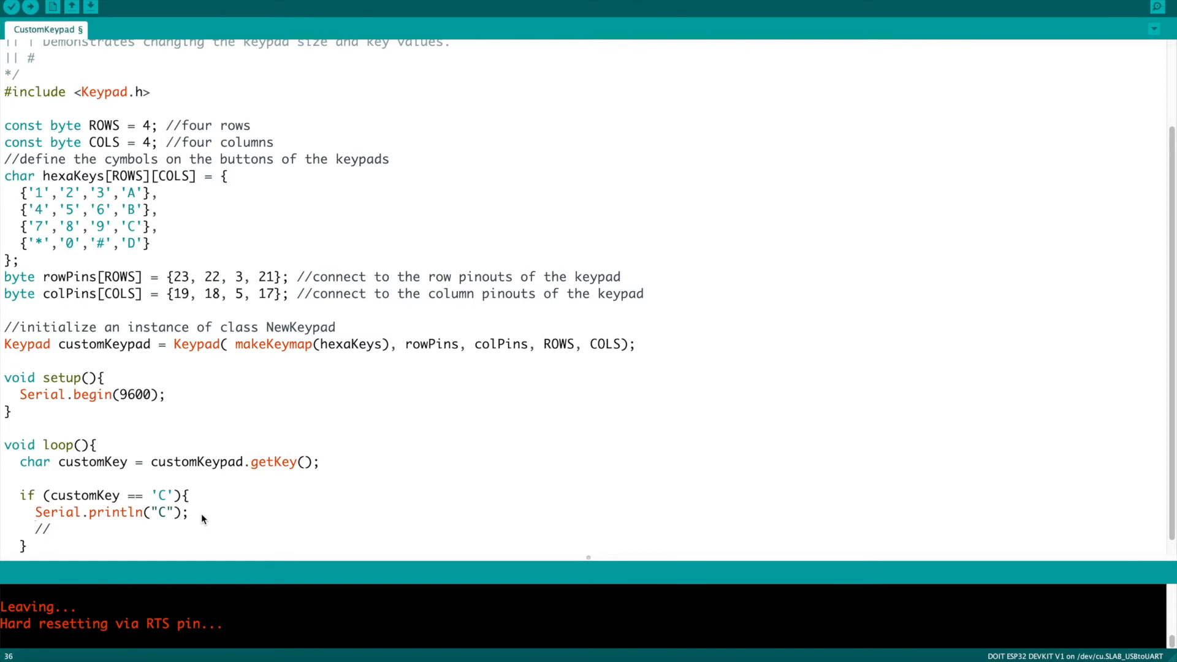
{"action": "type", "text": "any code to be triggered when C is"}
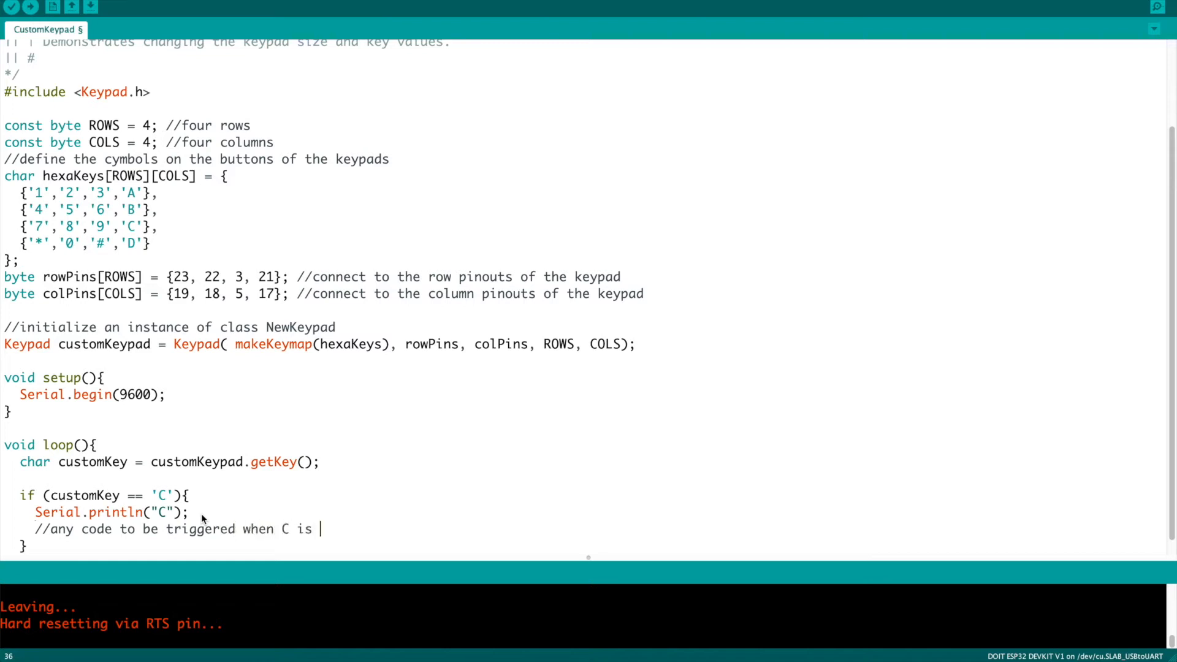
{"action": "type", "text": "pressed"}
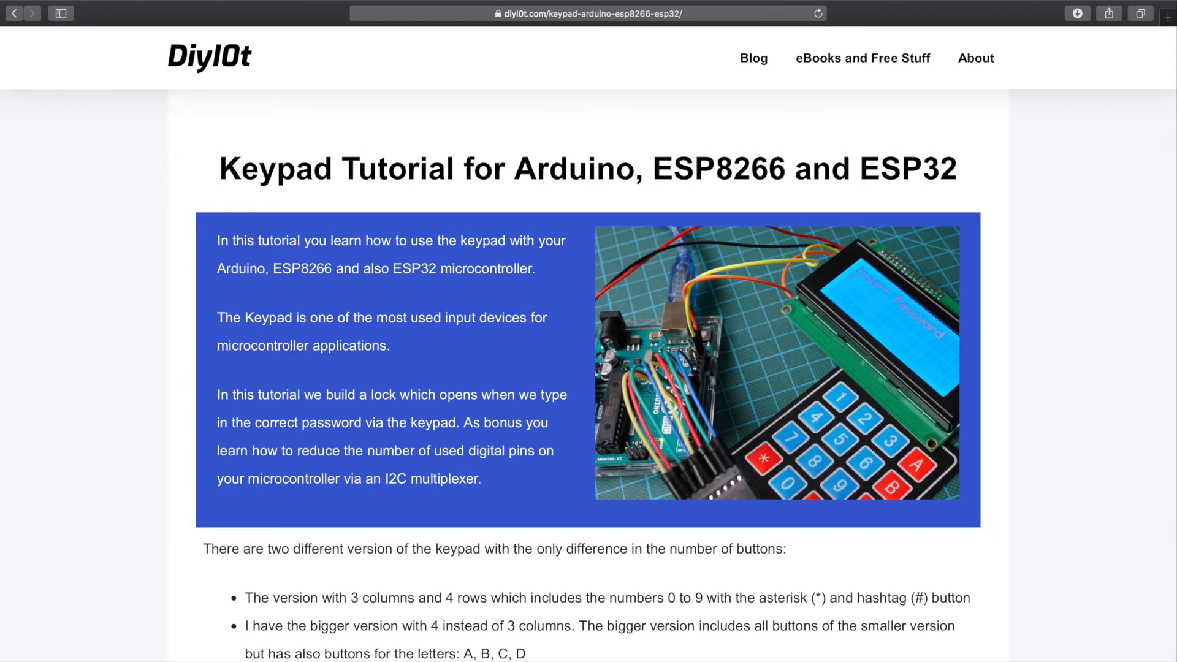
Scroll the DIYI0T keypad tutorial down to and expand the ESP32 NodeMCU wiring section
{"action": "scroll", "scroll_direction": "down", "scroll_amount": 3}
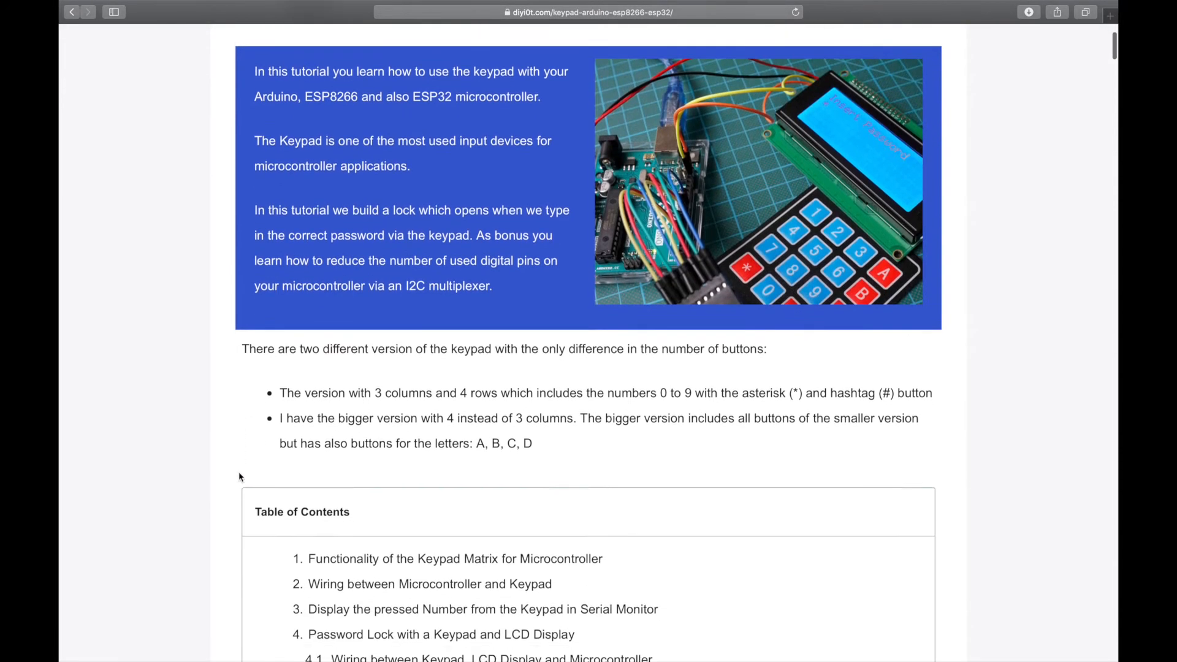
{"action": "scroll", "scroll_direction": "down", "scroll_amount": 3}
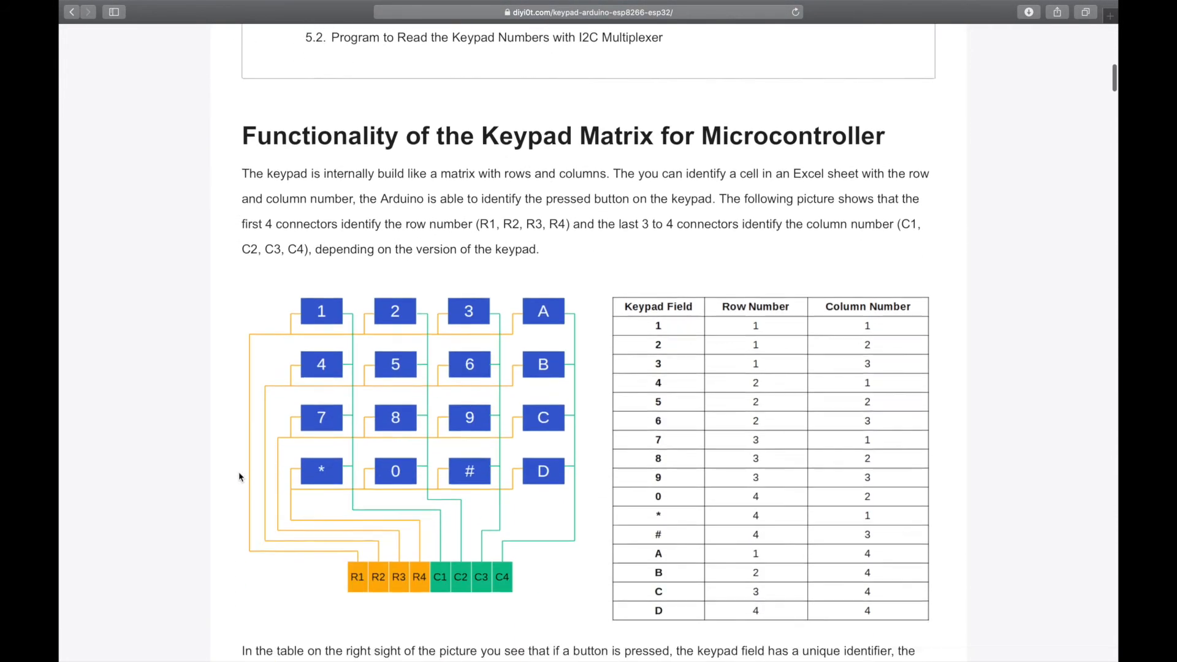
{"action": "scroll", "scroll_direction": "down", "scroll_amount": 3}
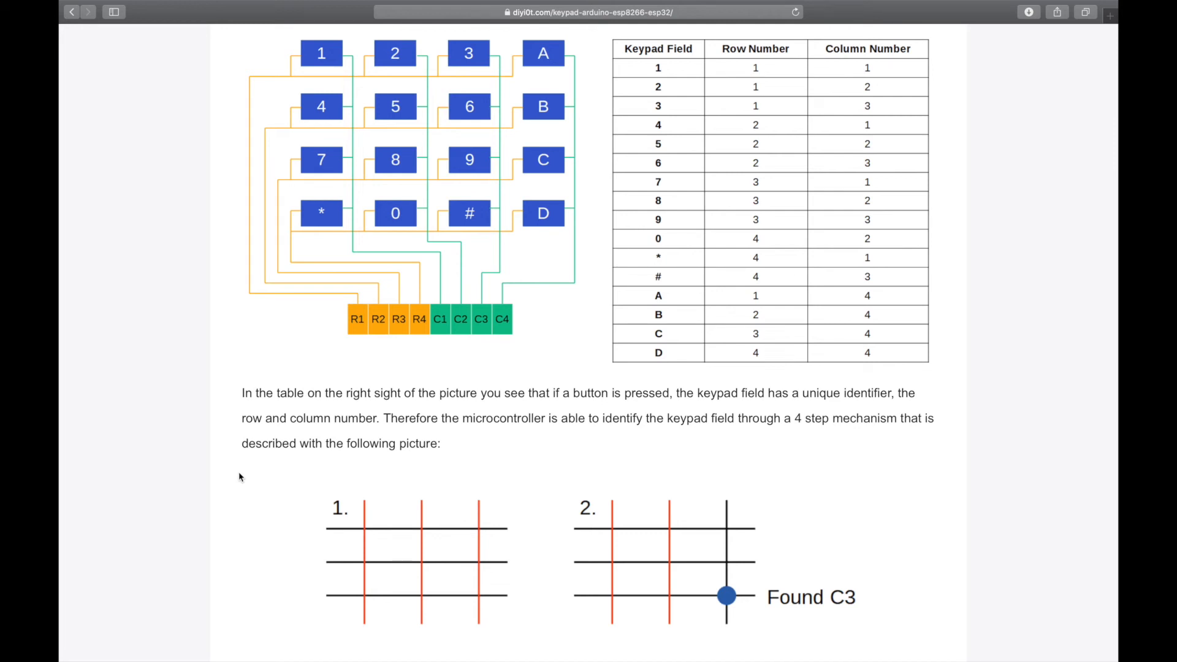
{"action": "scroll", "scroll_direction": "down", "scroll_amount": 3}
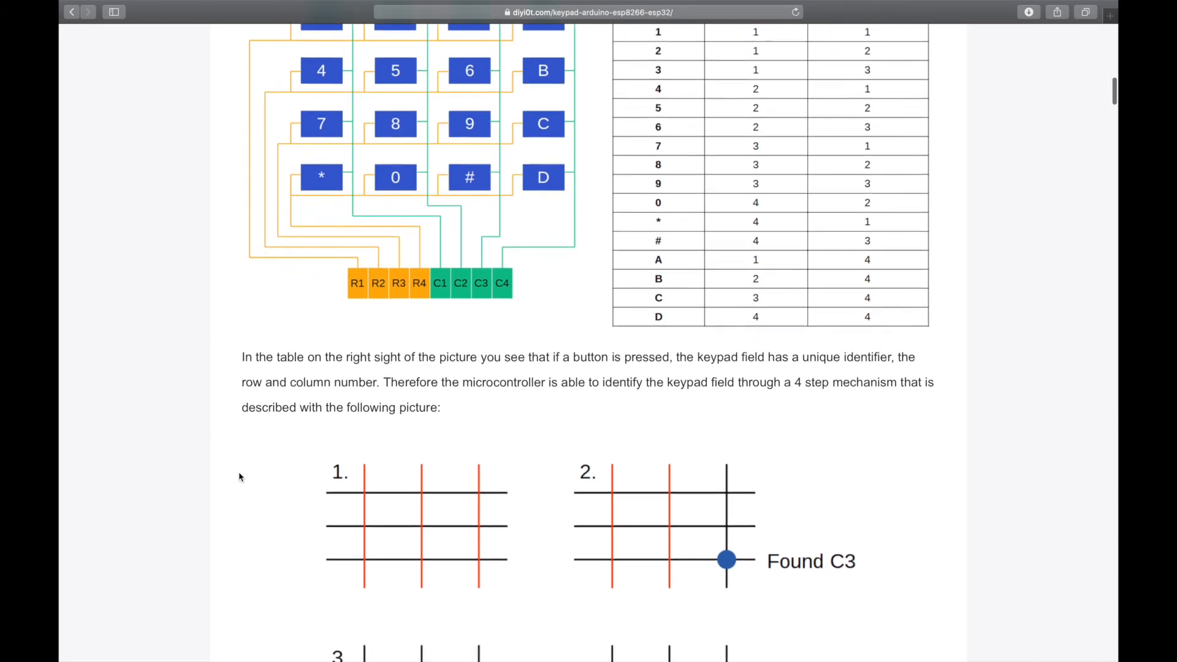
{"action": "scroll", "scroll_direction": "down", "scroll_amount": 3}
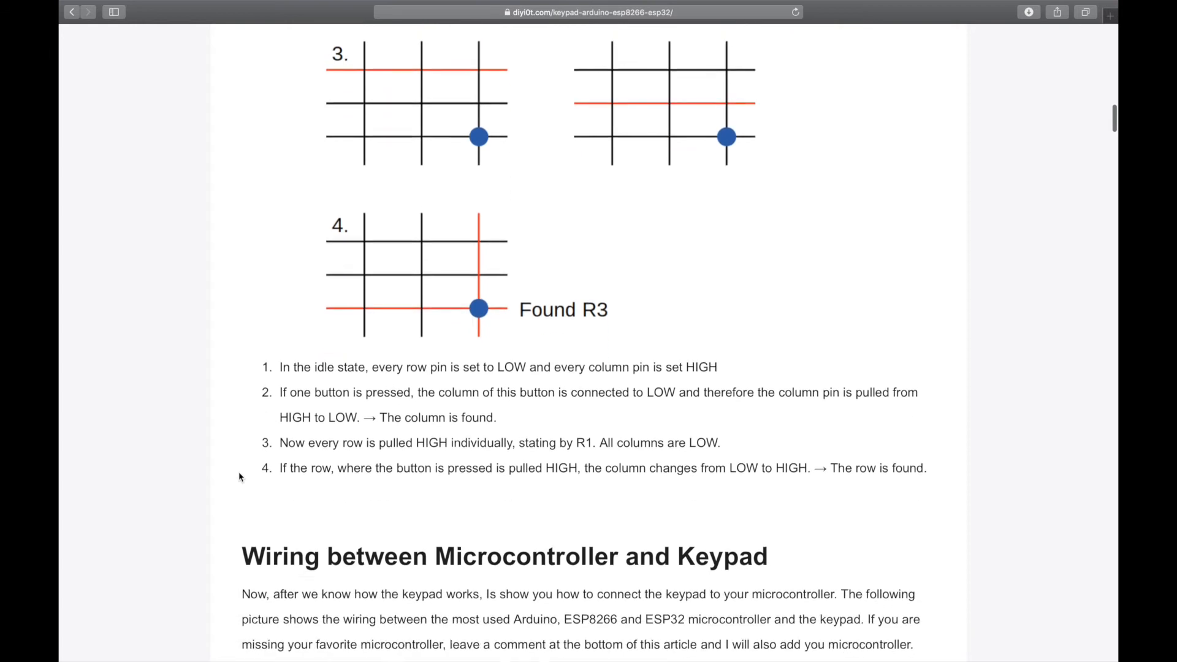
{"action": "scroll", "scroll_direction": "down", "scroll_amount": 3}
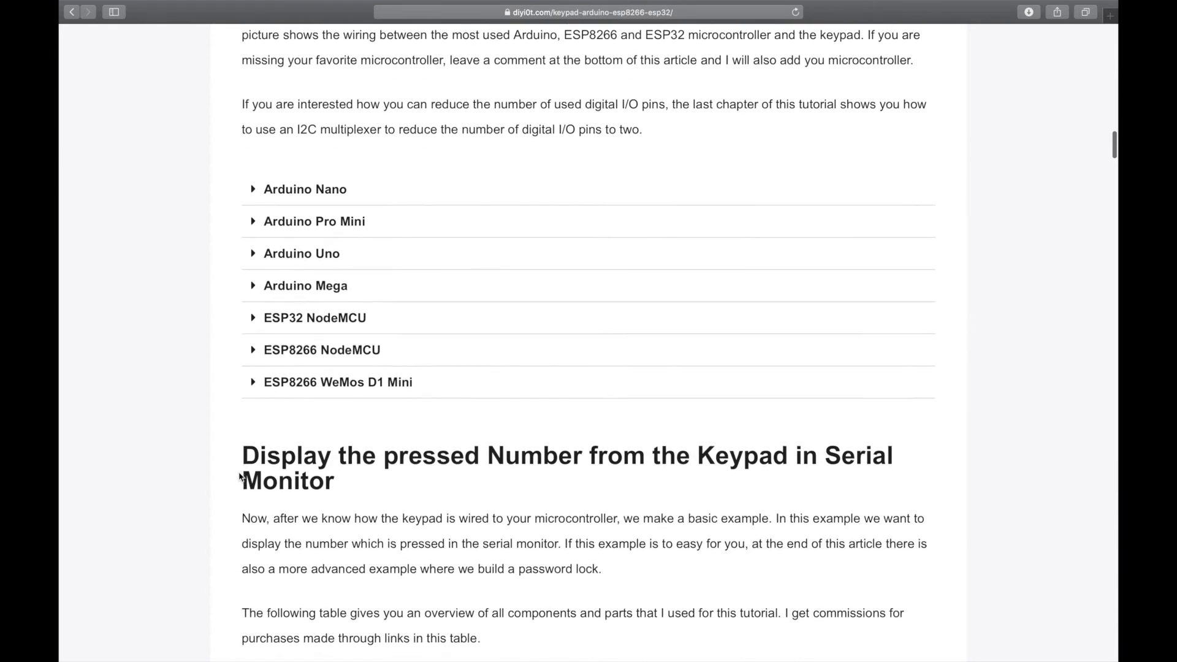
{"action": "left_click", "coordinate": [315, 317]}
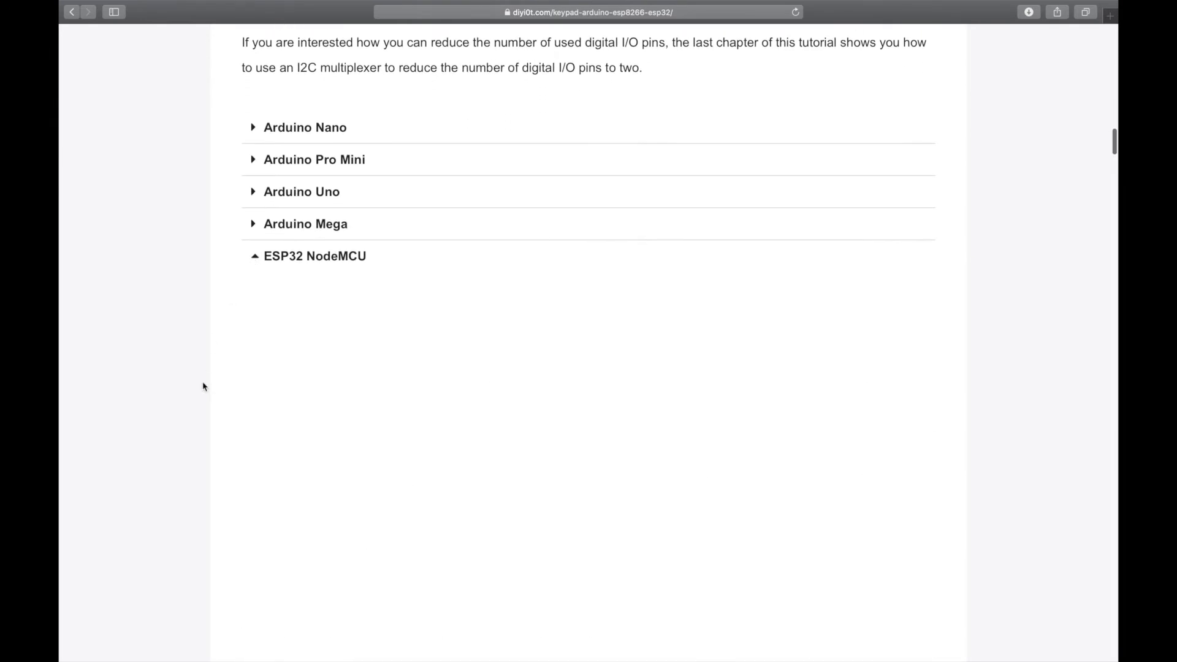
{"action": "scroll", "scroll_direction": "down", "scroll_amount": 3}
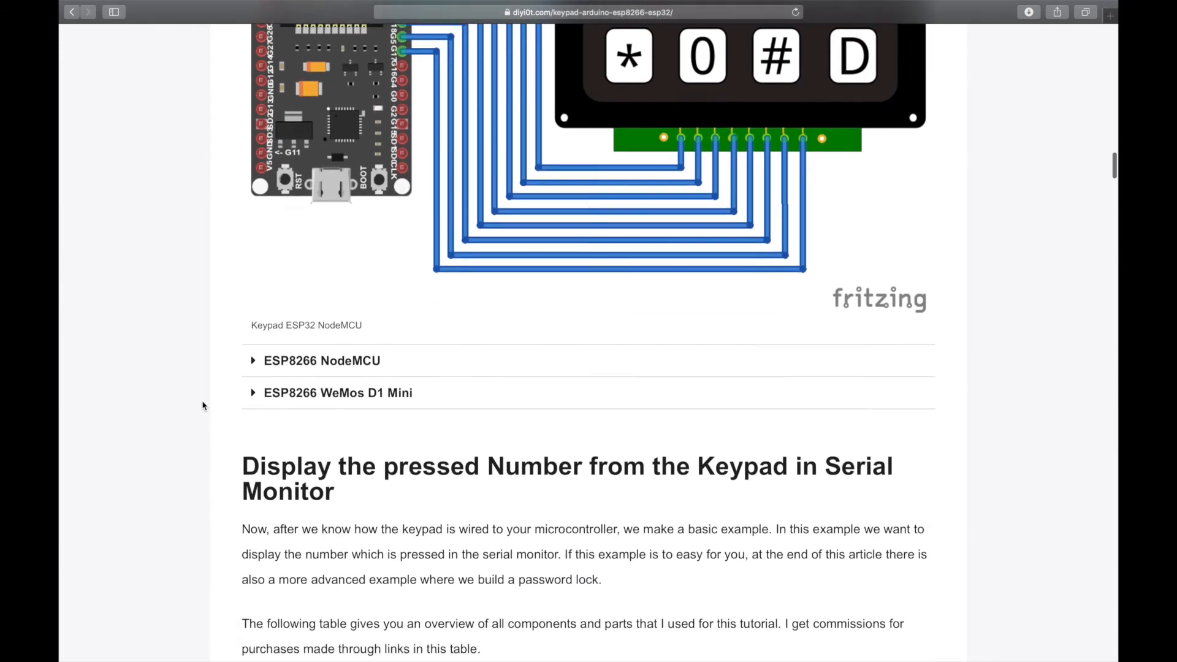
{"action": "scroll", "scroll_direction": "down", "scroll_amount": 3}
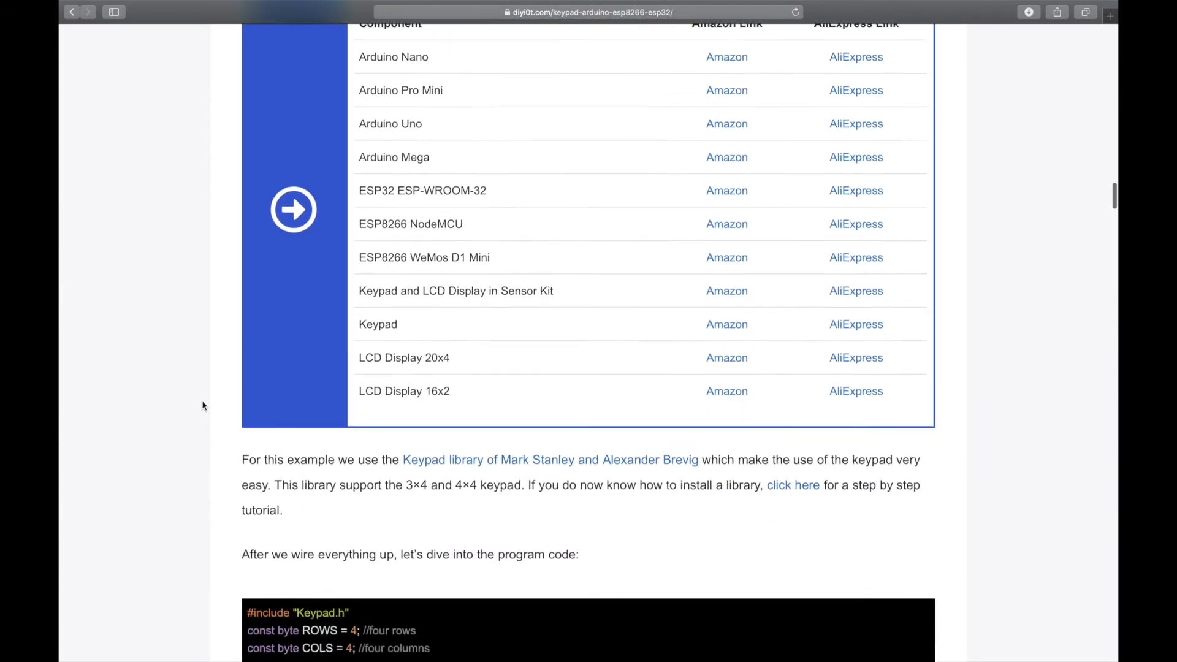
{"action": "scroll", "scroll_direction": "down", "scroll_amount": 3}
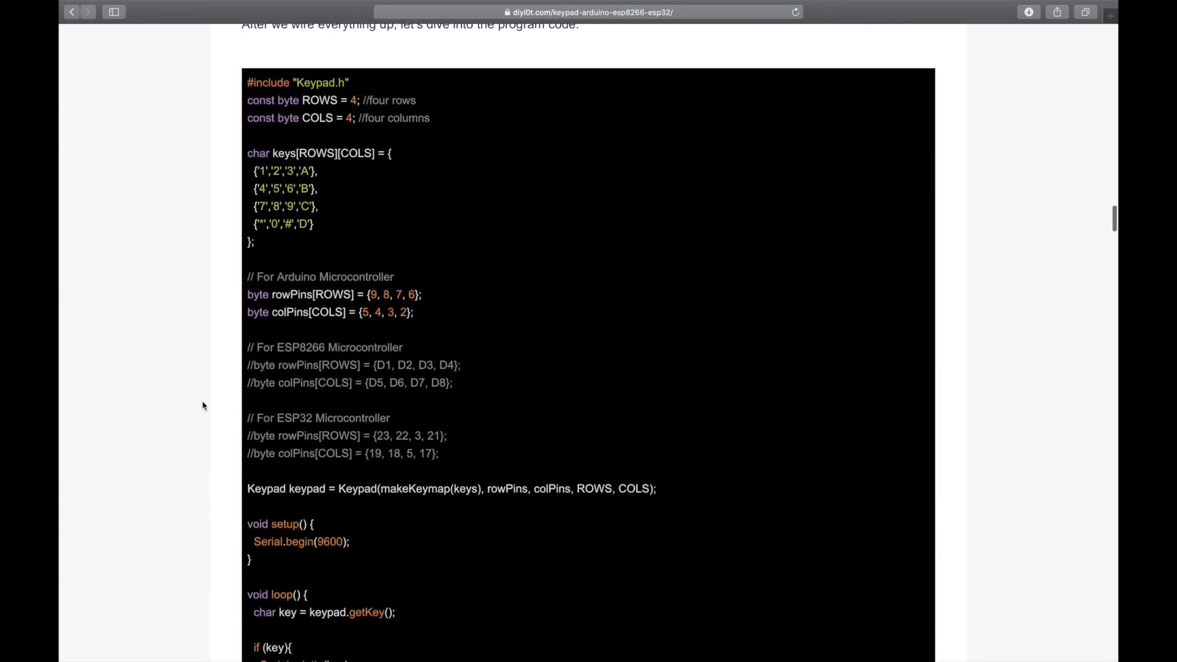
{"action": "scroll", "scroll_direction": "down", "scroll_amount": 3}
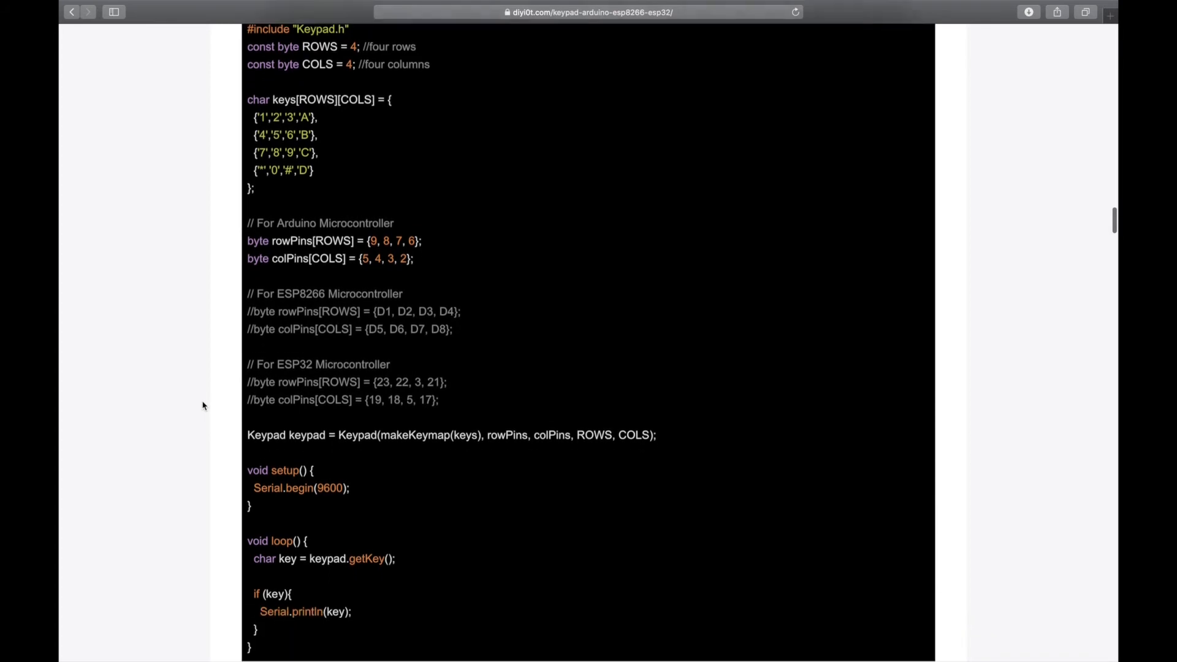
{"action": "scroll", "scroll_direction": "down", "scroll_amount": 3}
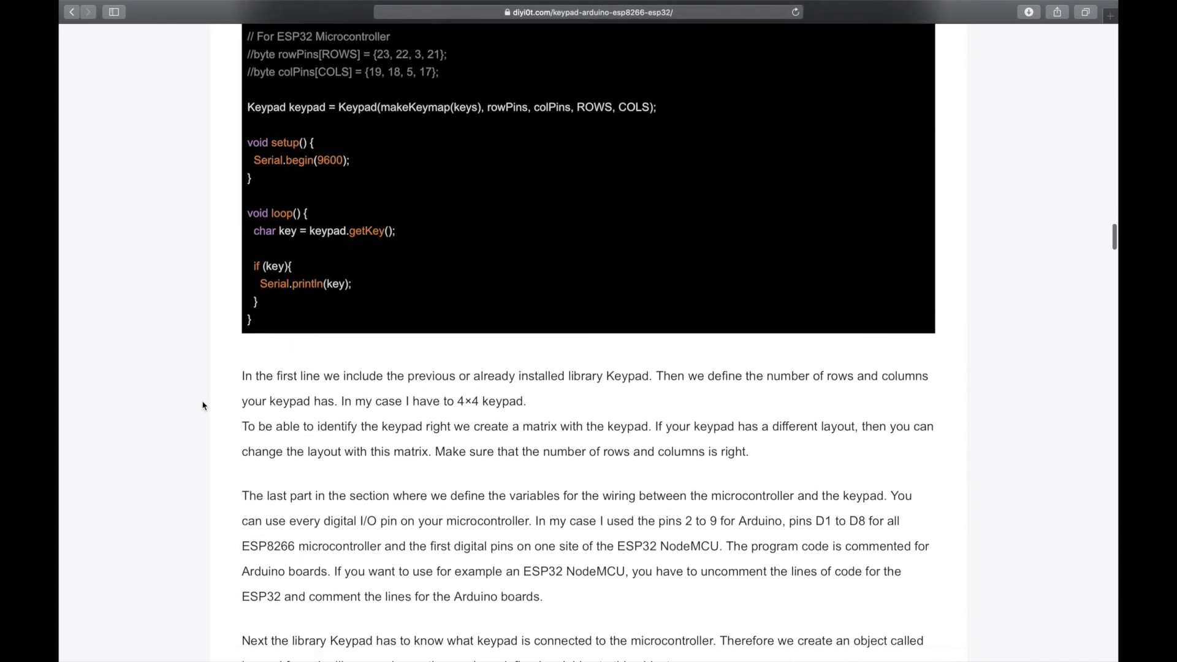
Scroll through the tutorial's original sketch, reviewing pin definitions, LCD setup and the master code
{"action": "scroll", "scroll_direction": "down", "scroll_amount": 3}
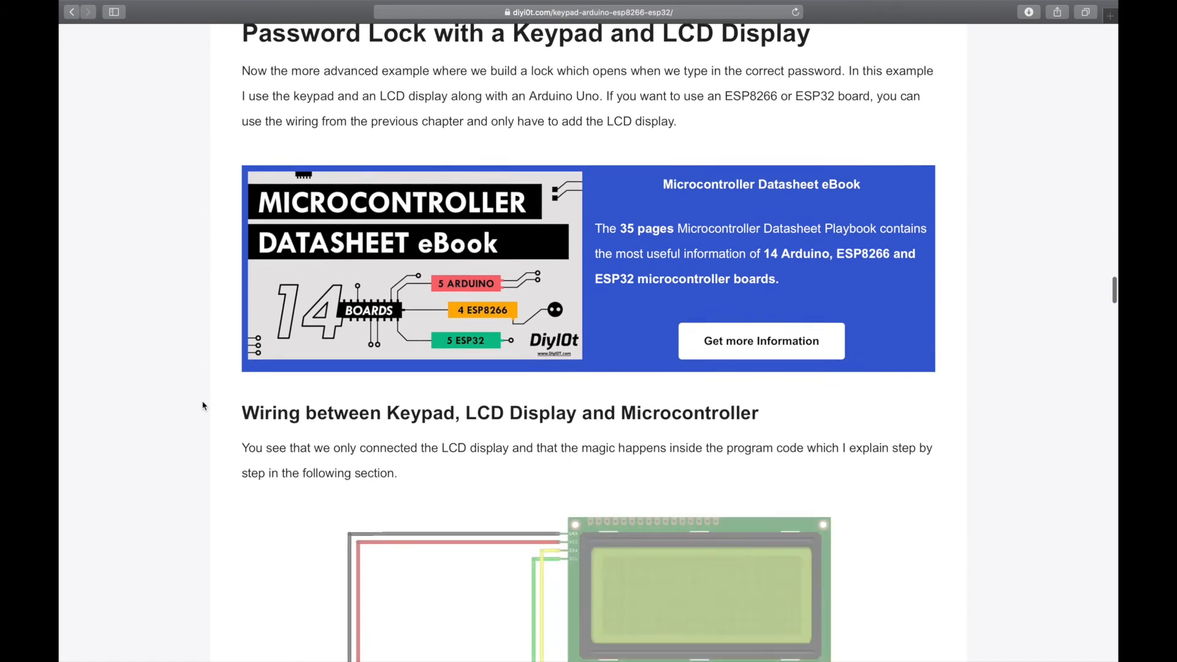
{"action": "scroll", "scroll_direction": "down", "scroll_amount": 3}
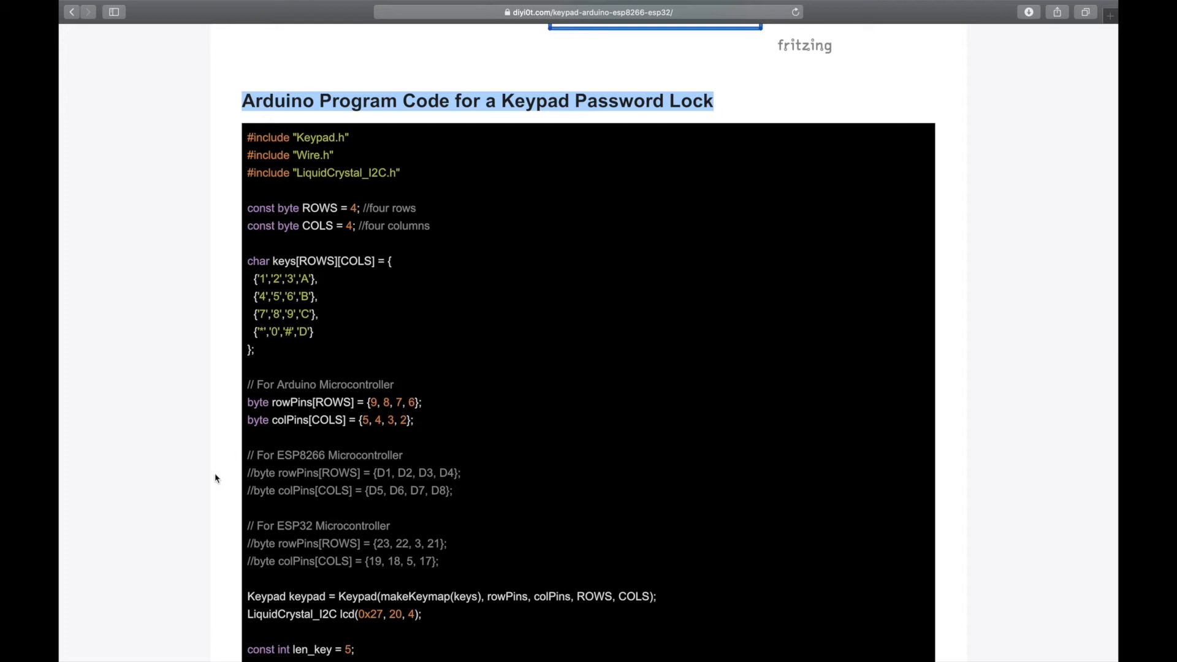
{"action": "scroll", "scroll_direction": "down", "scroll_amount": 3}
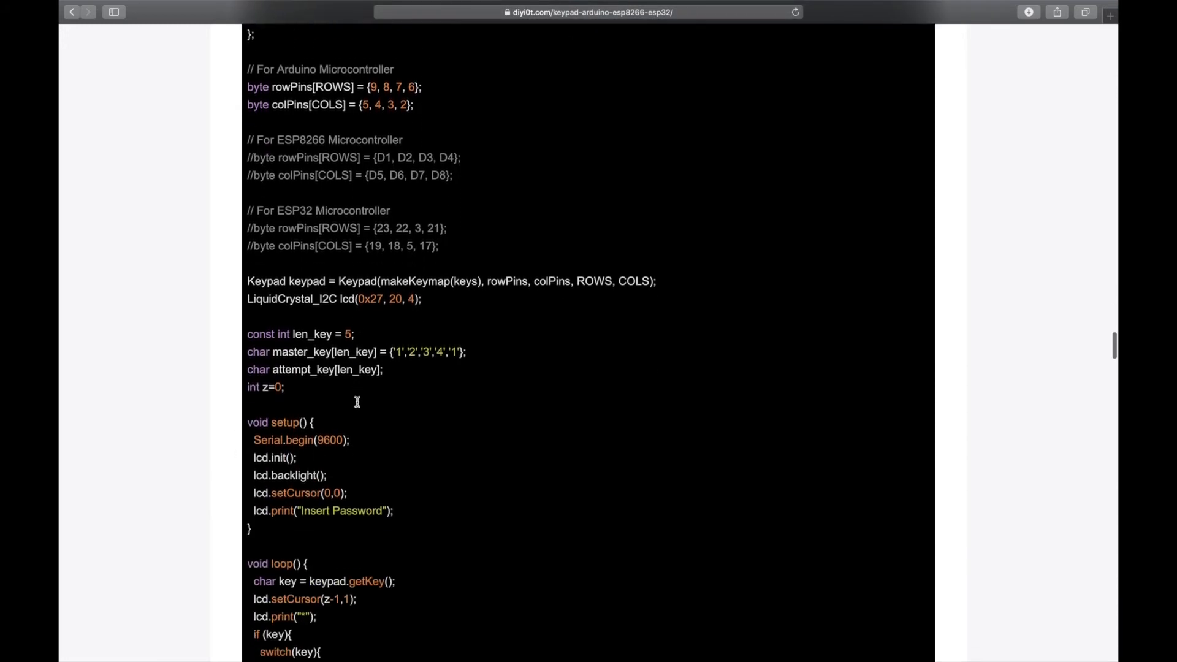
{"action": "scroll", "scroll_direction": "down", "scroll_amount": 3}
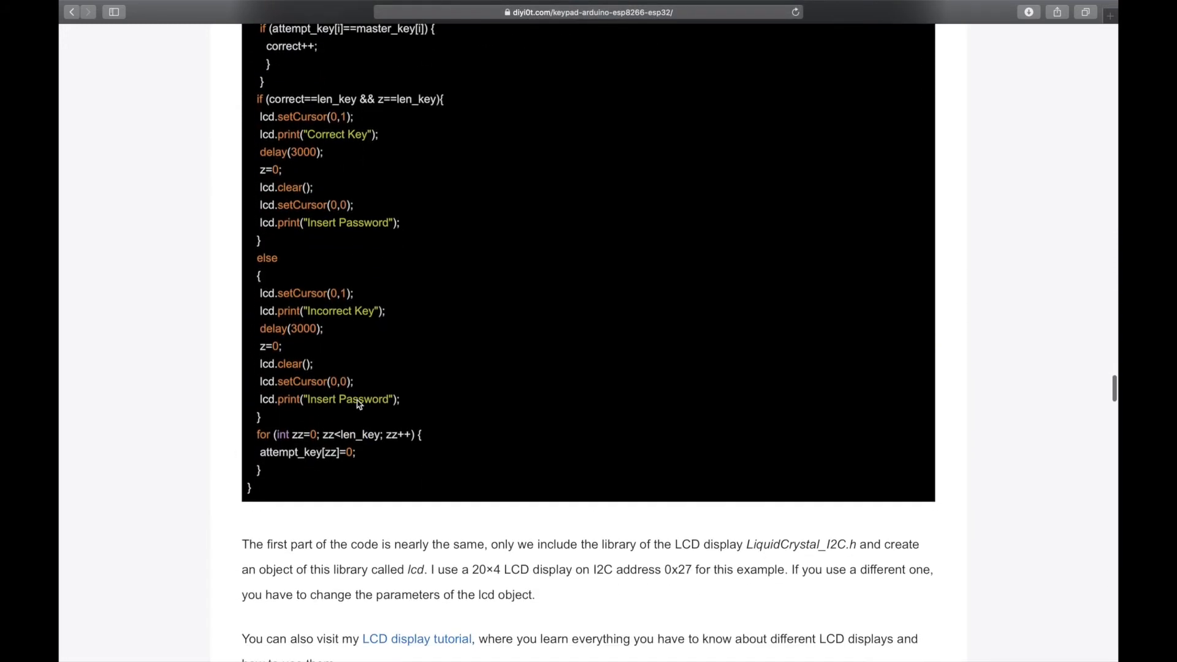
{"action": "scroll", "scroll_direction": "up", "scroll_amount": 3}
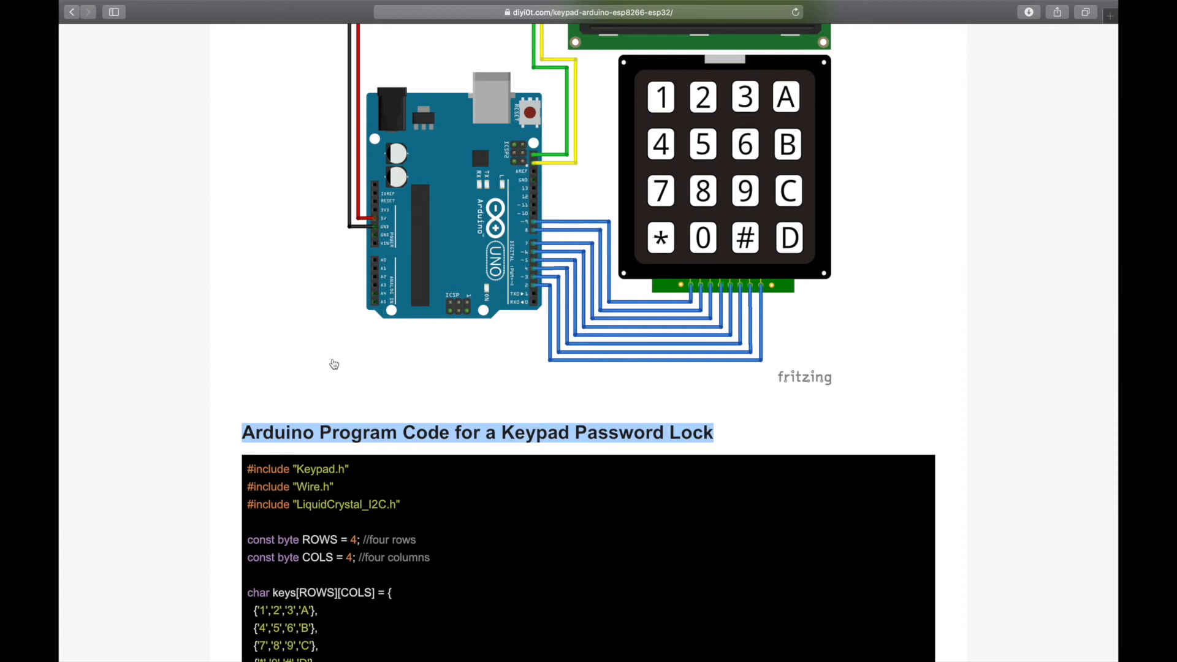
{"action": "mouse_move", "coordinate": [294, 368]}
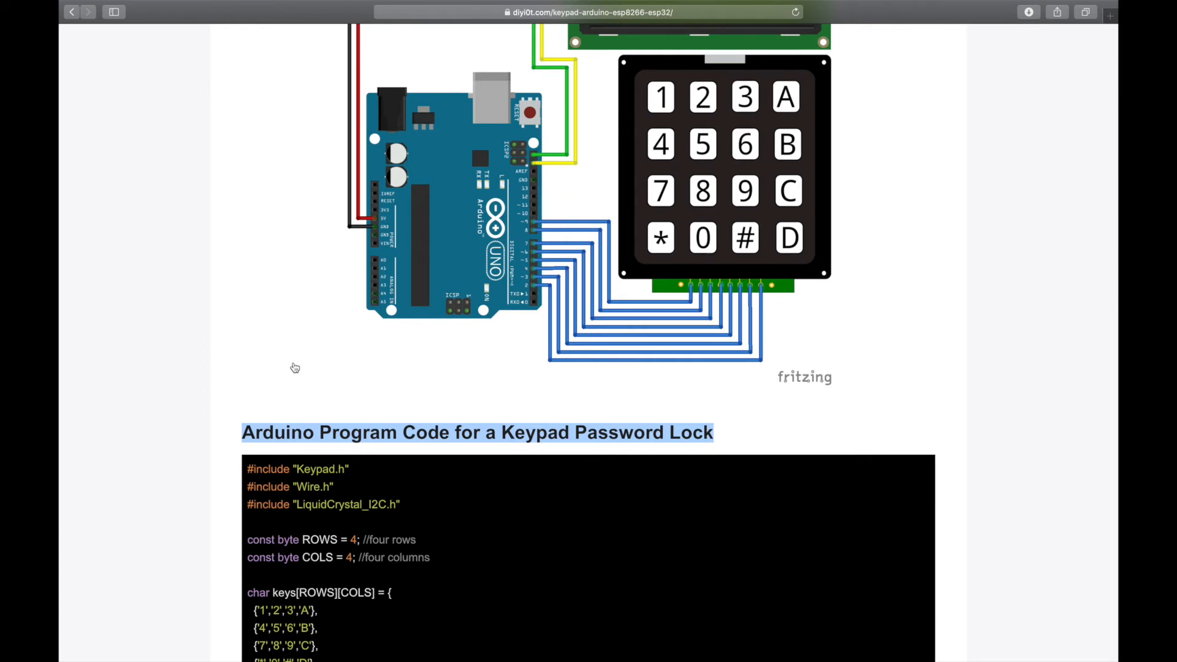
{"action": "scroll", "scroll_direction": "down", "scroll_amount": 3}
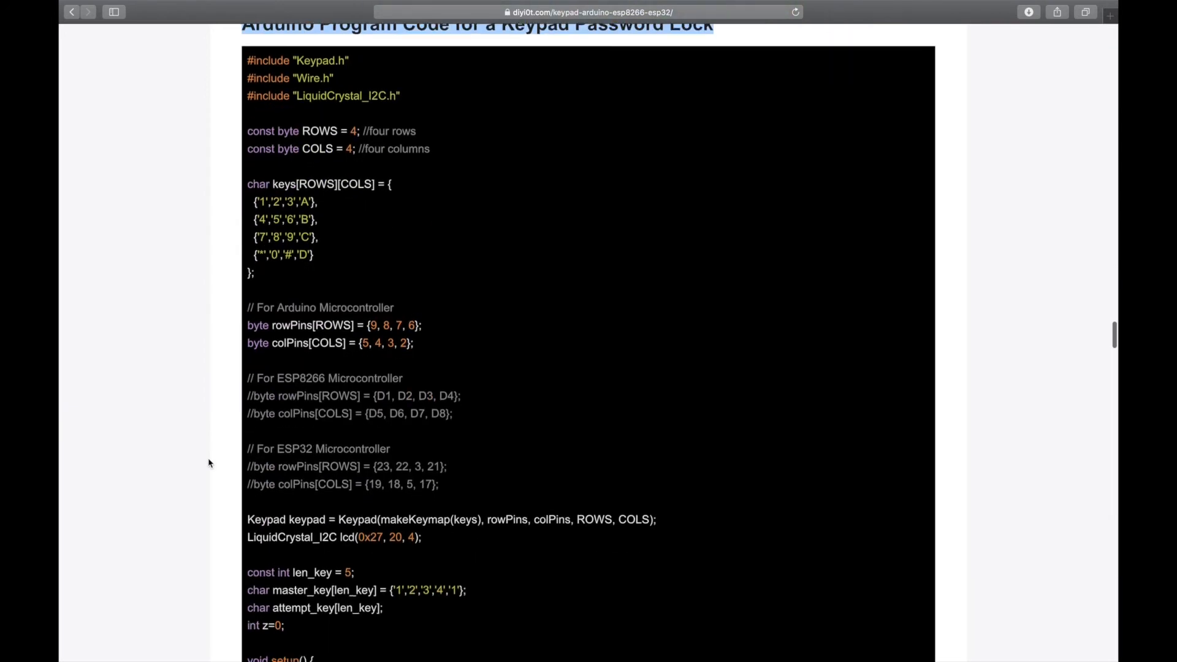
{"action": "scroll", "scroll_direction": "down", "scroll_amount": 3}
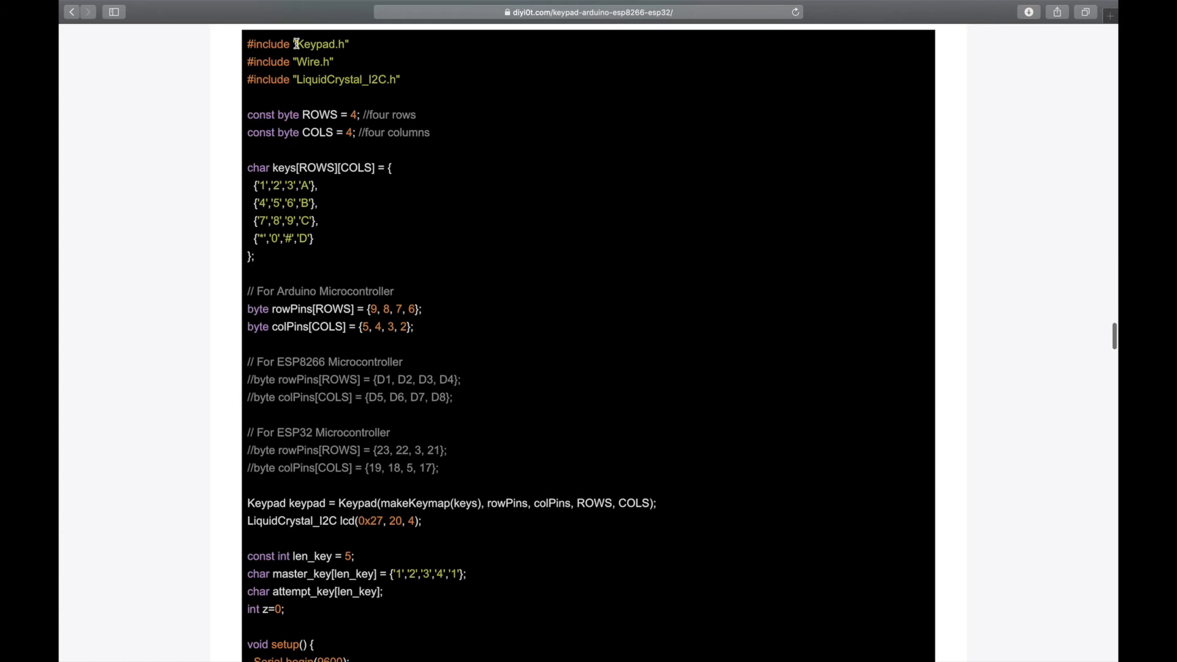
{"action": "mouse_move", "coordinate": [302, 76]}
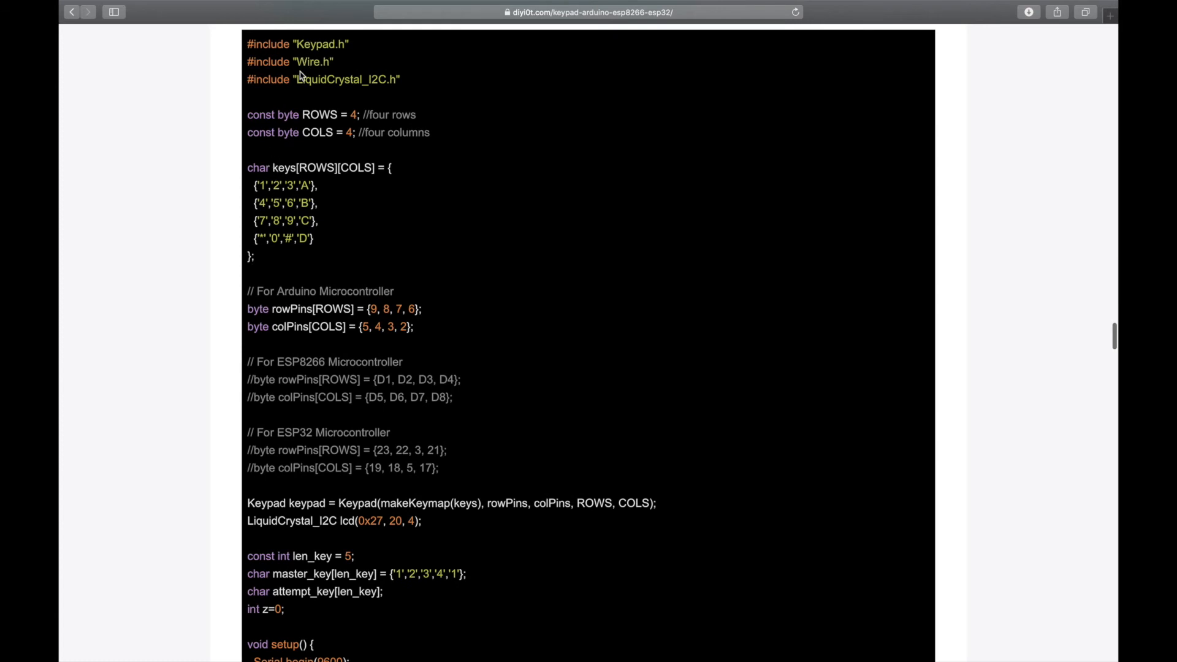
{"action": "mouse_move", "coordinate": [390, 93]}
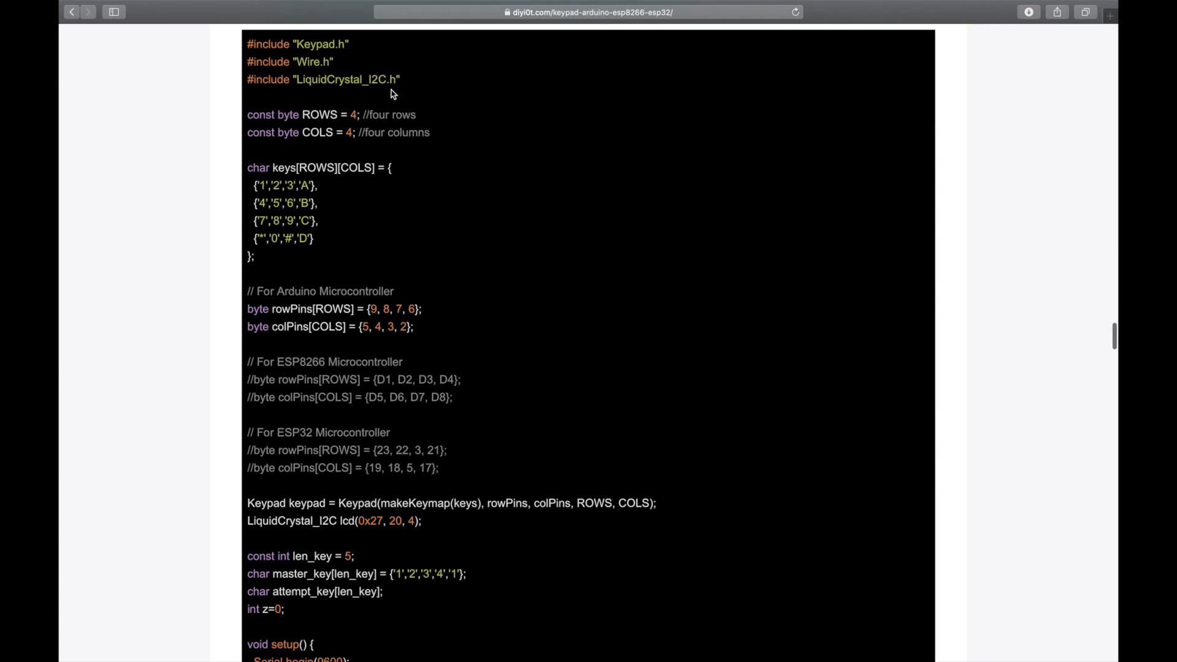
{"action": "scroll", "scroll_direction": "down", "scroll_amount": 3}
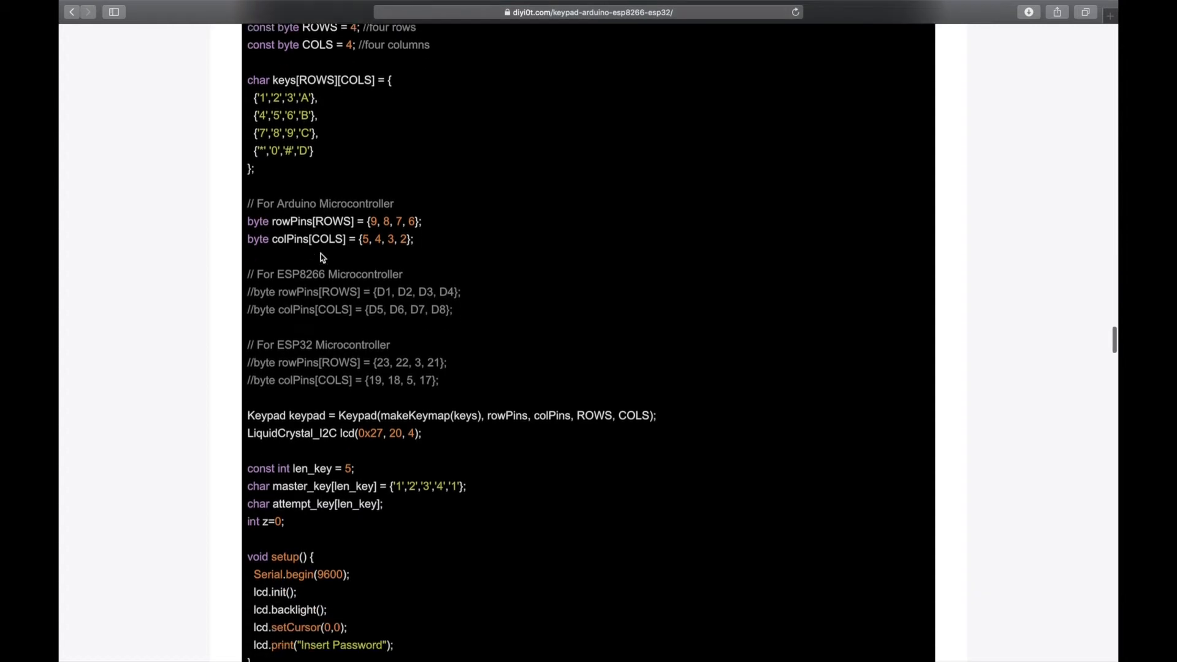
{"action": "scroll", "scroll_direction": "down", "scroll_amount": 3}
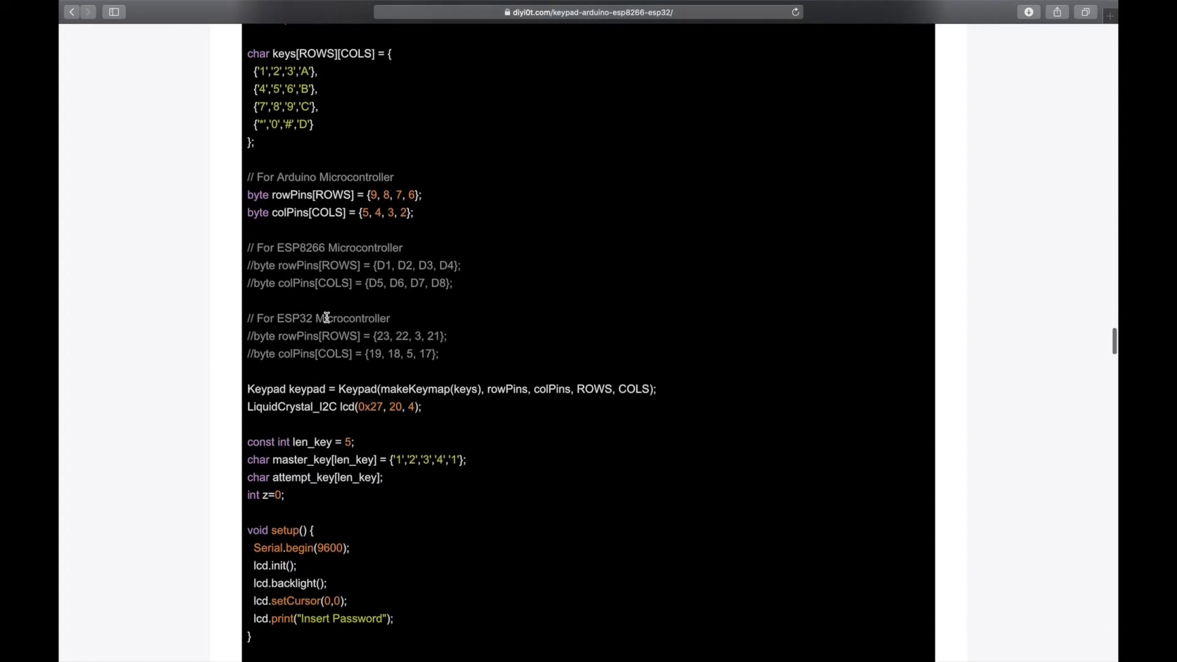
{"action": "scroll", "scroll_direction": "down", "scroll_amount": 3}
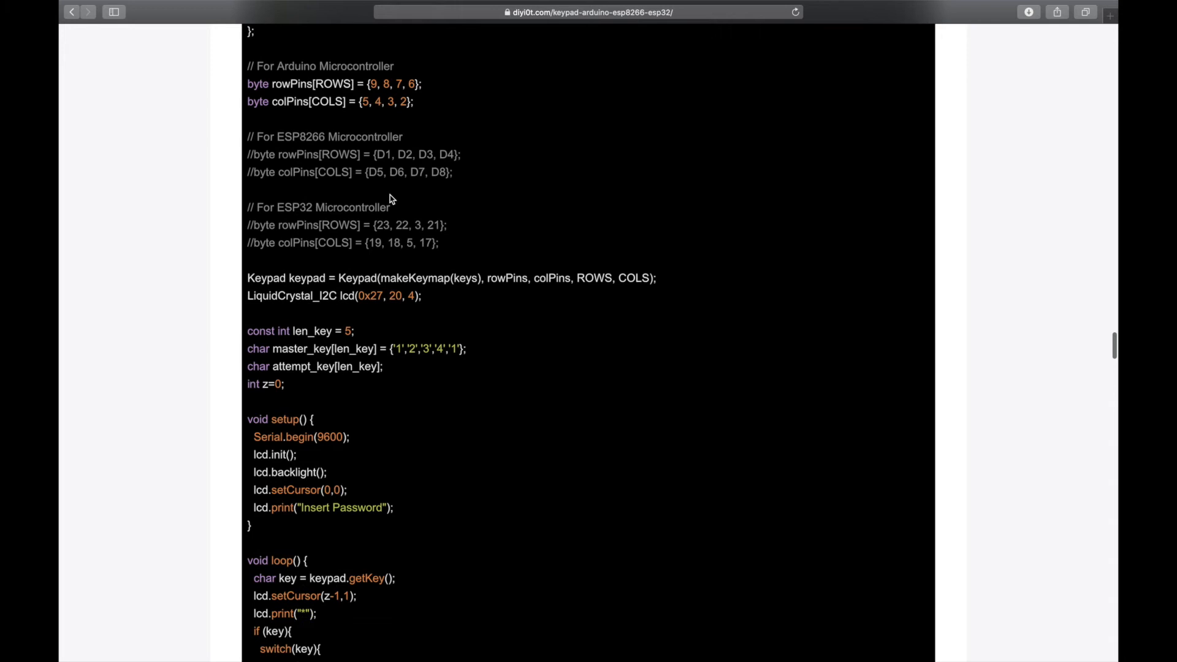
{"action": "double_click", "coordinate": [317, 207]}
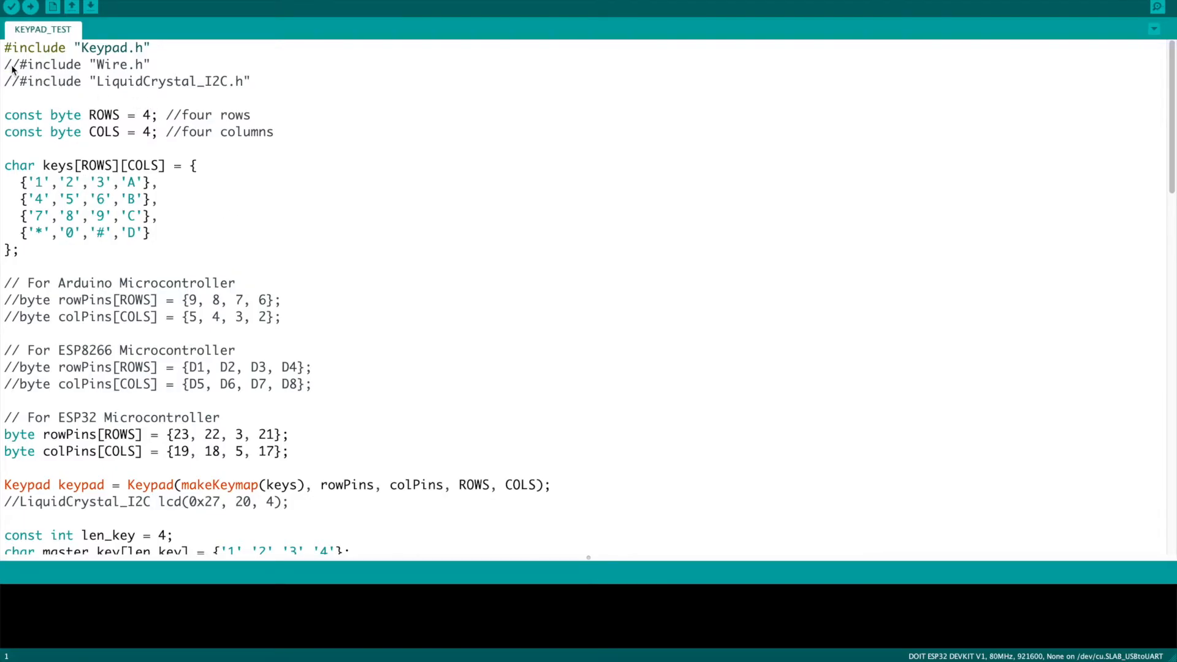
{"action": "mouse_move", "coordinate": [9, 96]}
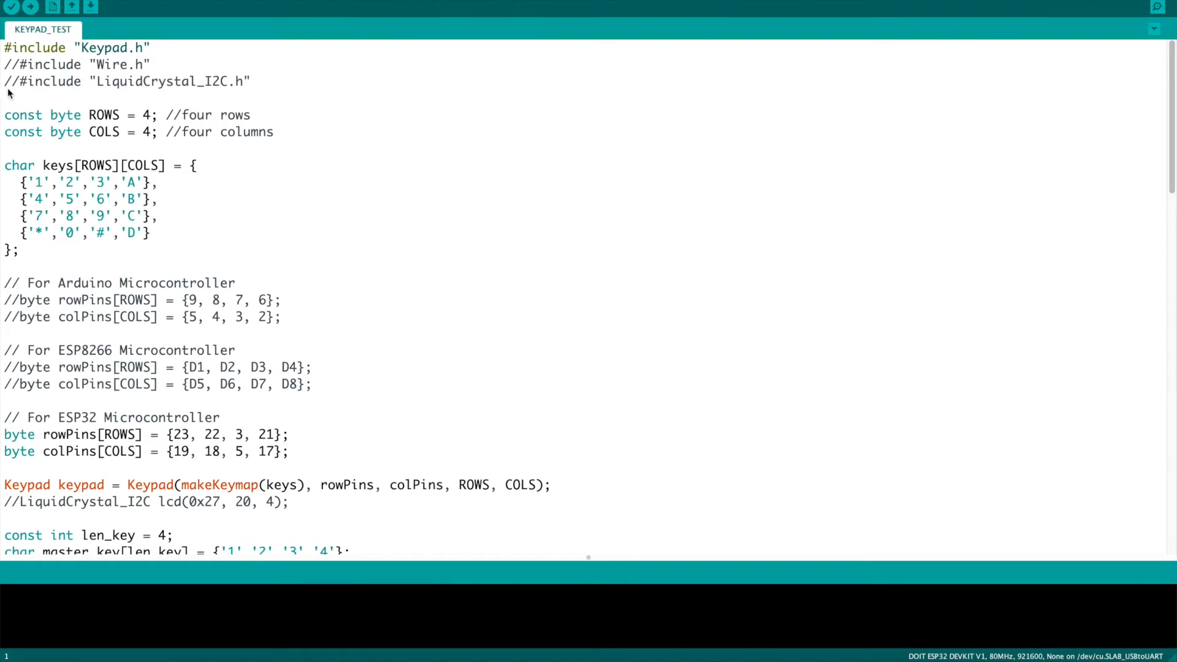
{"action": "mouse_move", "coordinate": [261, 95]}
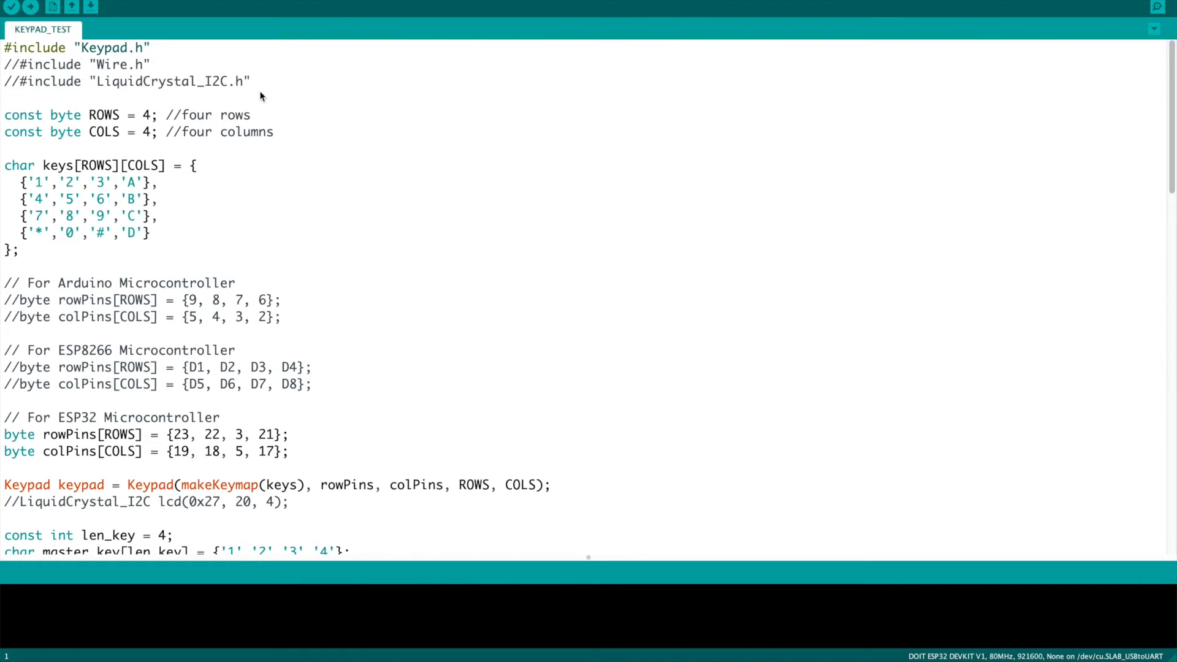
{"action": "mouse_move", "coordinate": [279, 103]}
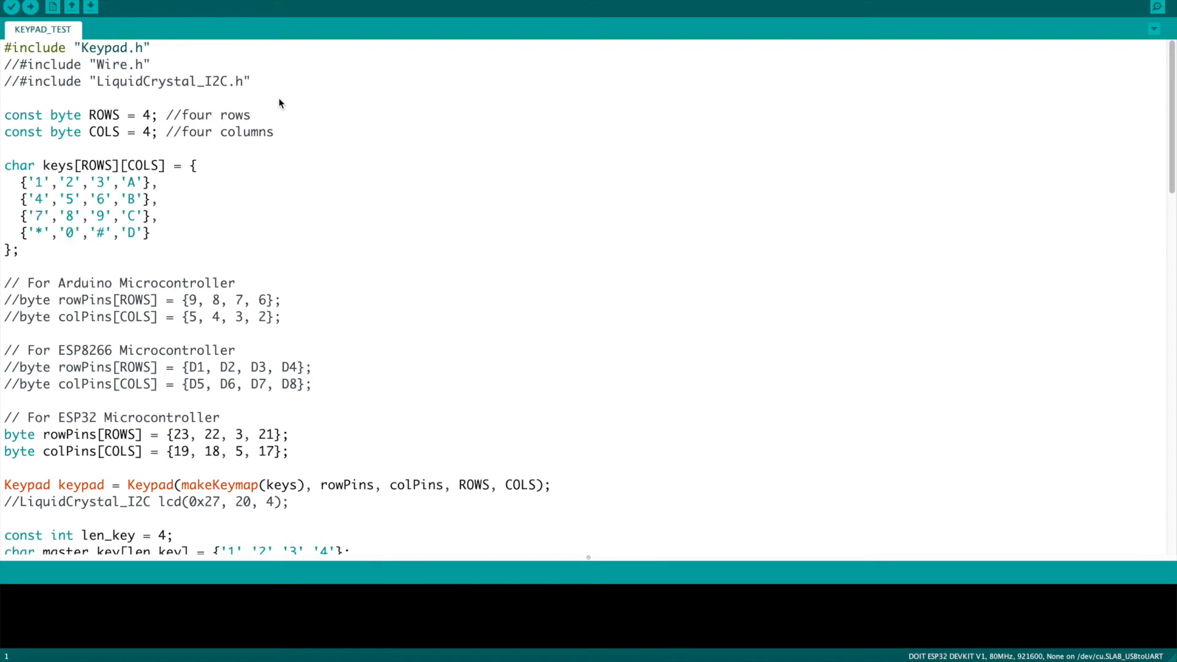
Scroll KEYPAD_TEST past ESP32 pins and commented LCD lines, picking out the password length value 4
{"action": "scroll", "scroll_direction": "down", "scroll_amount": 3}
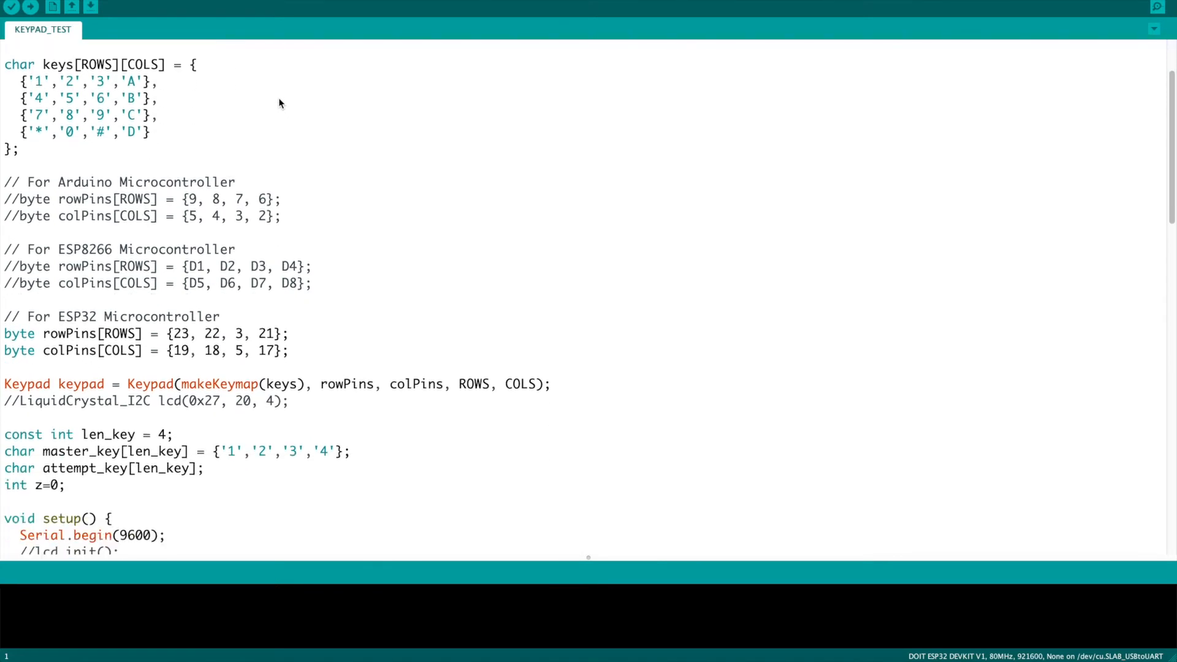
{"action": "scroll", "scroll_direction": "down", "scroll_amount": 3}
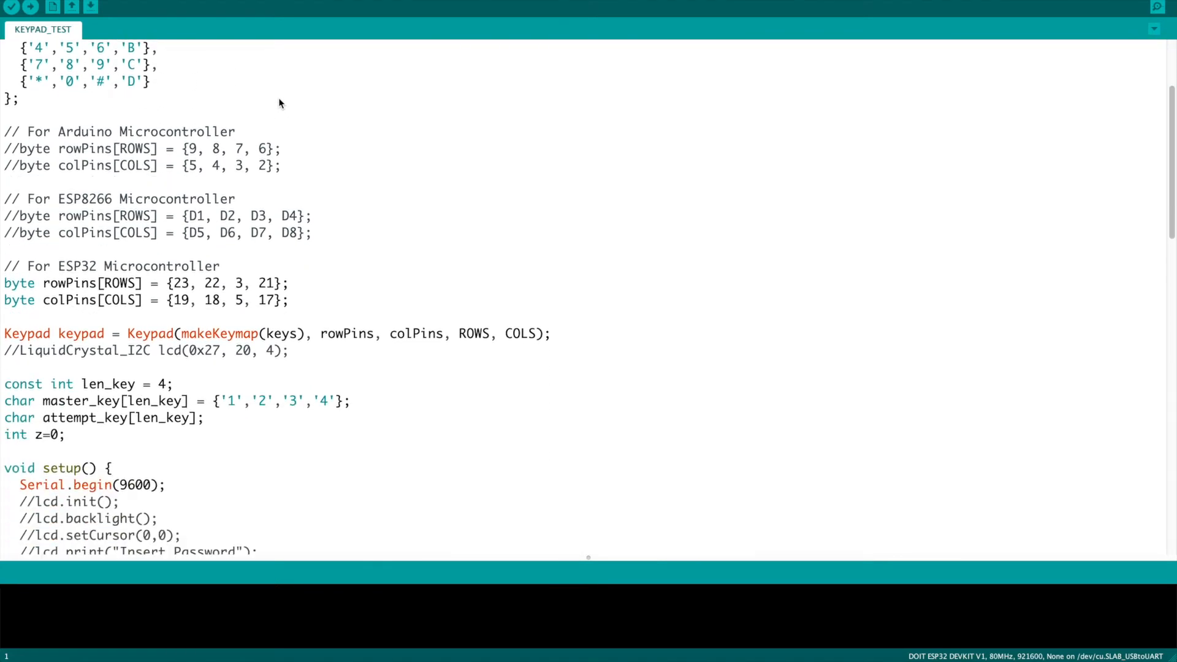
{"action": "scroll", "scroll_direction": "down", "scroll_amount": 3}
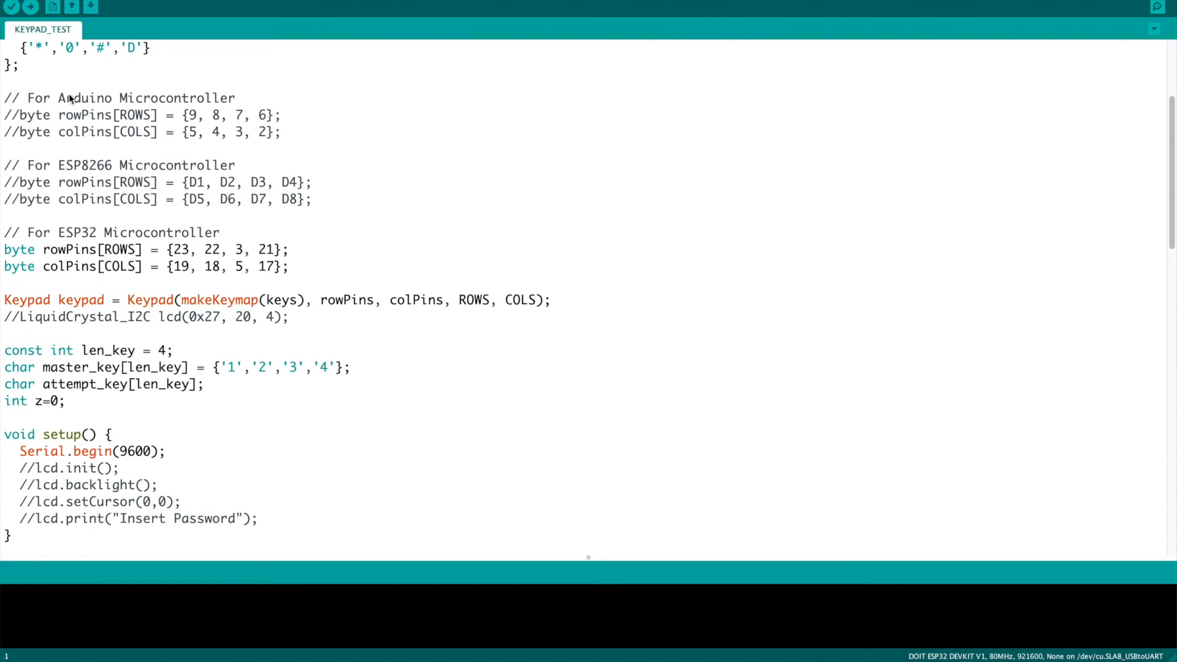
{"action": "mouse_move", "coordinate": [128, 211]}
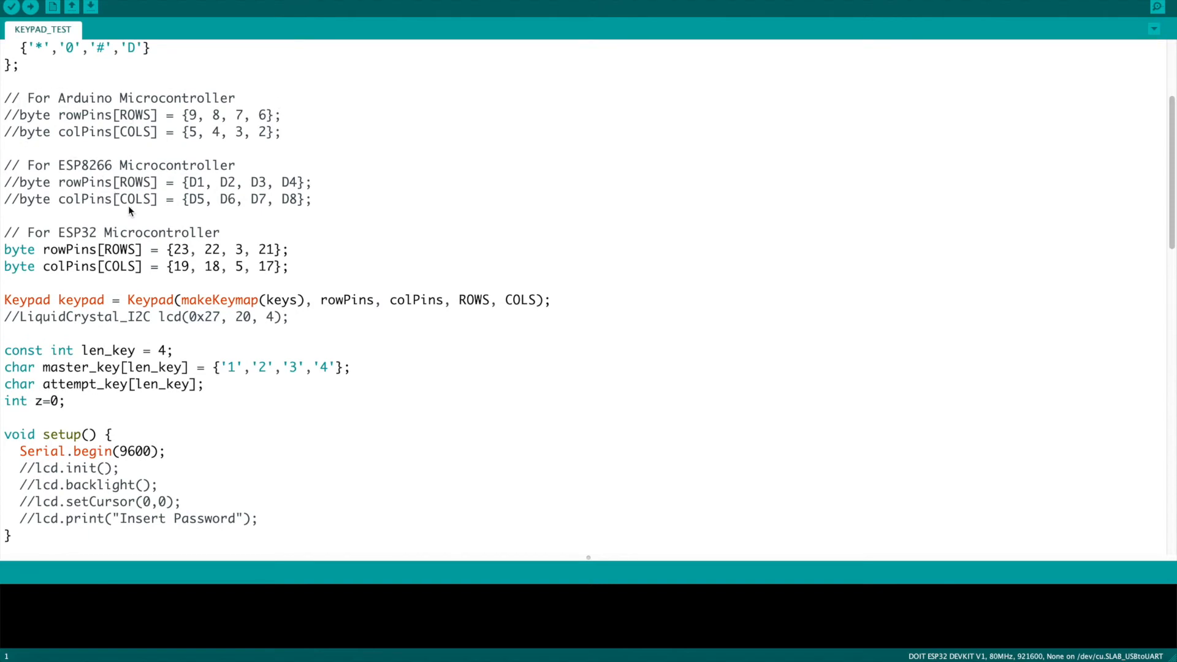
{"action": "mouse_move", "coordinate": [38, 278]}
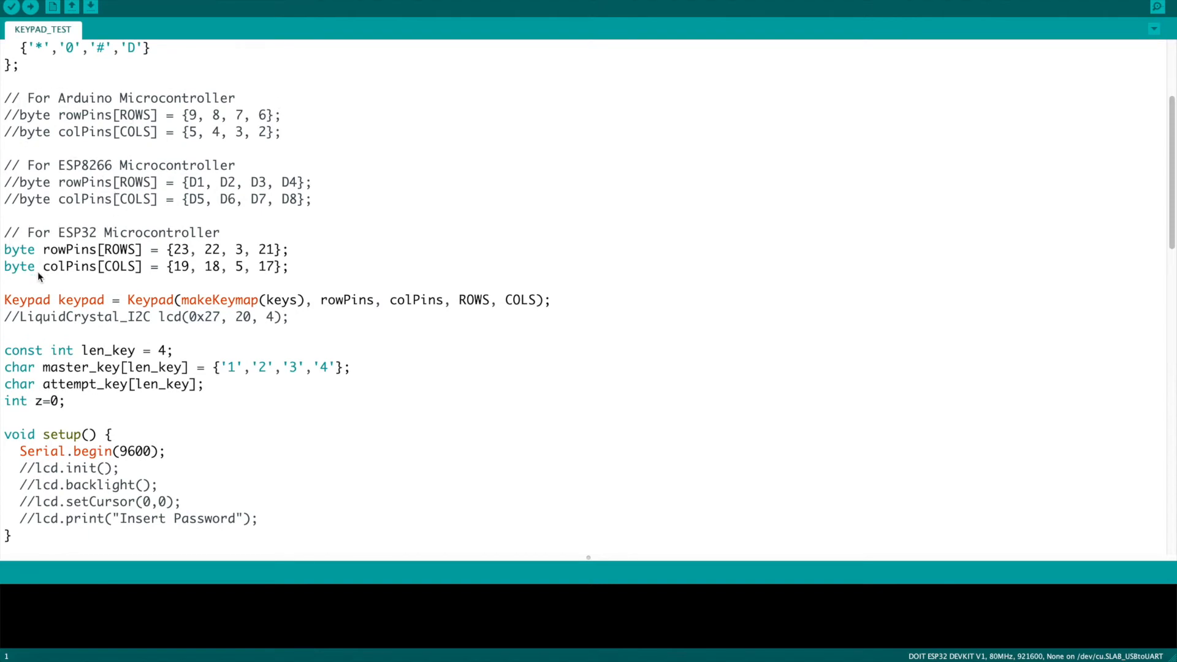
{"action": "scroll", "scroll_direction": "down", "scroll_amount": 3}
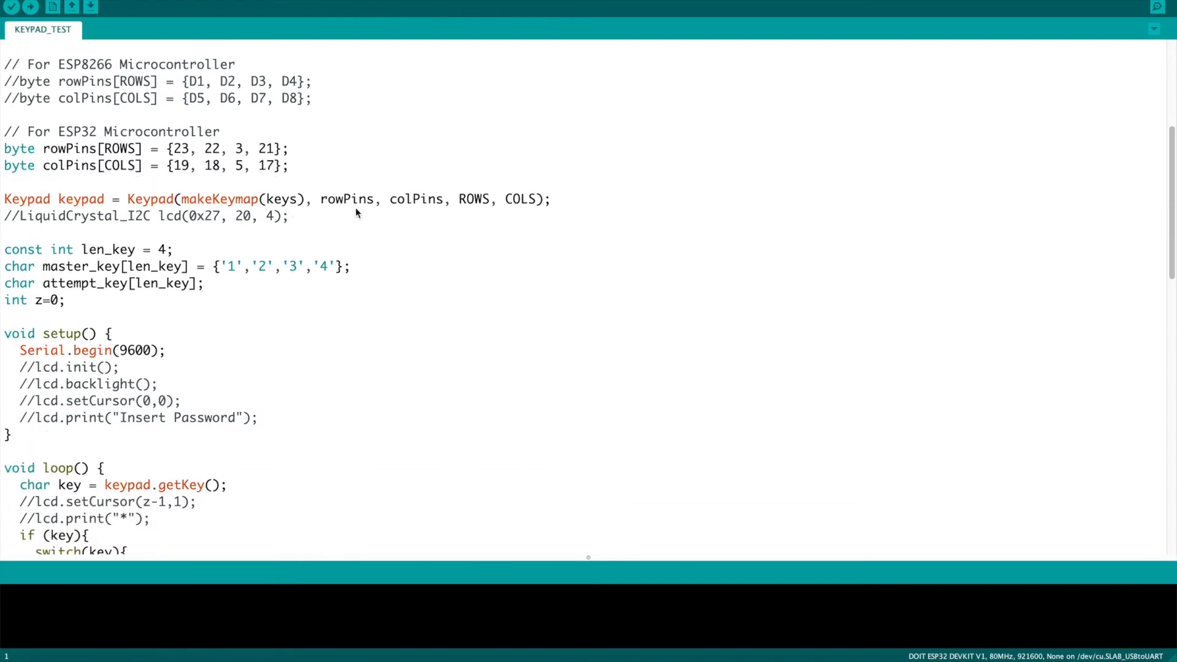
{"action": "scroll", "scroll_direction": "down", "scroll_amount": 3}
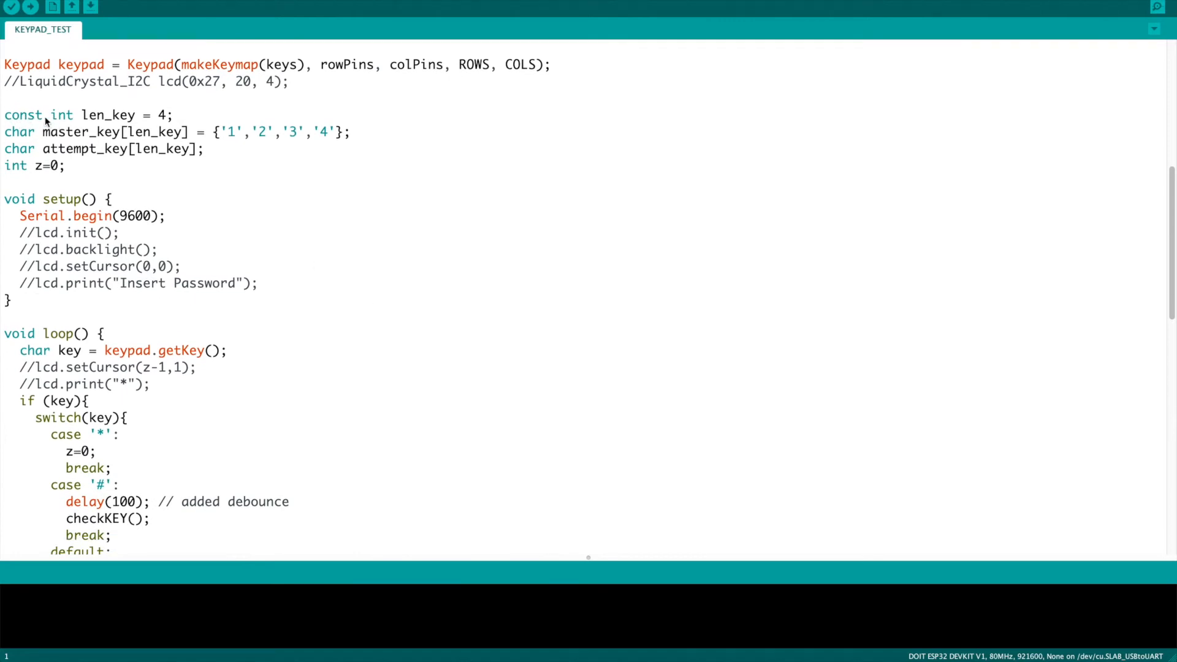
{"action": "mouse_move", "coordinate": [167, 126]}
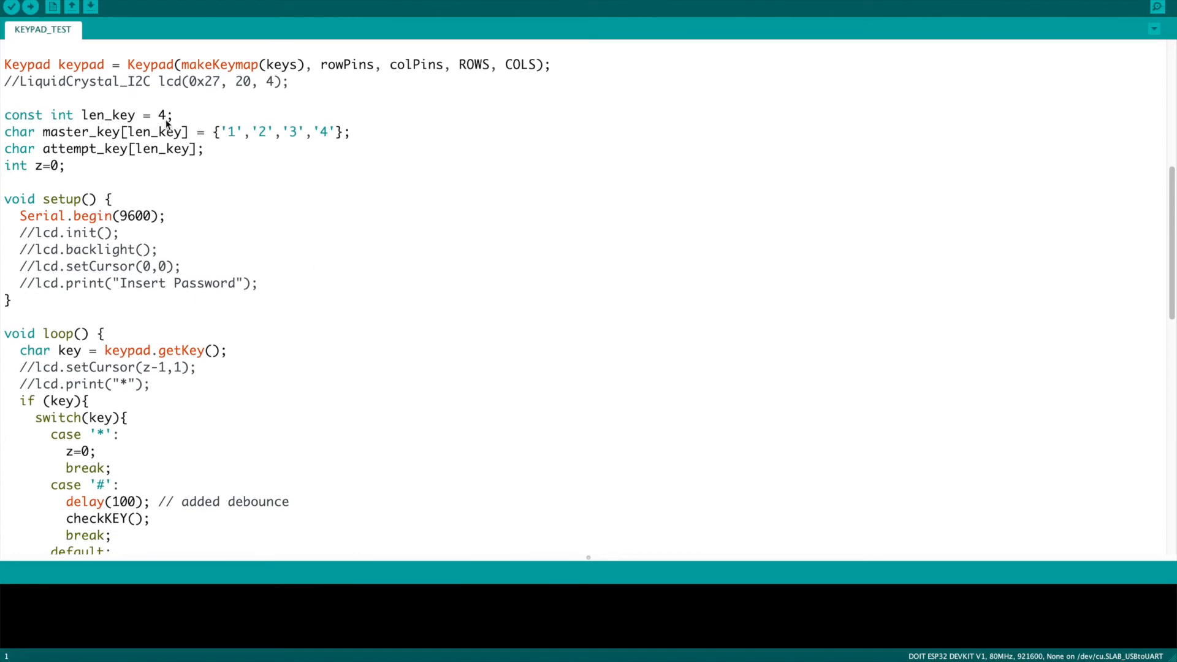
{"action": "double_click", "coordinate": [164, 115]}
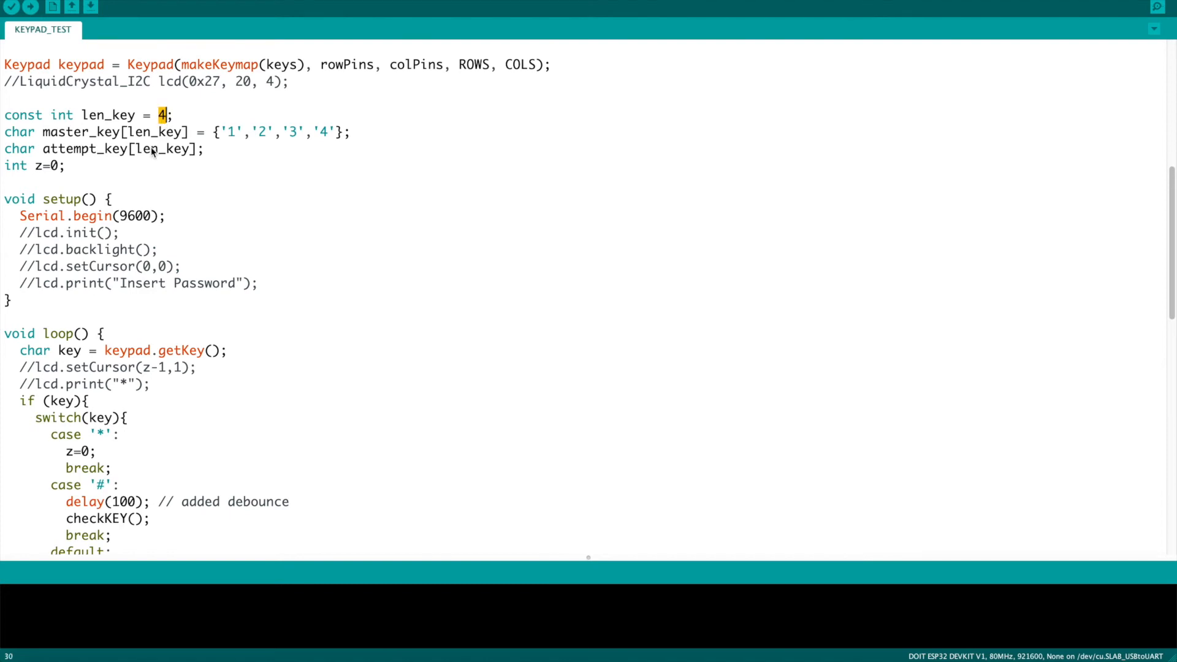
{"action": "mouse_move", "coordinate": [256, 139]}
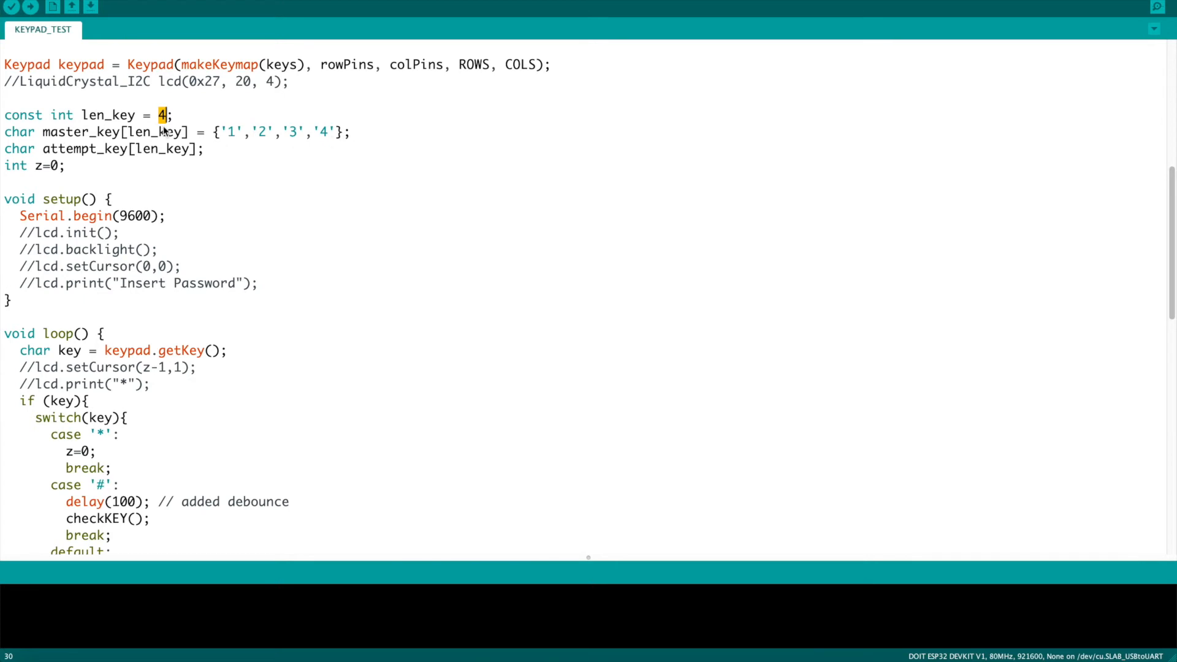
{"action": "mouse_move", "coordinate": [213, 188]}
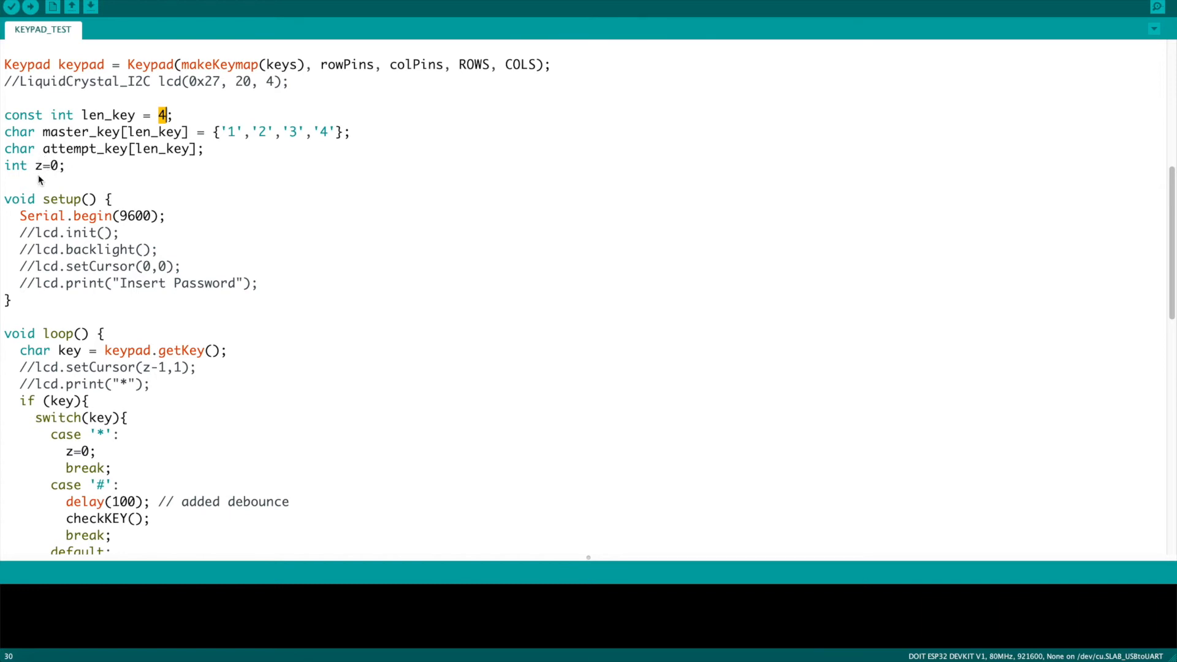
{"action": "mouse_move", "coordinate": [153, 227]}
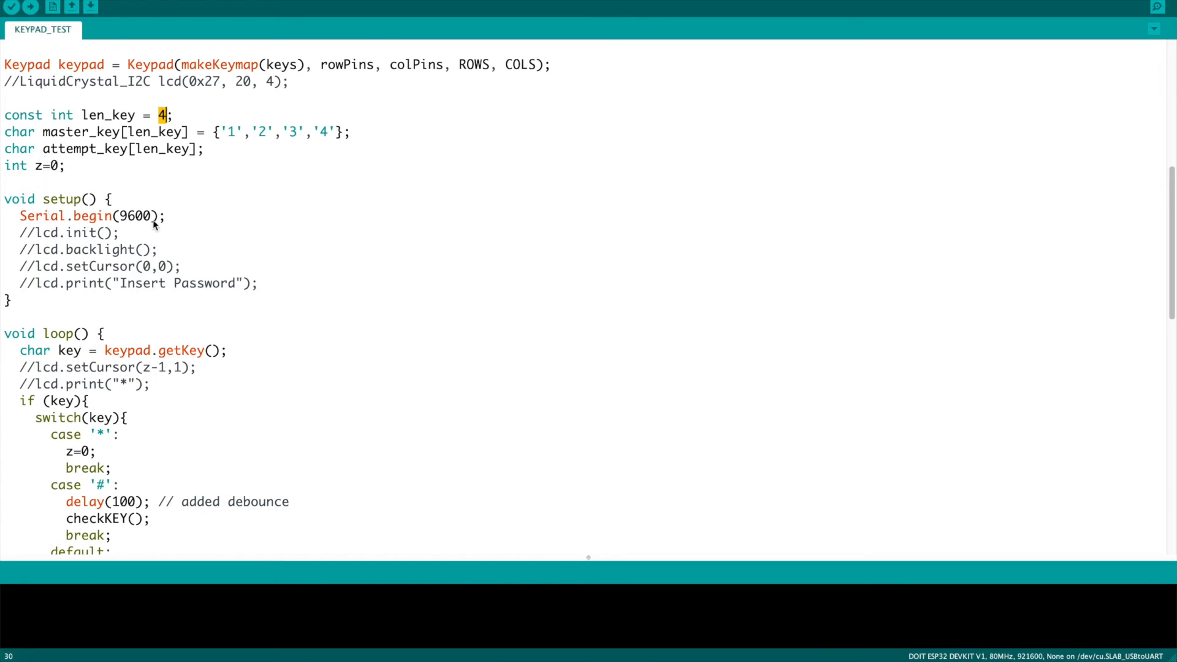
{"action": "scroll", "scroll_direction": "down", "scroll_amount": 3}
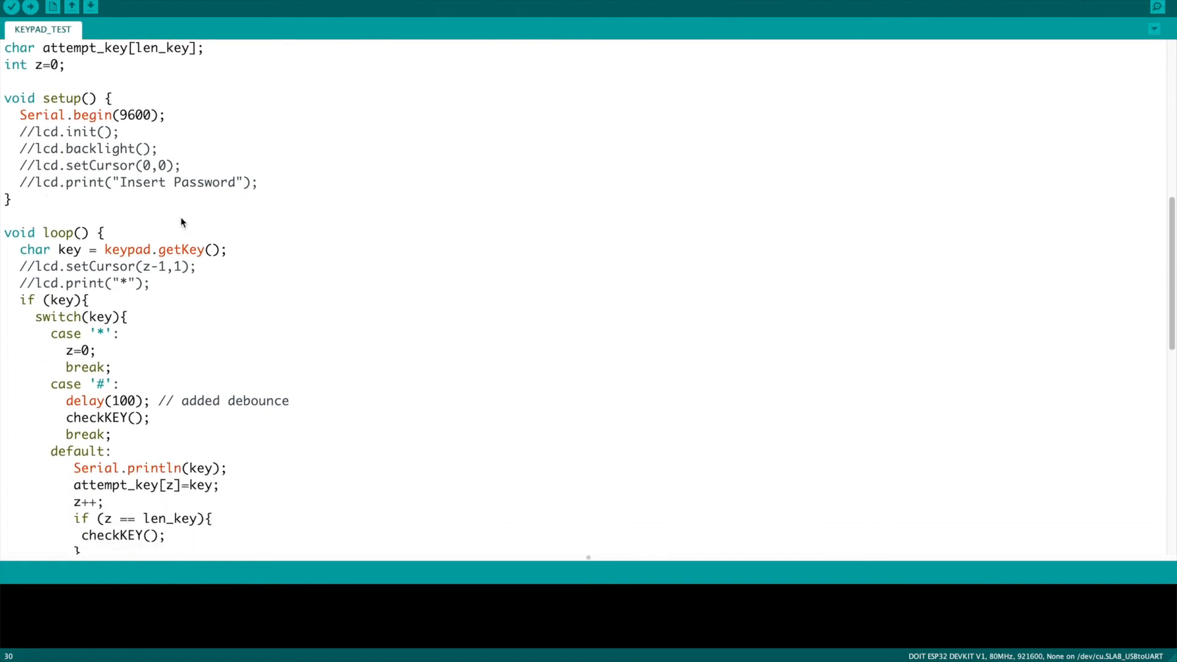
{"action": "mouse_move", "coordinate": [67, 177]}
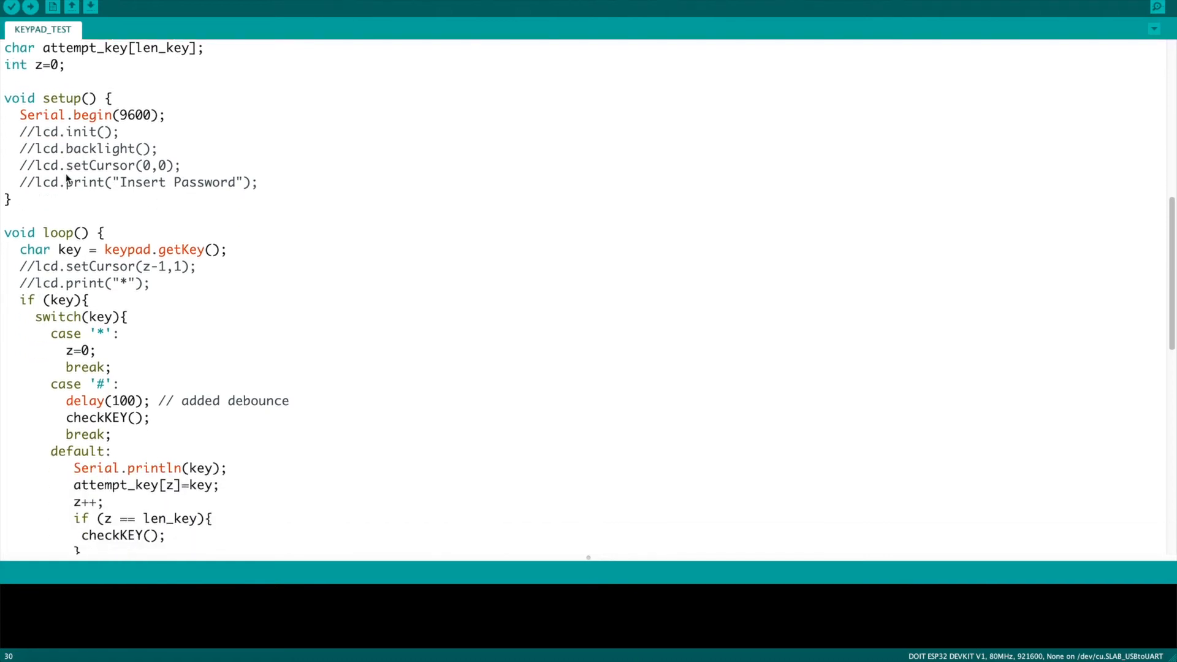
{"action": "scroll", "scroll_direction": "down", "scroll_amount": 3}
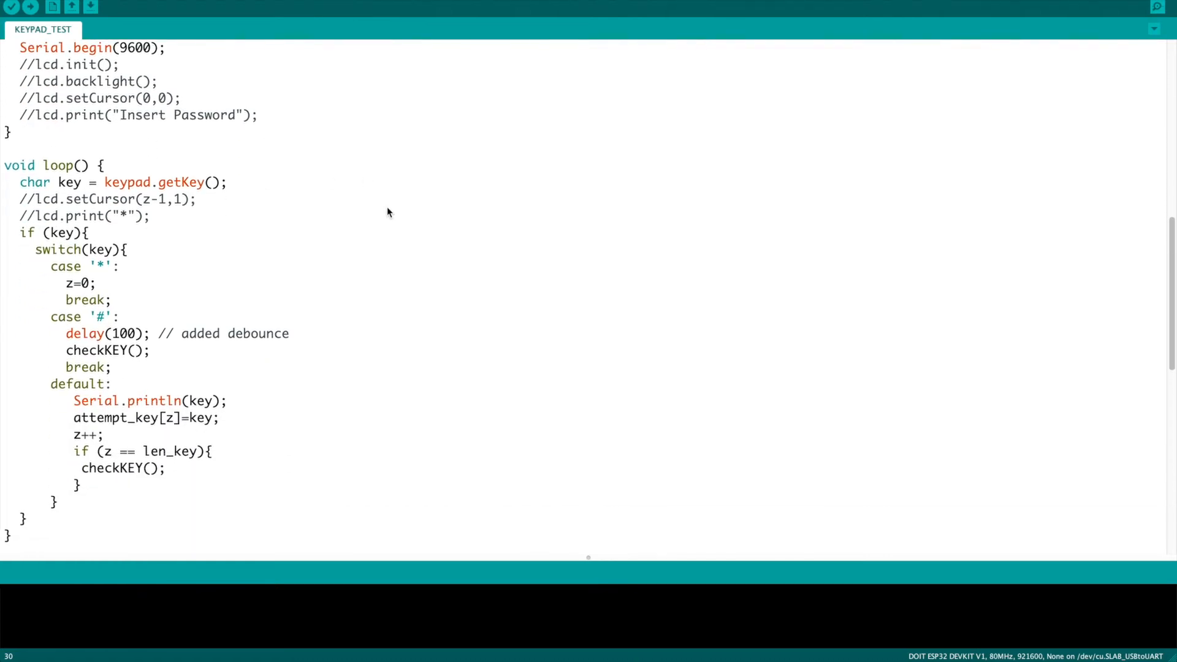
{"action": "scroll", "scroll_direction": "down", "scroll_amount": 3}
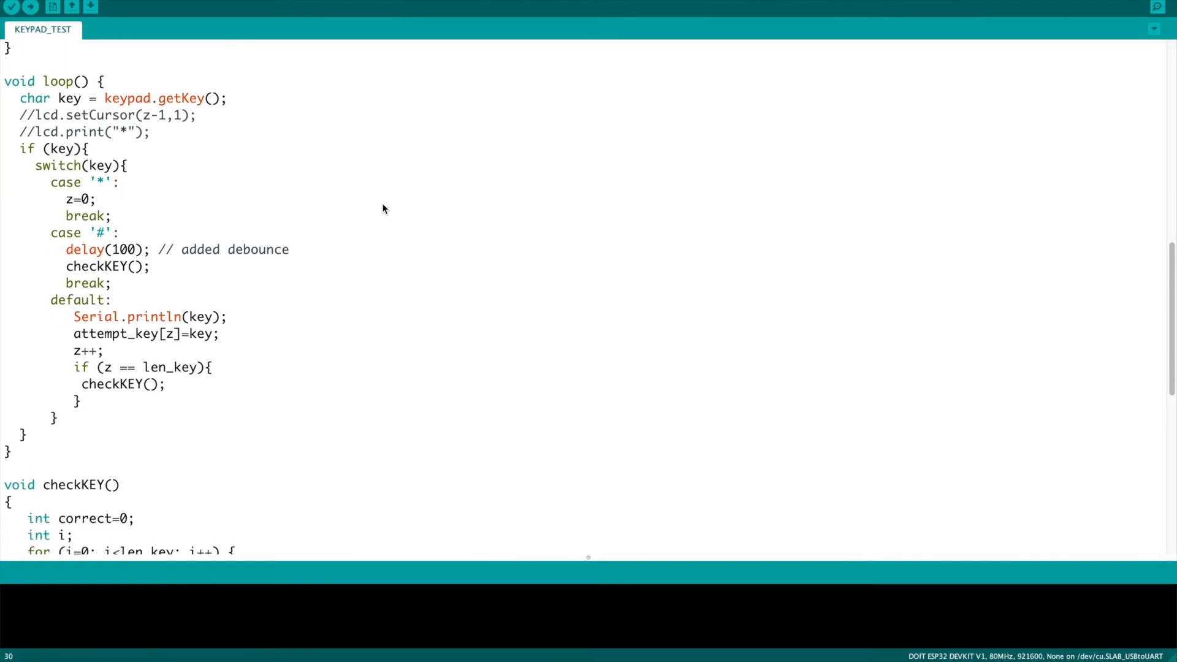
{"action": "mouse_move", "coordinate": [121, 123]}
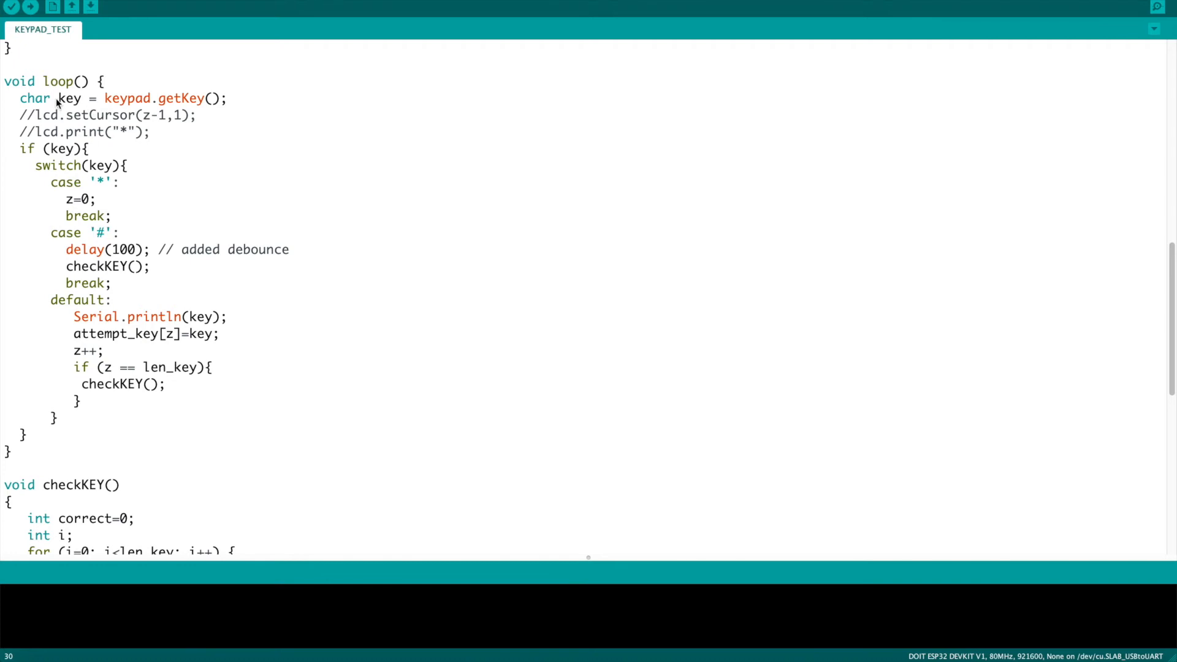
{"action": "double_click", "coordinate": [69, 98]}
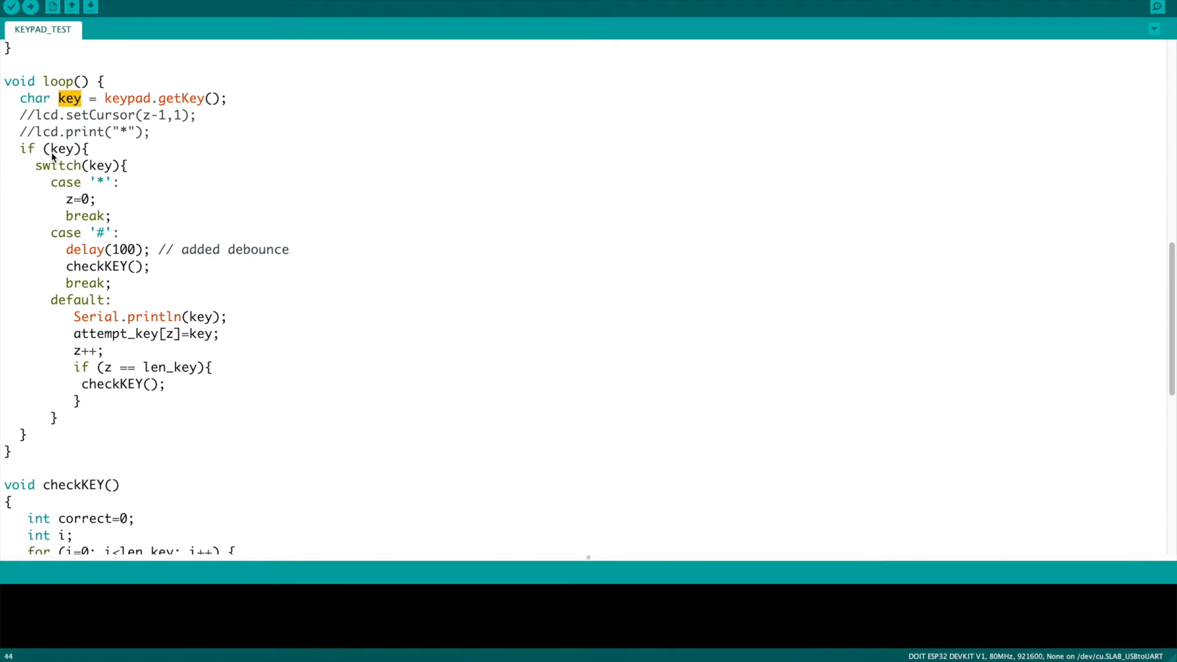
{"action": "double_click", "coordinate": [55, 148]}
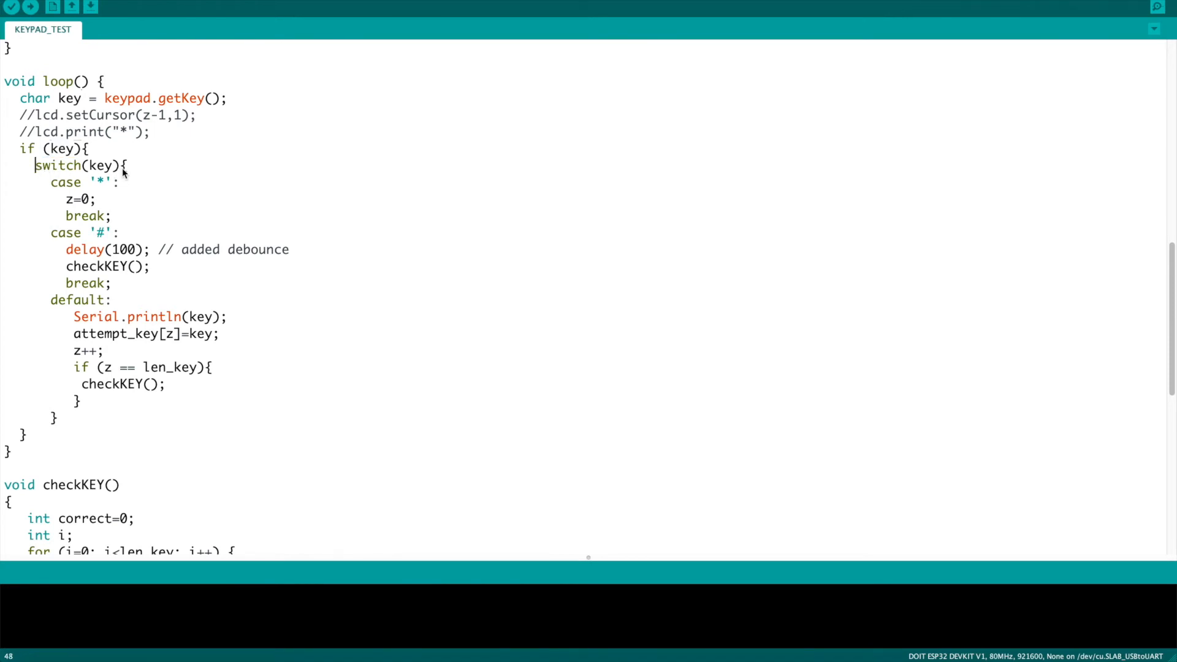
{"action": "mouse_move", "coordinate": [98, 186]}
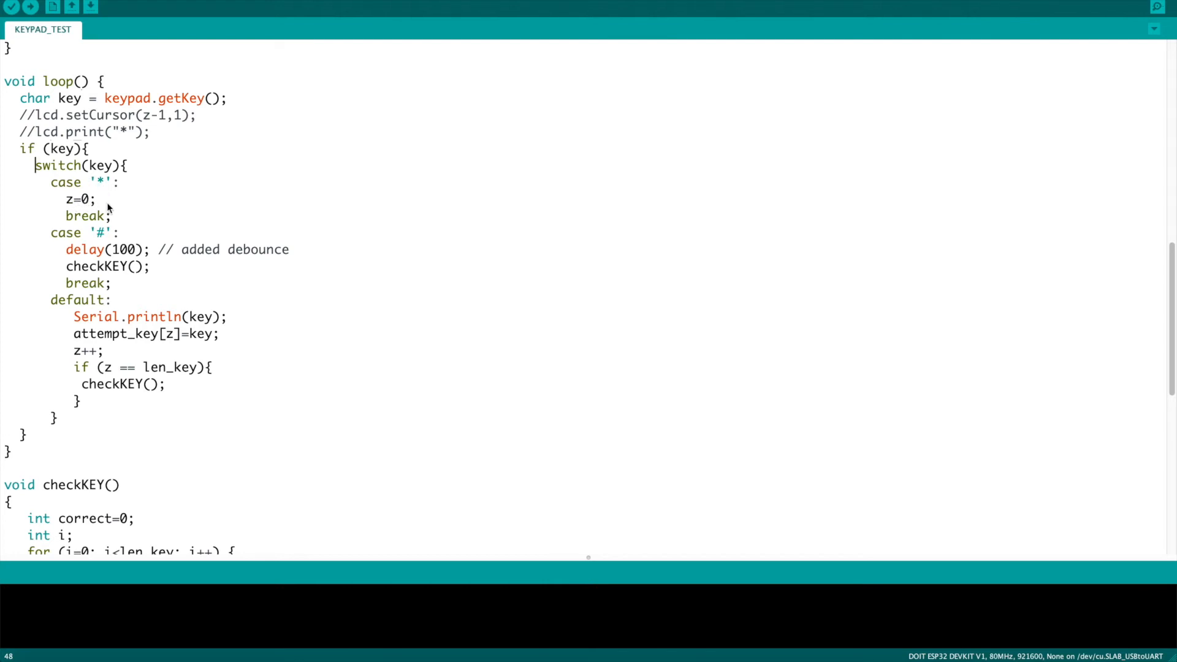
{"action": "mouse_move", "coordinate": [102, 203]}
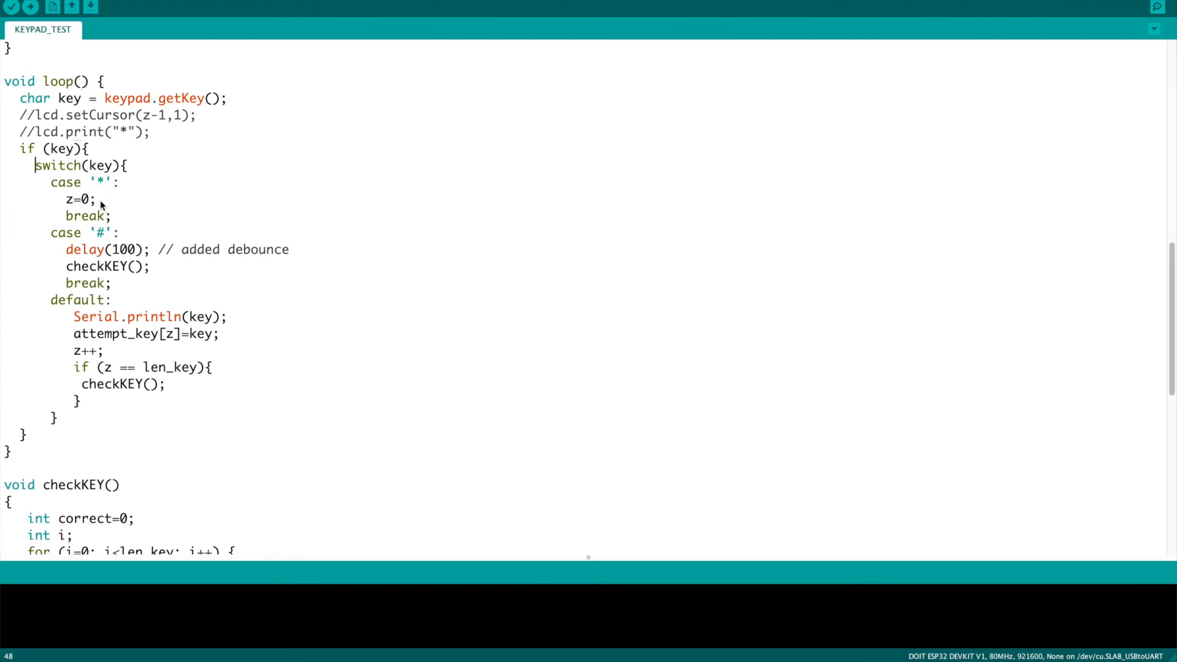
{"action": "mouse_move", "coordinate": [62, 241]}
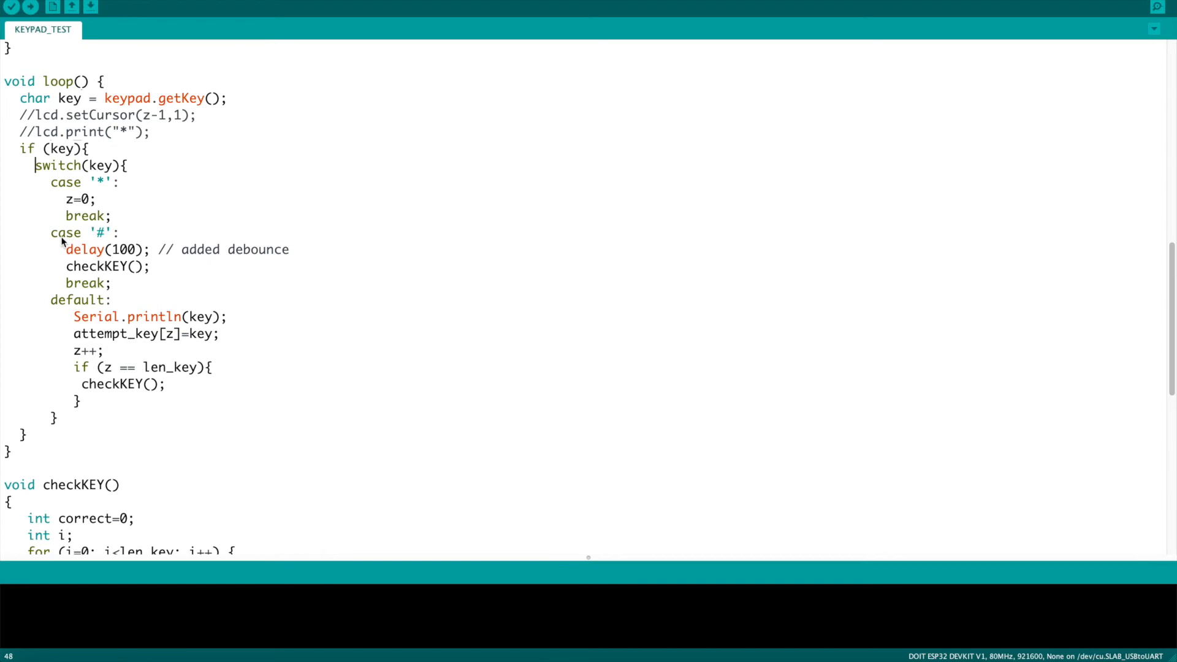
{"action": "mouse_move", "coordinate": [100, 238]}
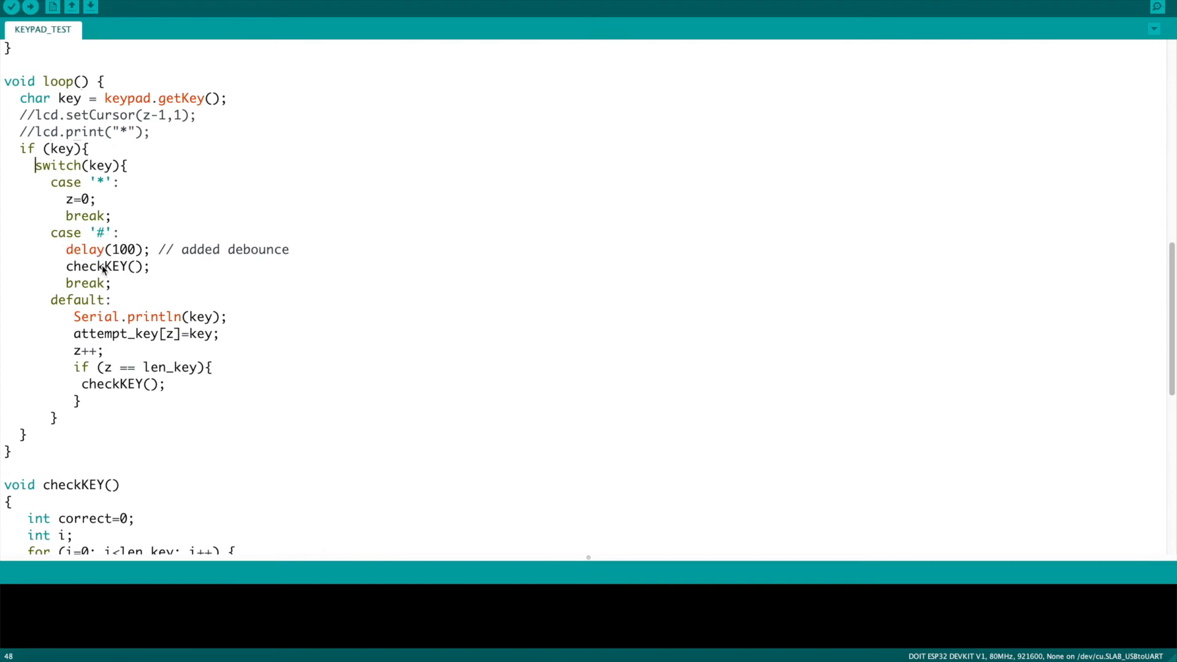
{"action": "scroll", "scroll_direction": "down", "scroll_amount": 3}
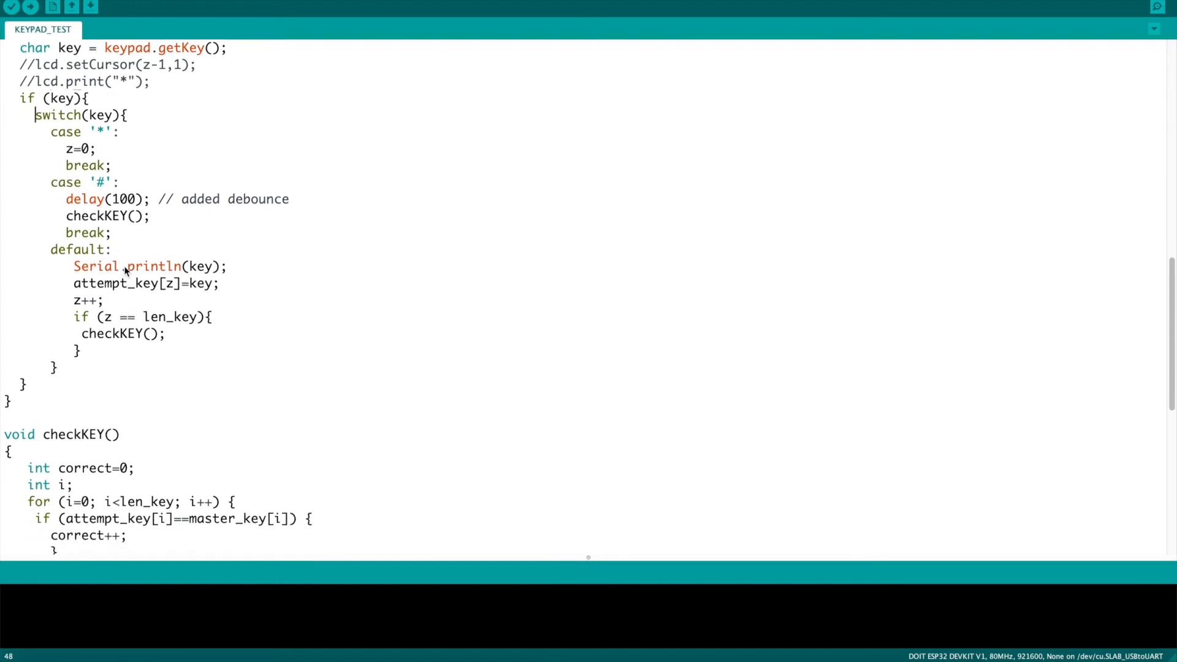
{"action": "mouse_move", "coordinate": [126, 215]}
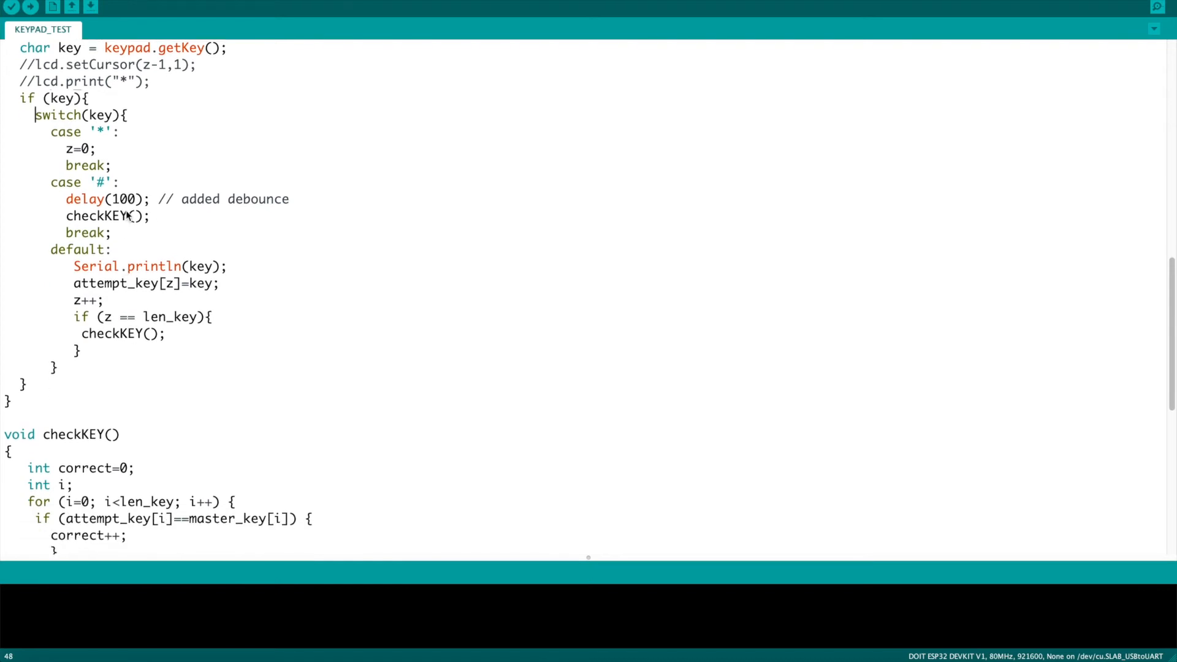
{"action": "mouse_move", "coordinate": [51, 189]}
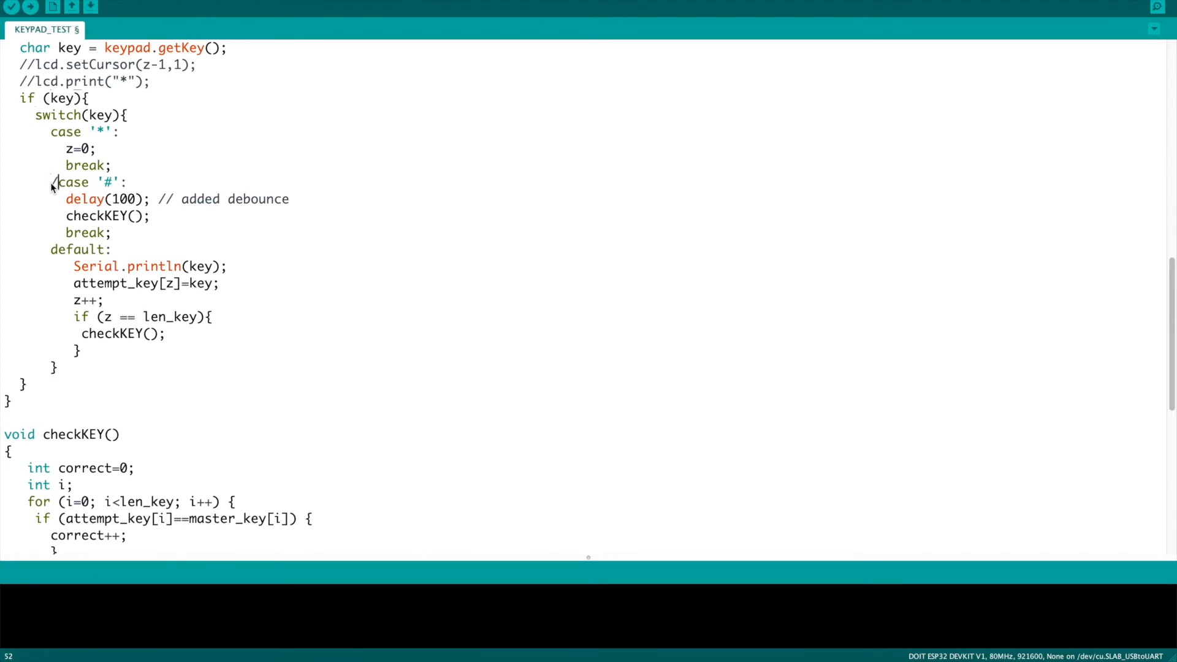
Block-comment the '#' case with /* before it and */ after its break
{"action": "type", "text": "/*"}
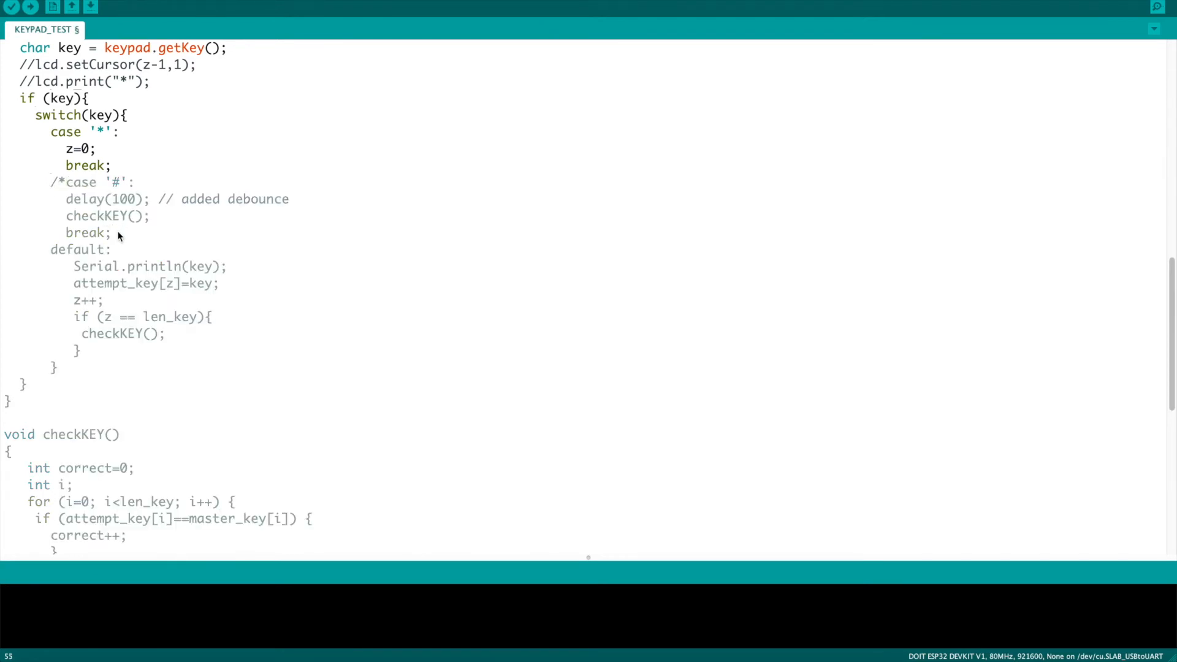
{"action": "type", "text": "*/"}
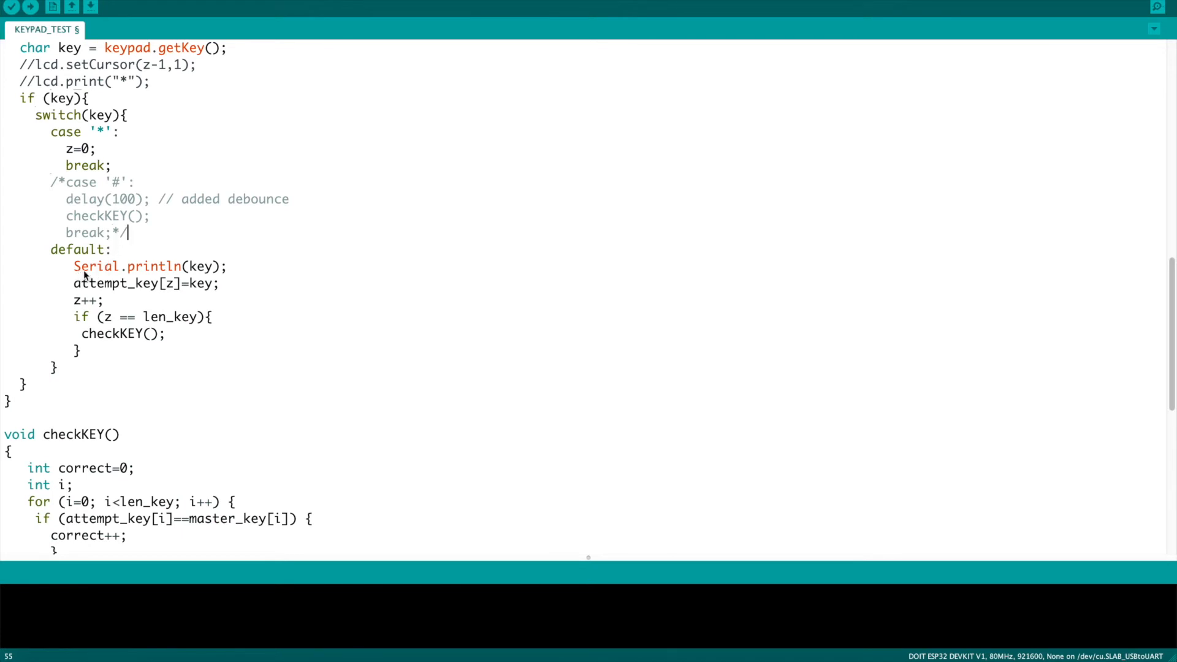
{"action": "mouse_move", "coordinate": [236, 277]}
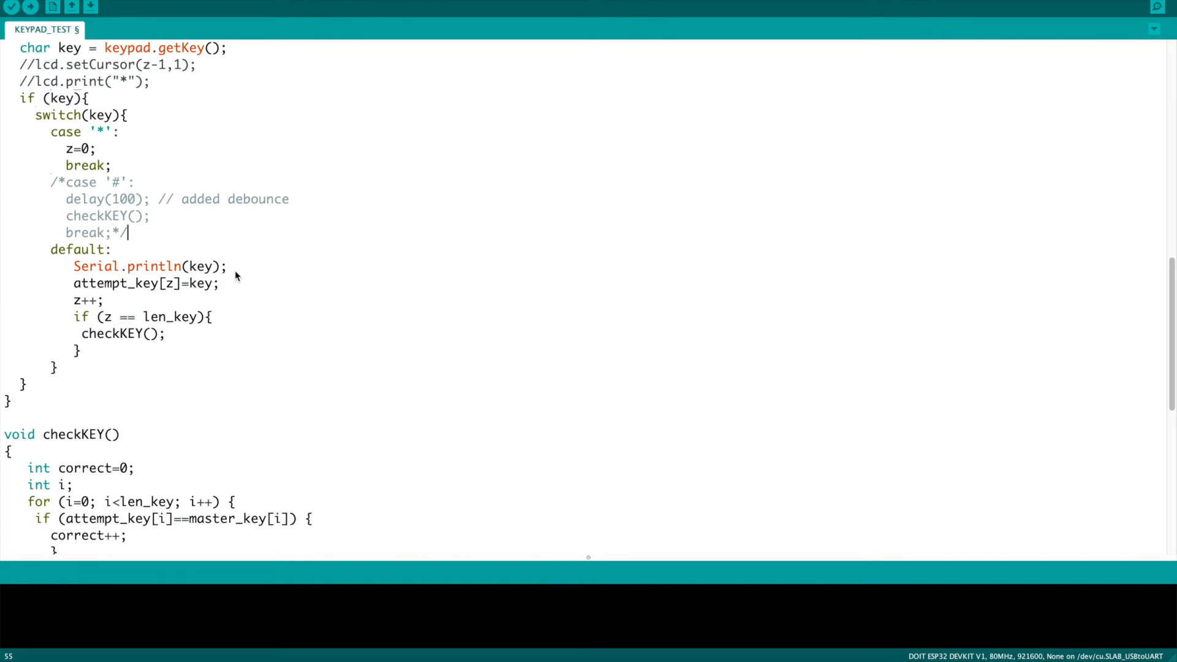
{"action": "mouse_move", "coordinate": [63, 311]}
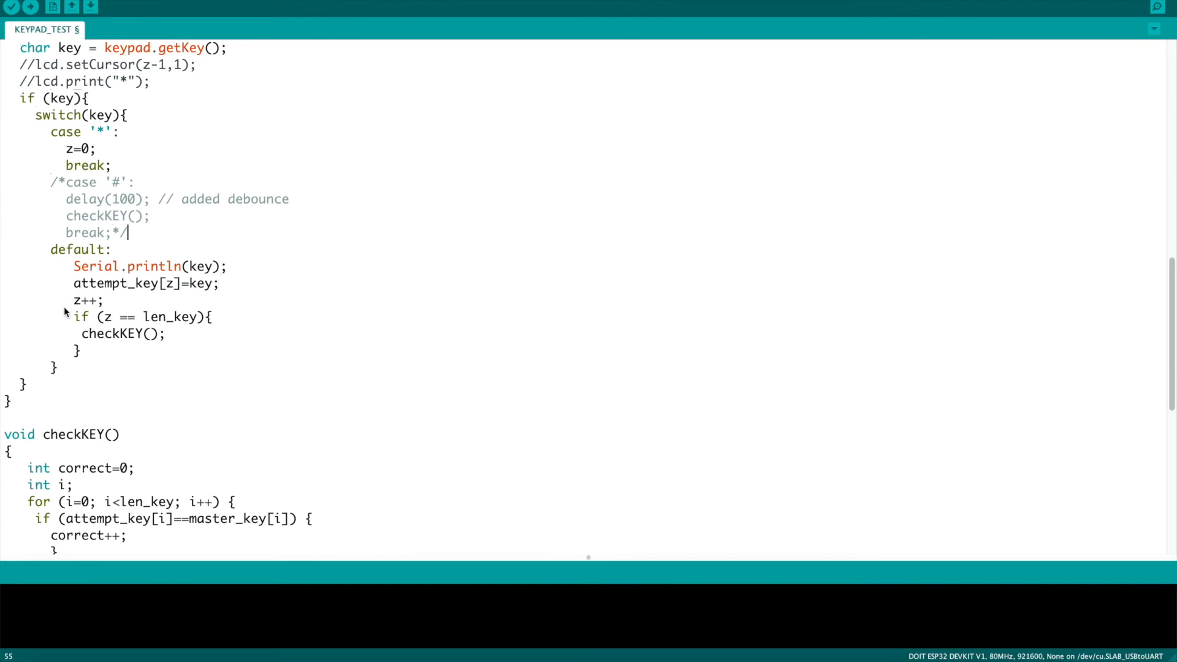
{"action": "left_click_drag", "start_coordinate": [74, 266], "coordinate": [105, 300]}
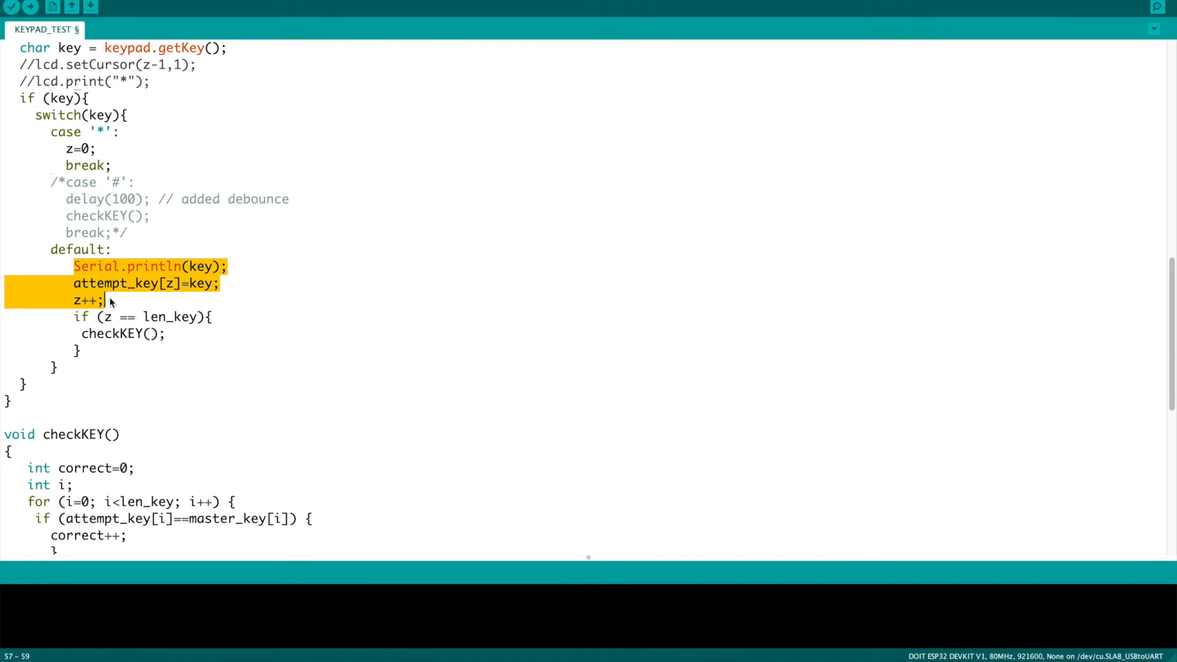
{"action": "left_click", "coordinate": [79, 318]}
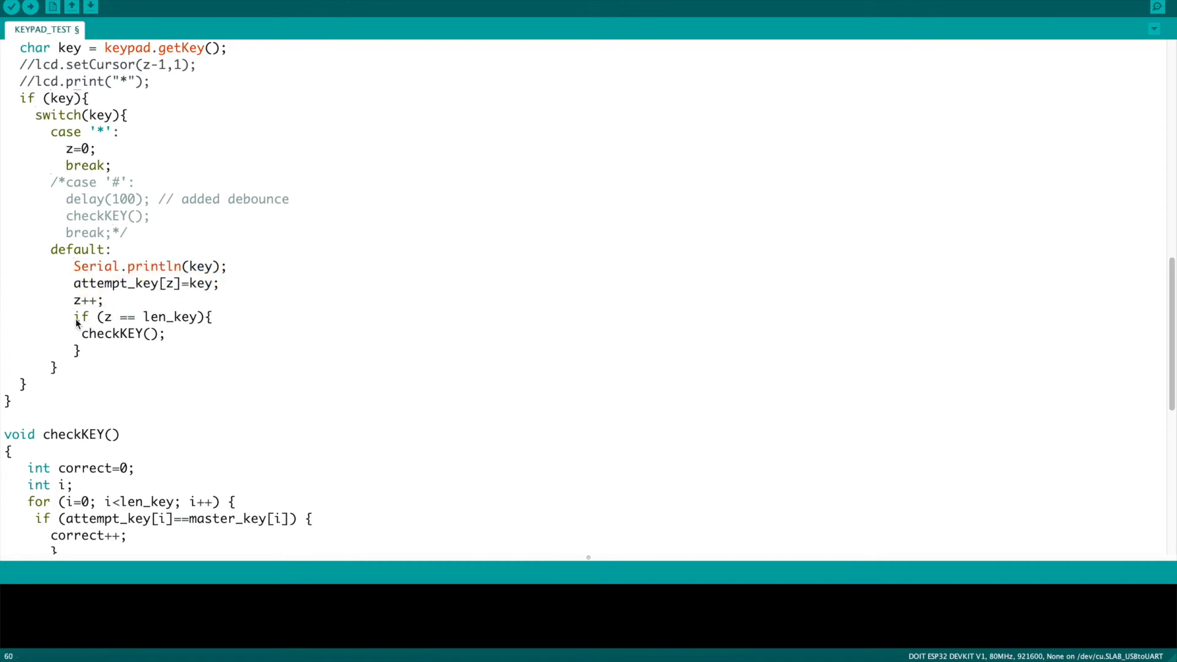
{"action": "left_click_drag", "start_coordinate": [73, 316], "coordinate": [149, 316]}
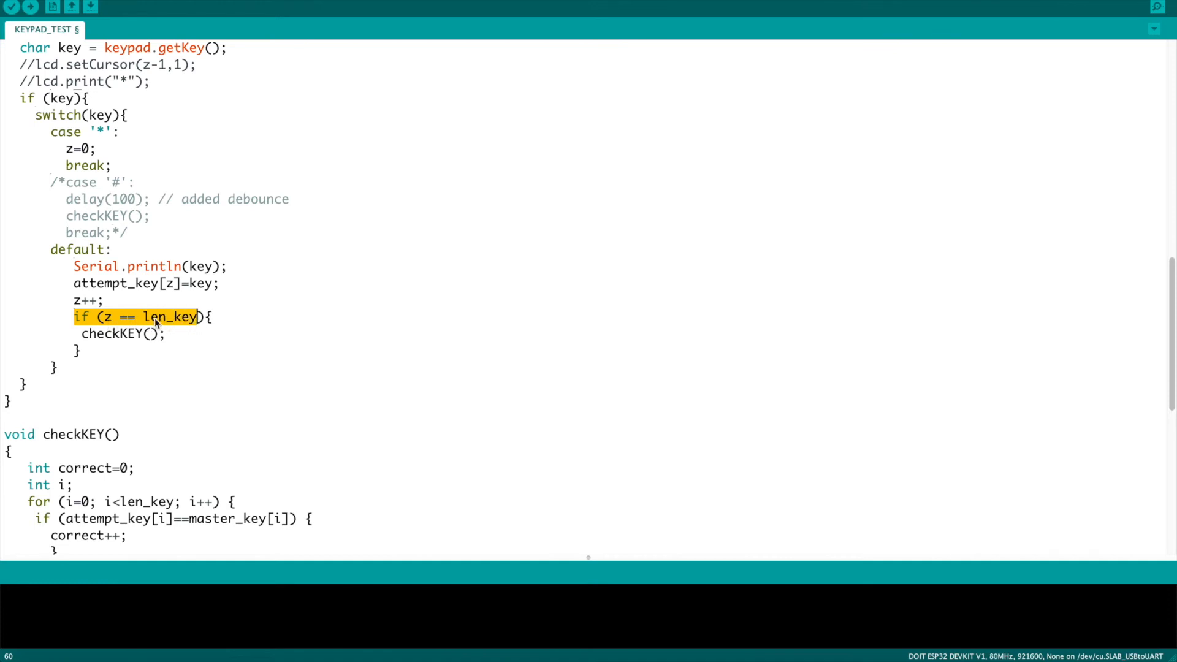
{"action": "mouse_move", "coordinate": [142, 339]}
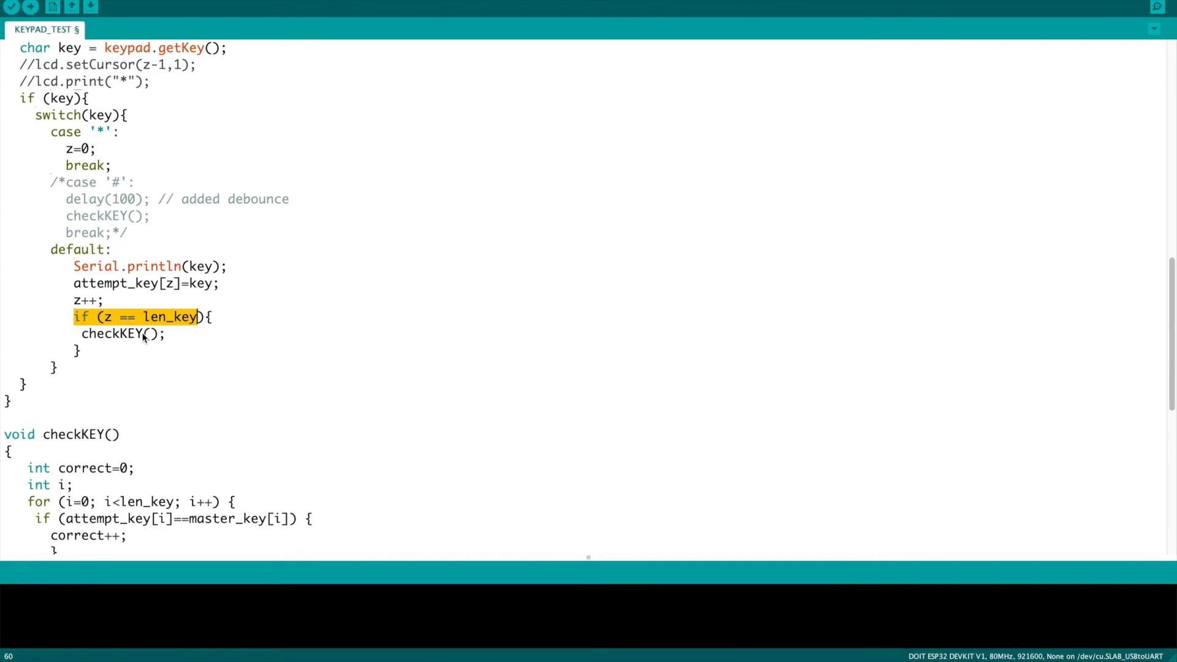
{"action": "mouse_move", "coordinate": [170, 340]}
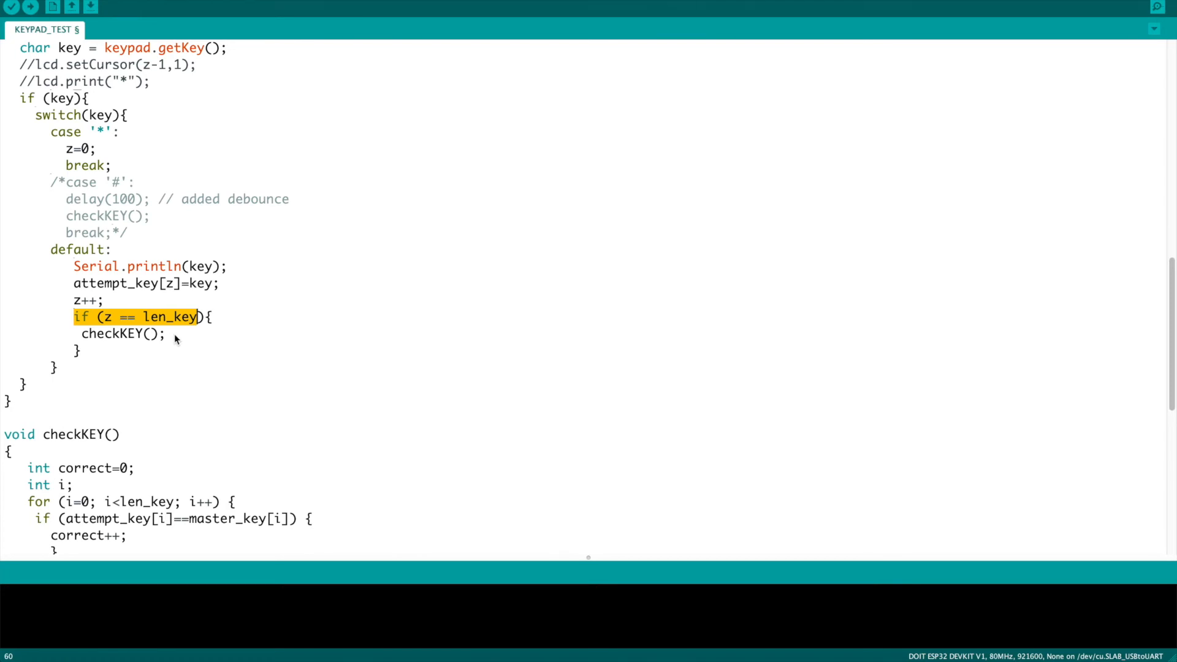
{"action": "mouse_move", "coordinate": [151, 341]}
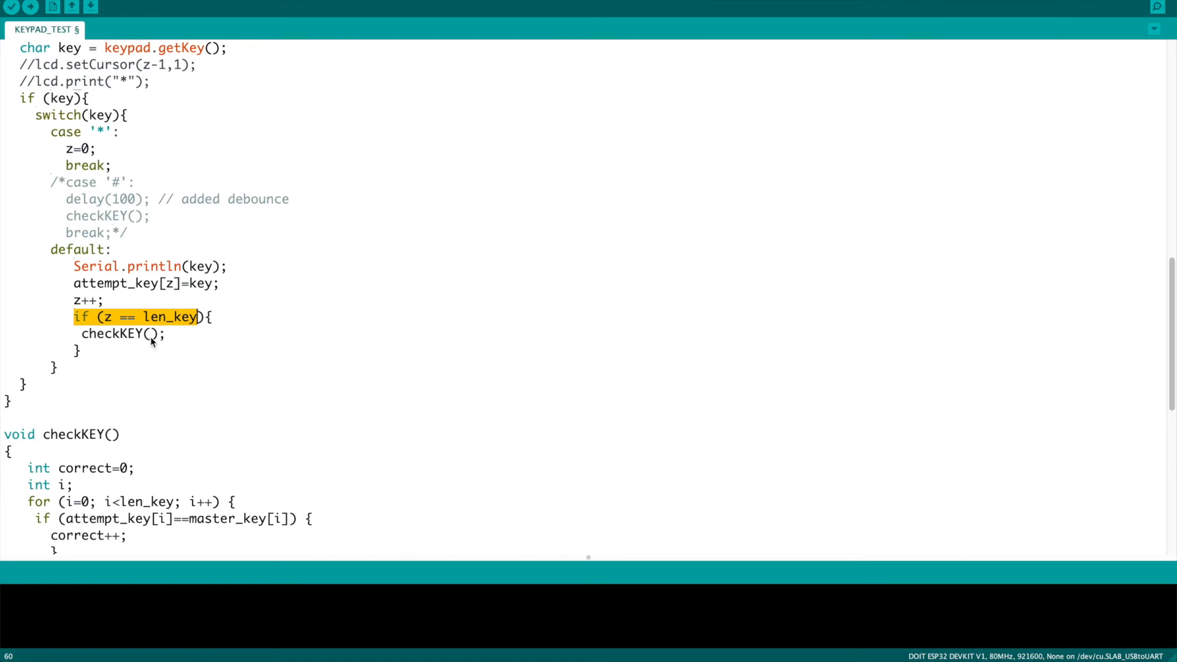
{"action": "scroll", "scroll_direction": "down", "scroll_amount": 3}
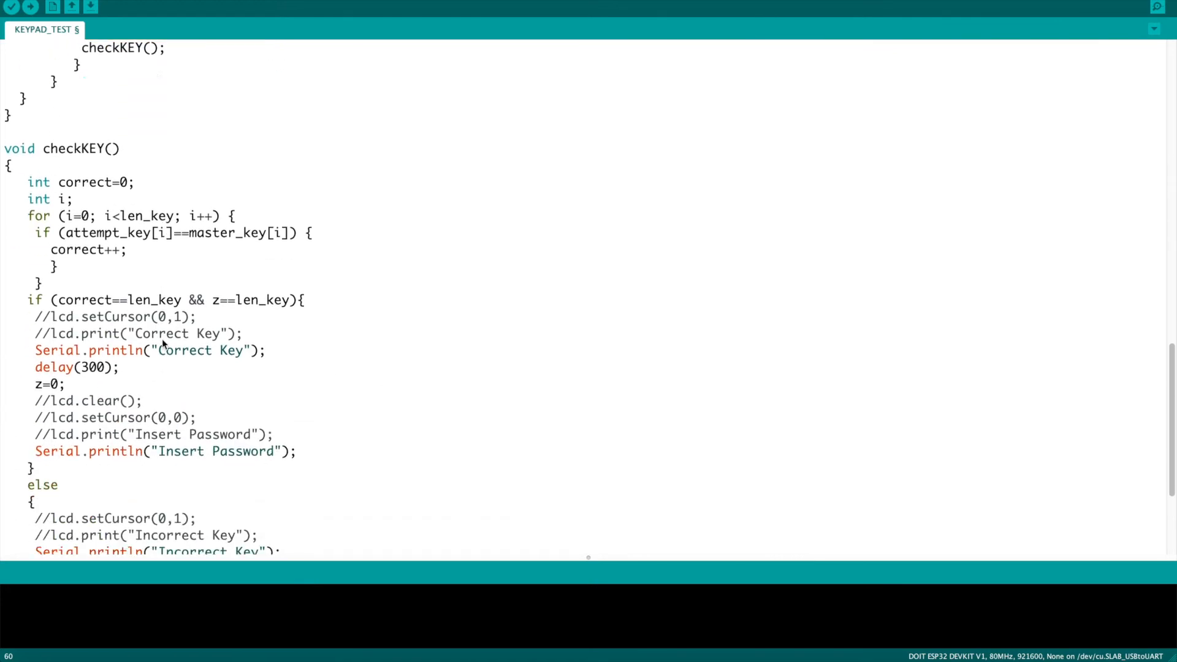
{"action": "scroll", "scroll_direction": "down", "scroll_amount": 3}
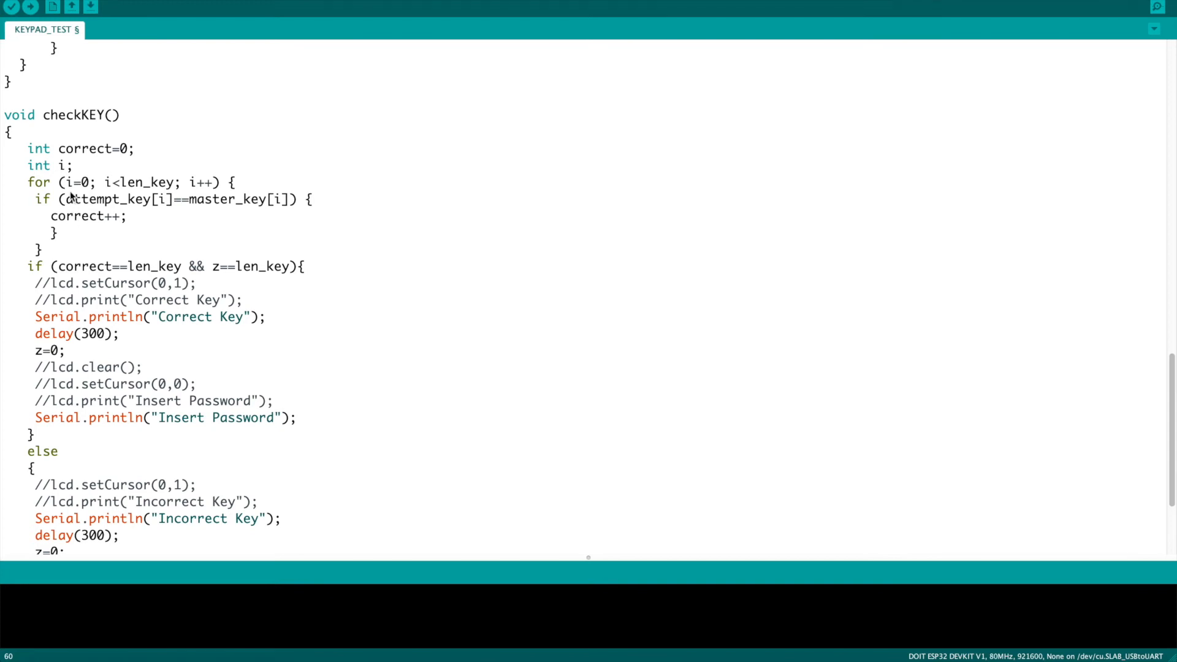
{"action": "mouse_move", "coordinate": [68, 202]}
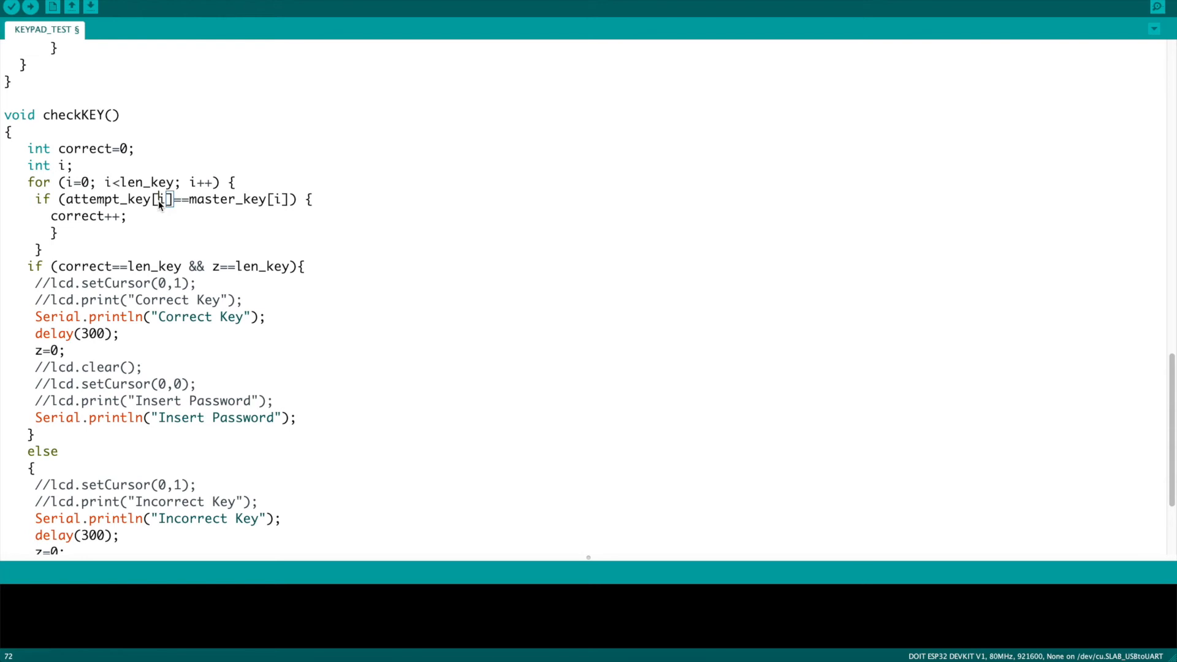
{"action": "mouse_move", "coordinate": [277, 203]}
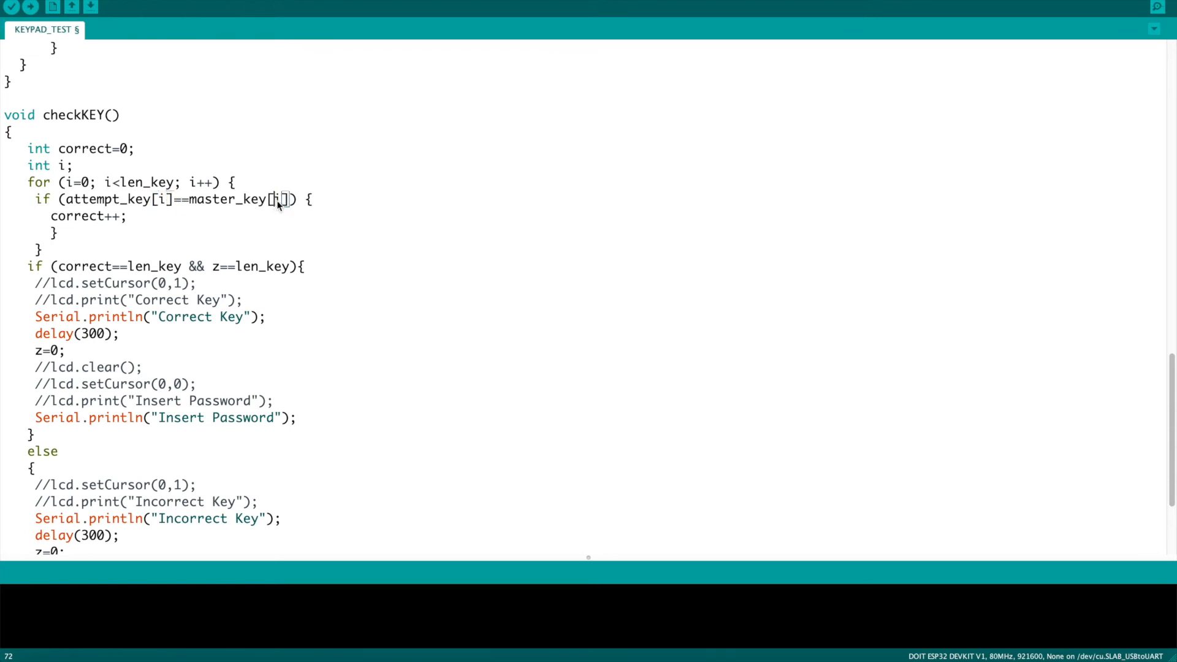
{"action": "double_click", "coordinate": [275, 199]}
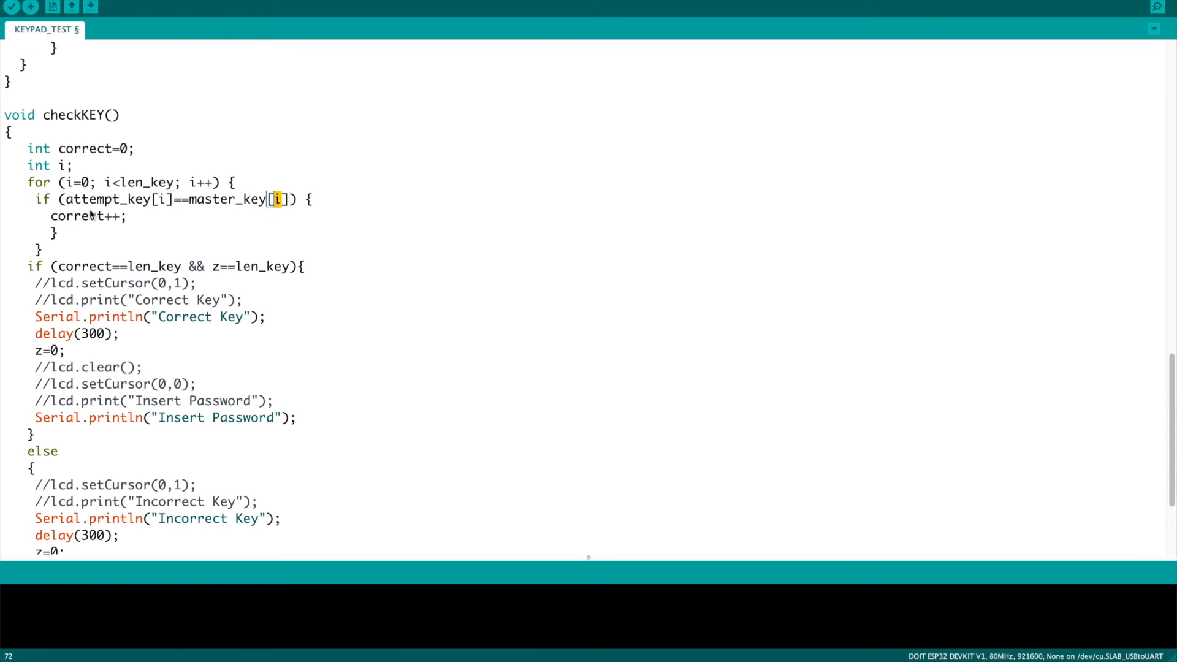
{"action": "scroll", "scroll_direction": "down", "scroll_amount": 3}
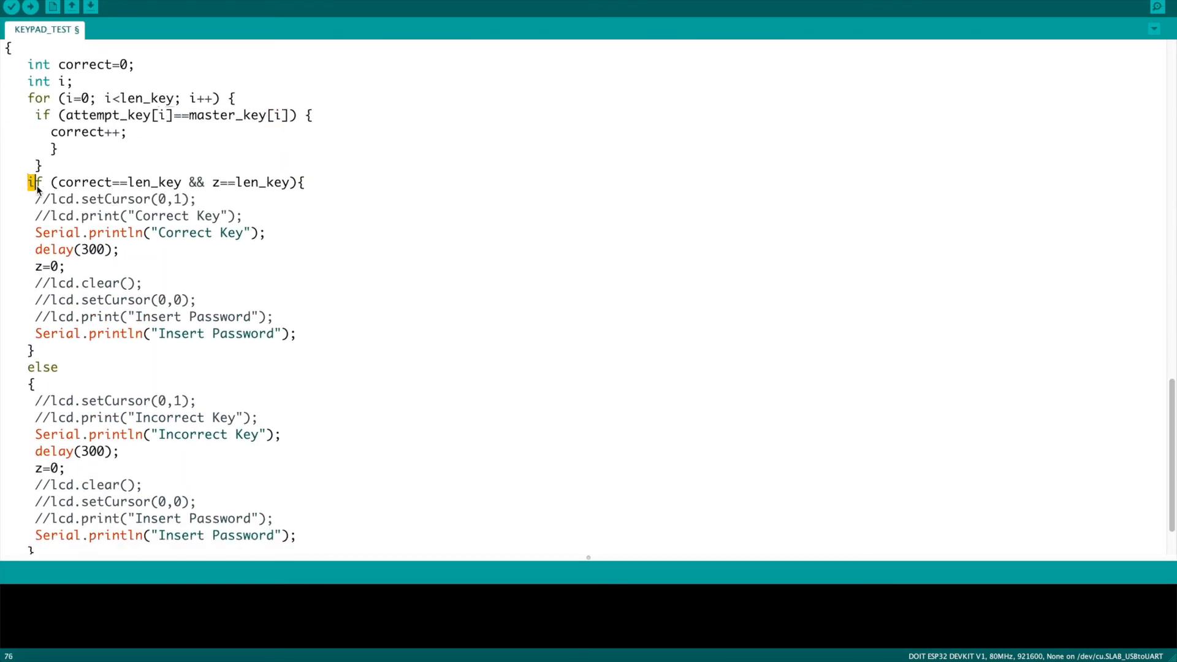
{"action": "left_click_drag", "start_coordinate": [29, 181], "coordinate": [292, 182]}
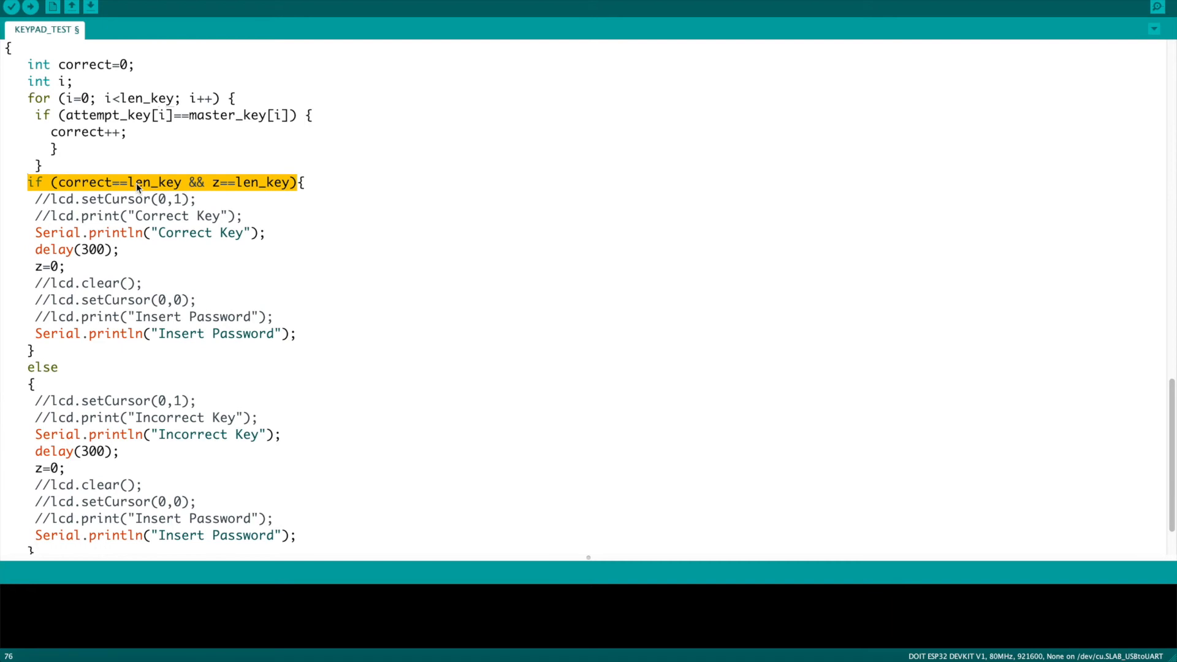
{"action": "mouse_move", "coordinate": [158, 196]}
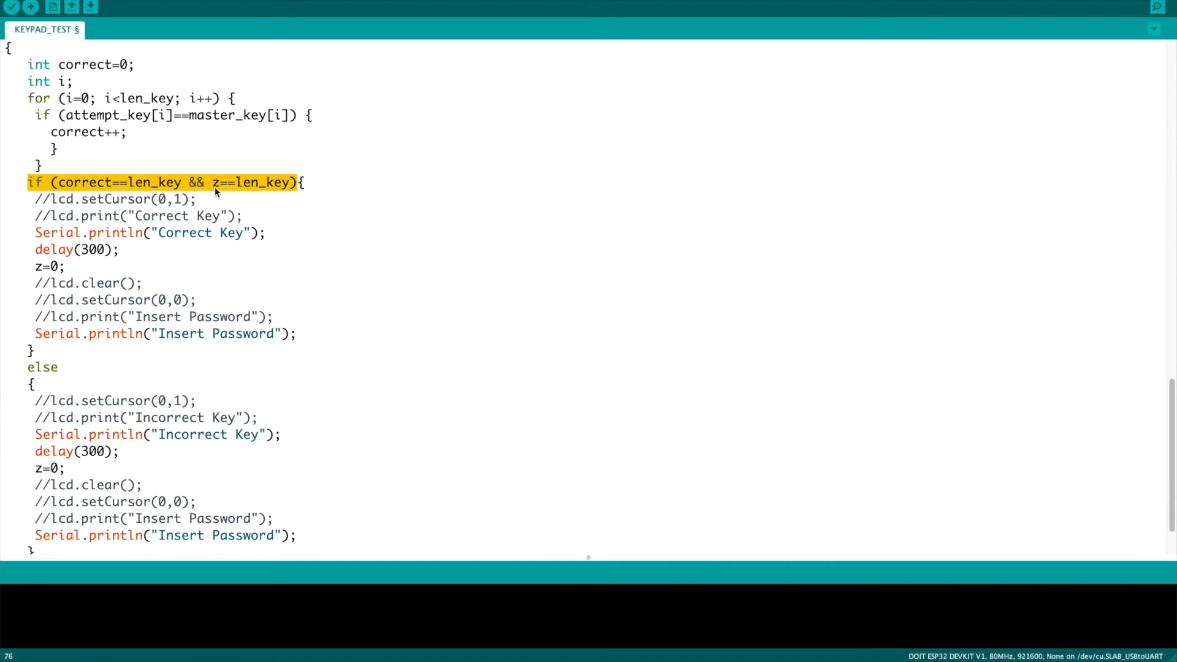
{"action": "mouse_move", "coordinate": [277, 187]}
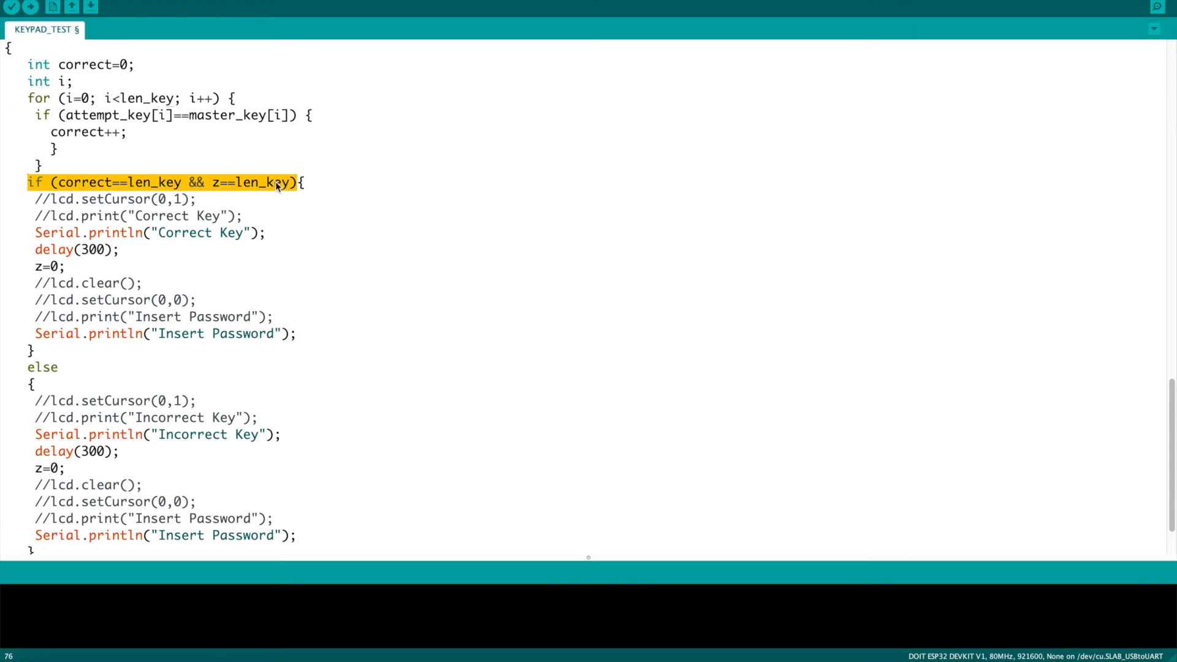
{"action": "mouse_move", "coordinate": [120, 237]}
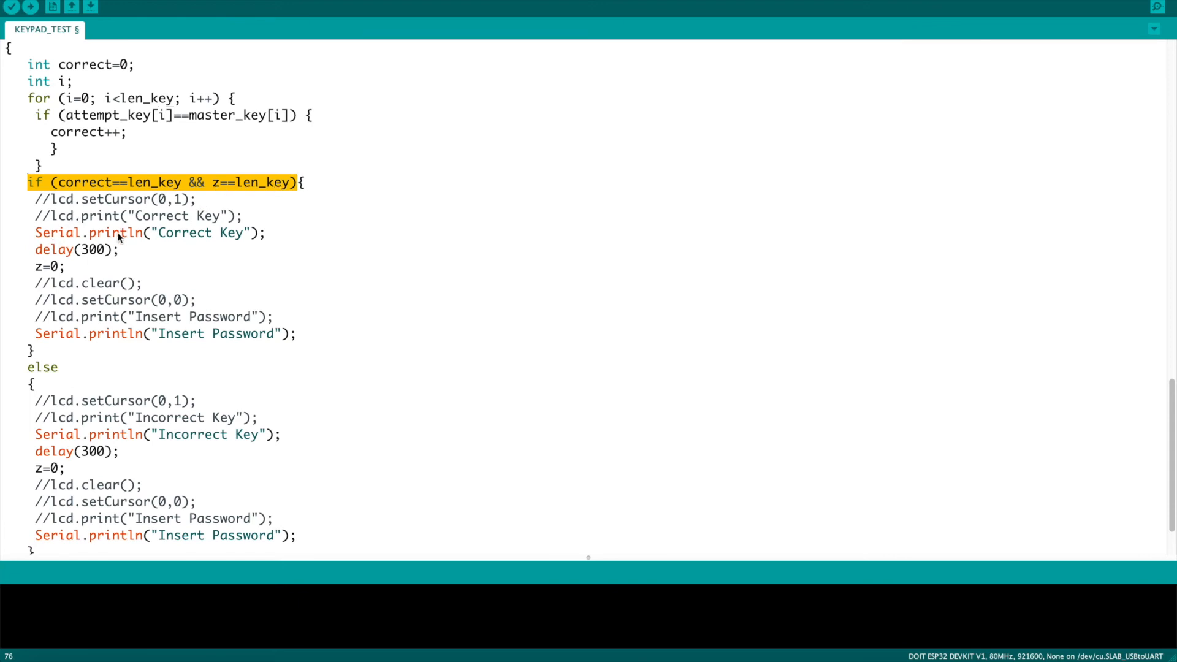
{"action": "mouse_move", "coordinate": [169, 207]}
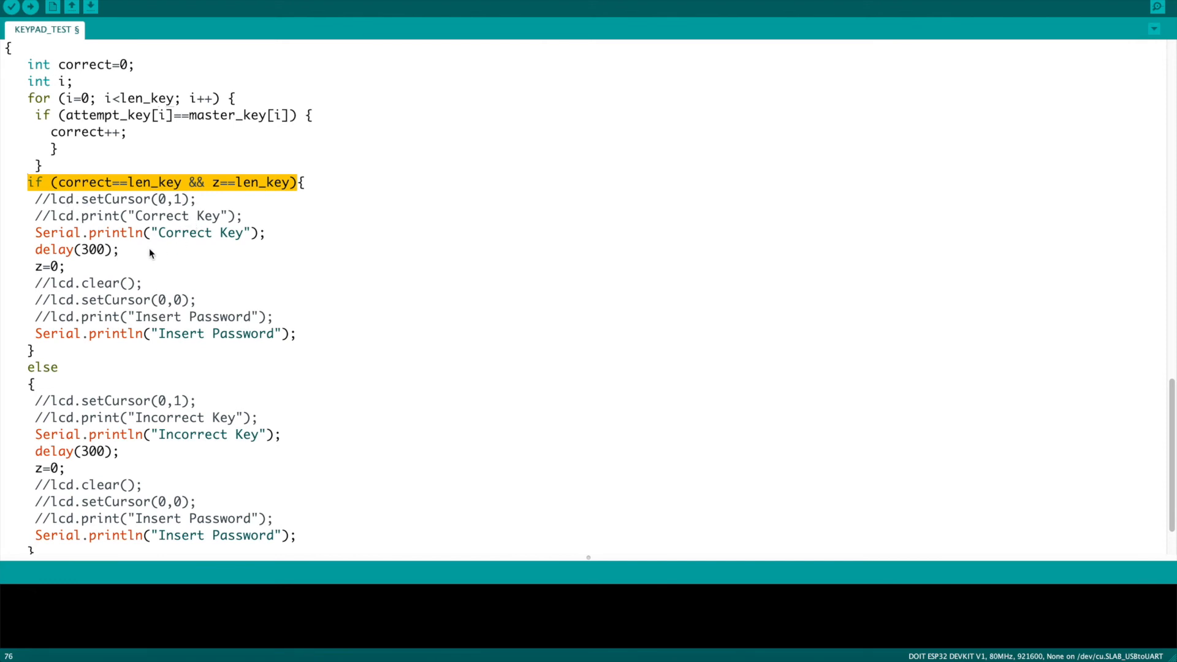
Highlight the delay 300 value and the z=0 counter reset in checkKEY's correct-key branch
{"action": "scroll", "scroll_direction": "down", "scroll_amount": 3}
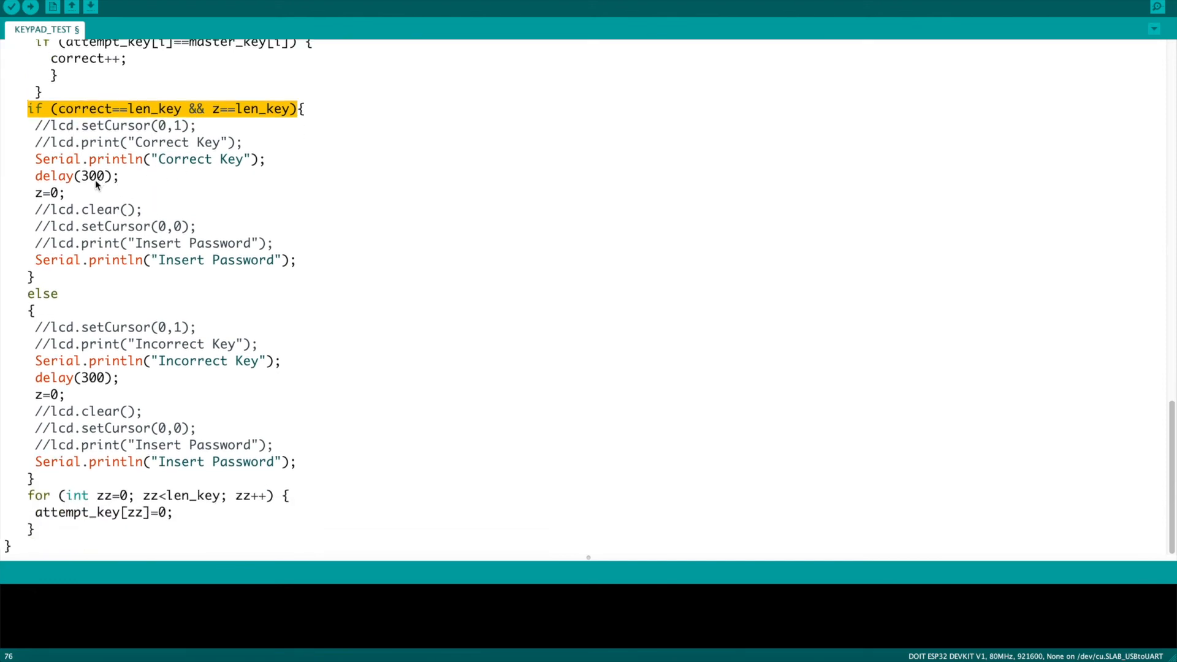
{"action": "double_click", "coordinate": [92, 177]}
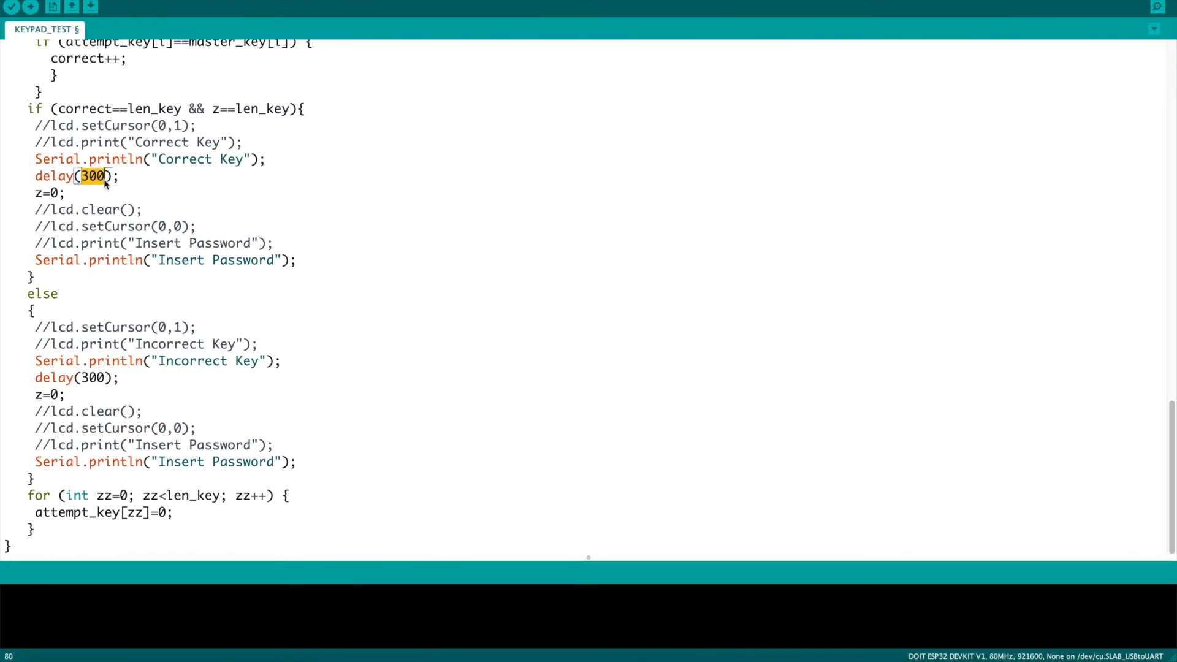
{"action": "mouse_move", "coordinate": [56, 204]}
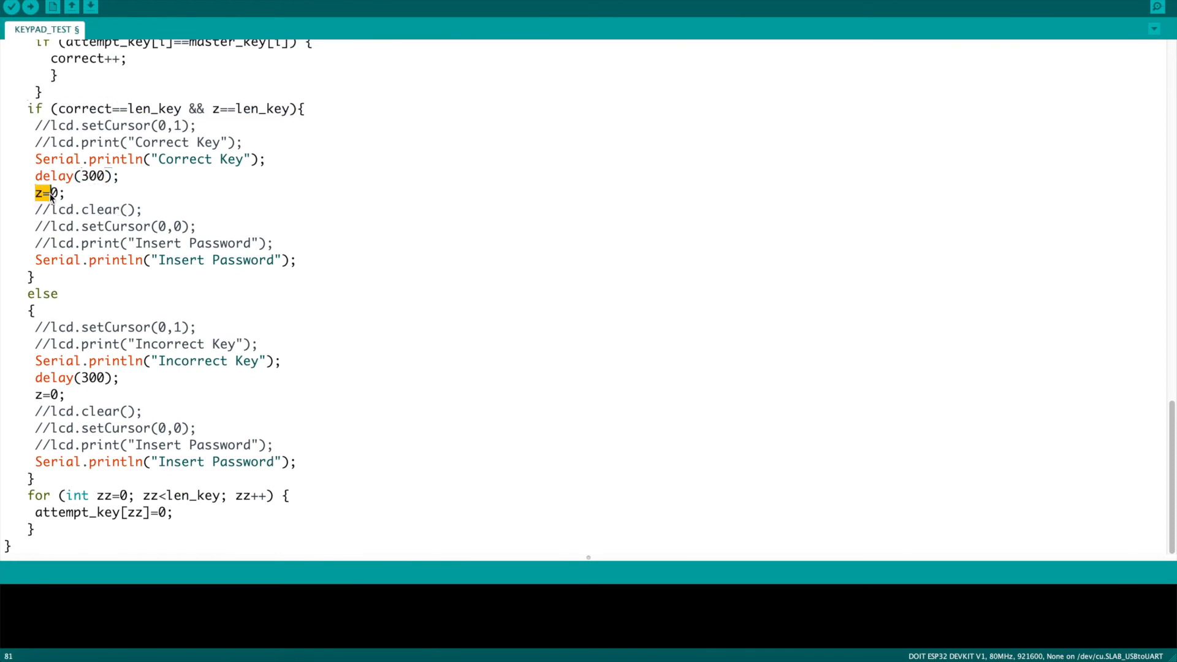
{"action": "double_click", "coordinate": [43, 194]}
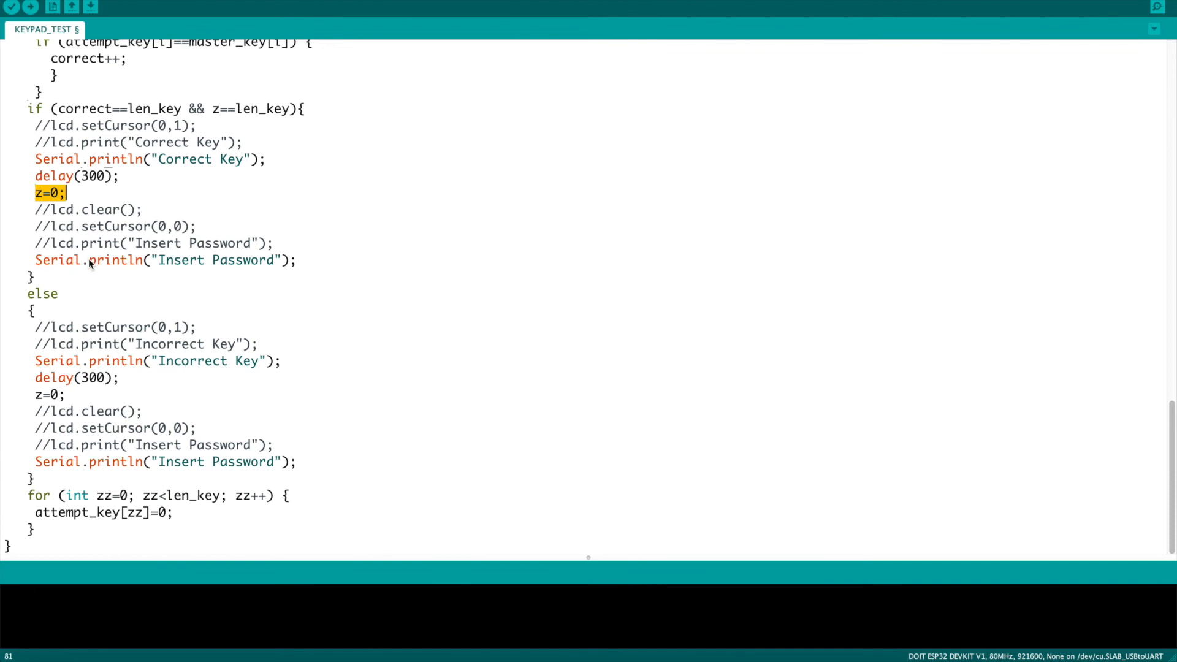
{"action": "mouse_move", "coordinate": [165, 184]}
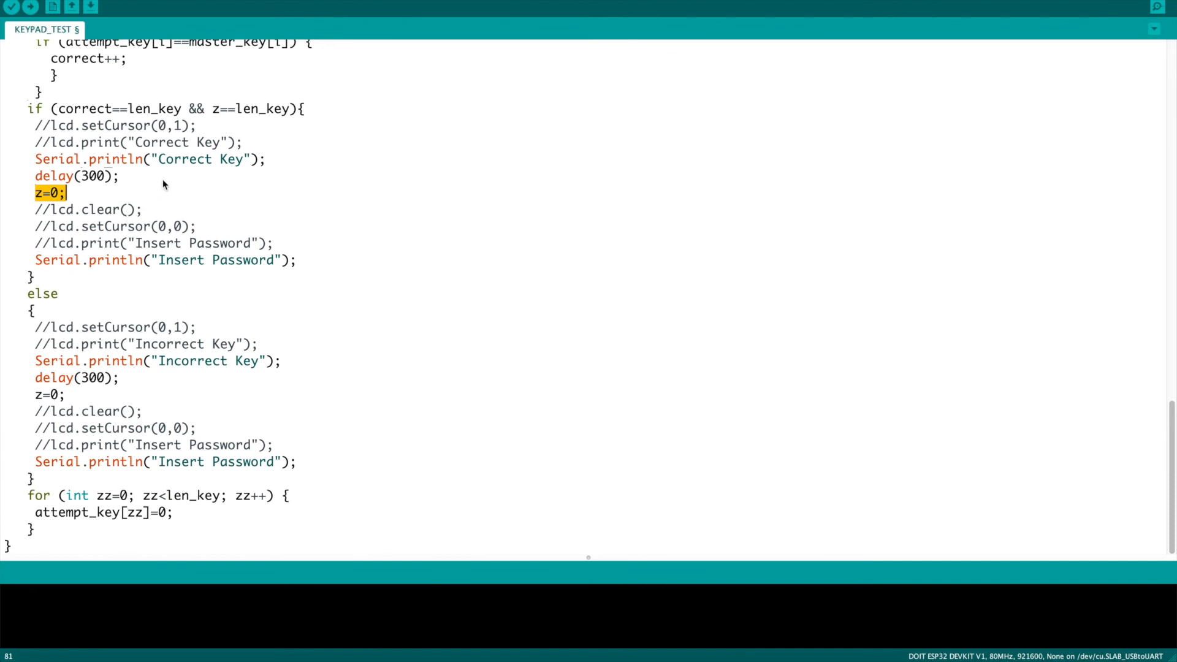
Add a line above z=0 commenting '//This is where I put the trigger for my event when the puzzle is solved.'
{"action": "left_click", "coordinate": [63, 194]}
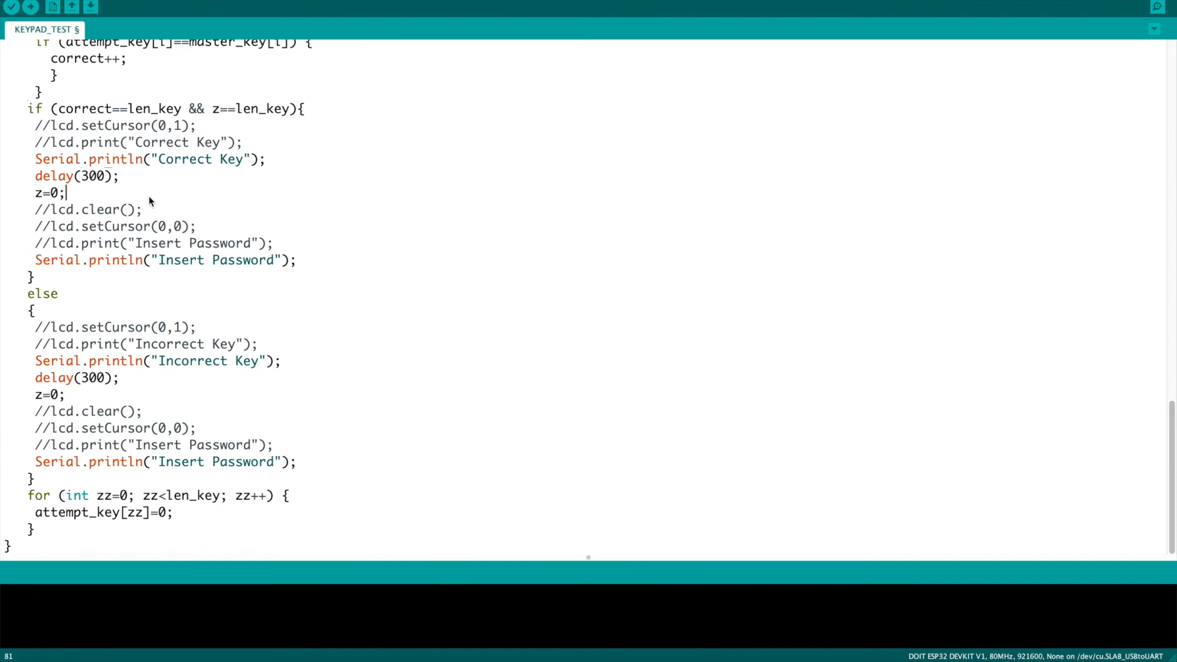
{"action": "key", "text": "Enter"}
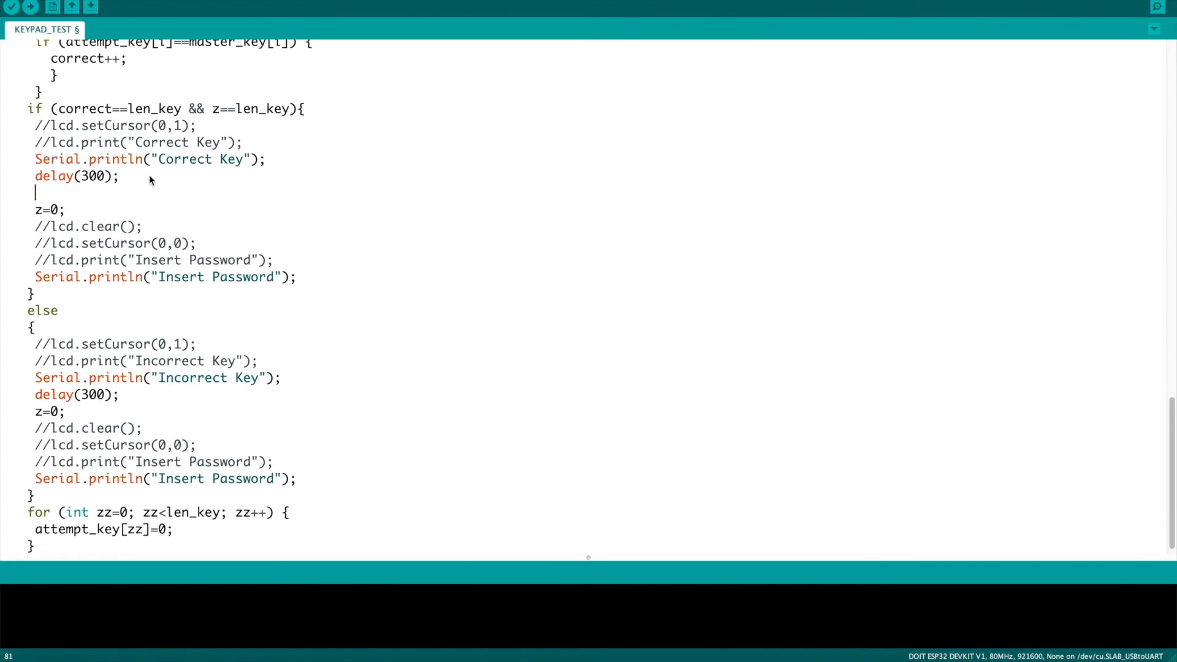
{"action": "type", "text": "//"}
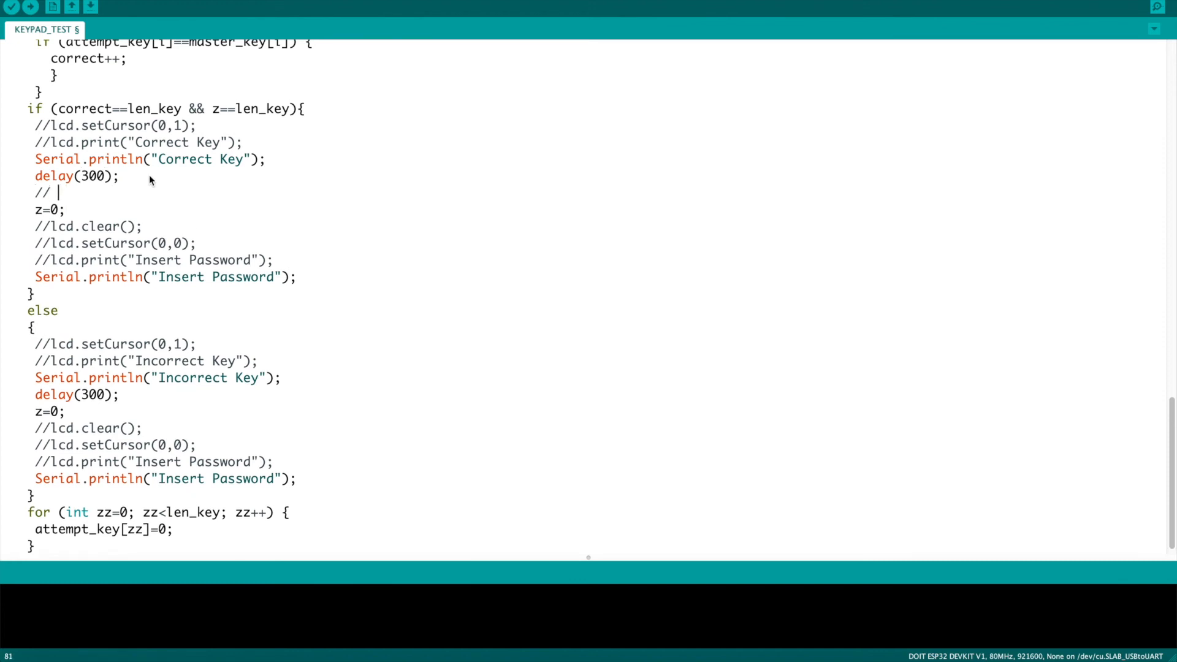
{"action": "type", "text": "This is where I"}
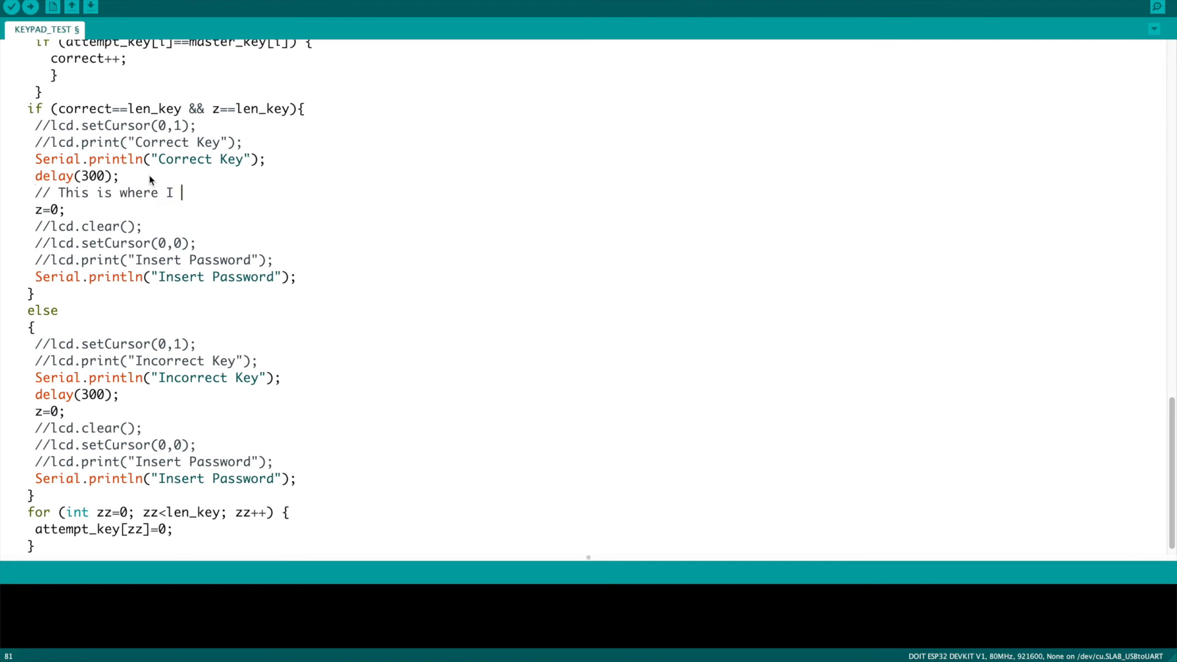
{"action": "type", "text": "put the trigger"}
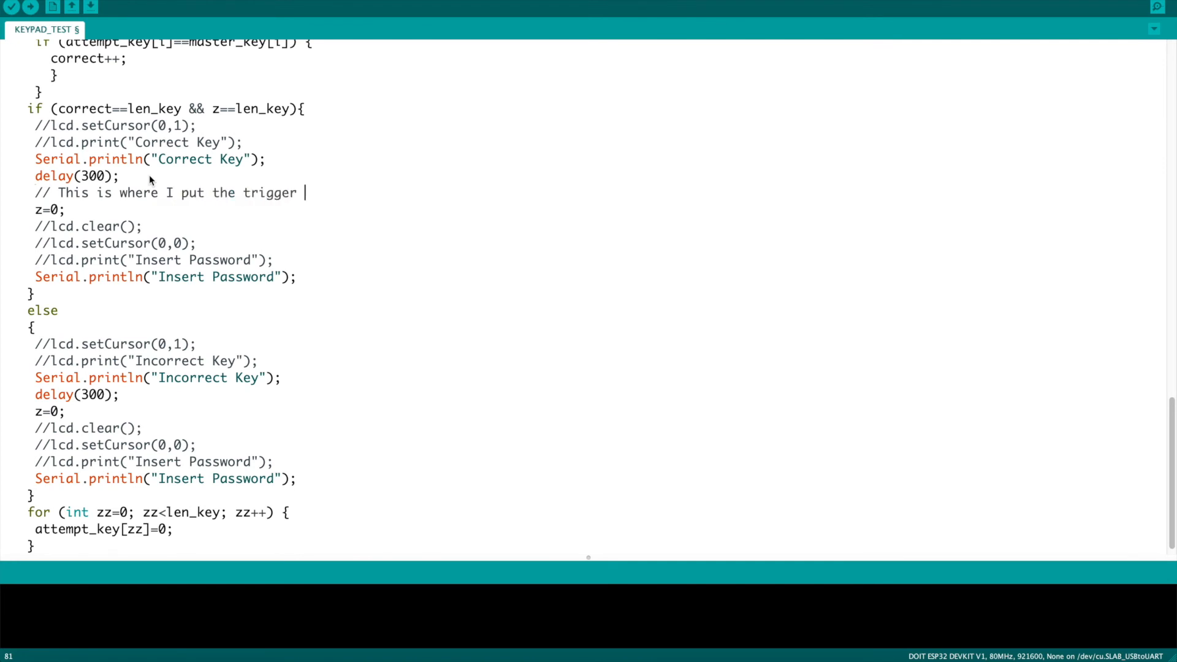
{"action": "type", "text": "for my eve"}
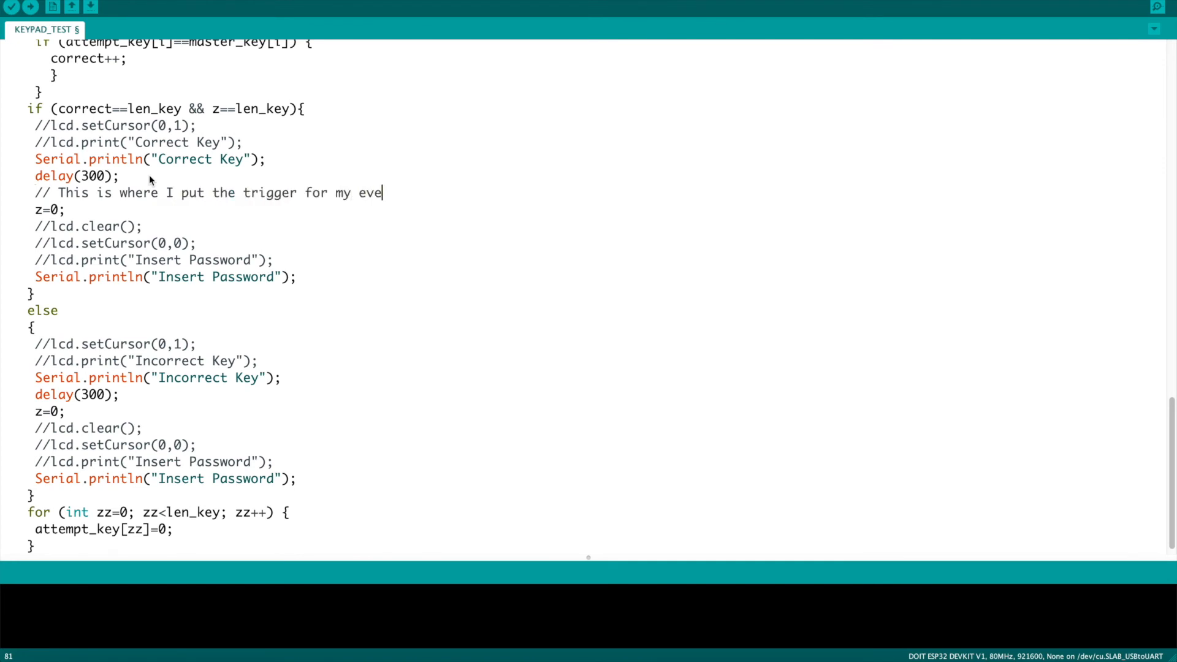
{"action": "type", "text": "nt"}
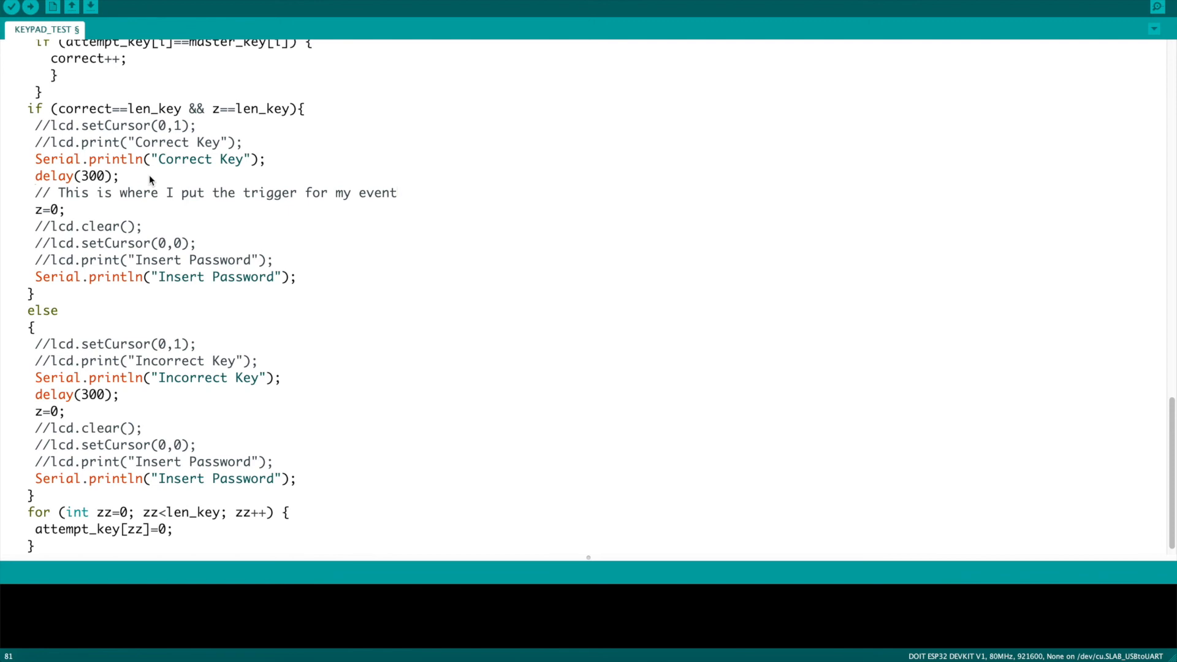
{"action": "type", "text": "when"}
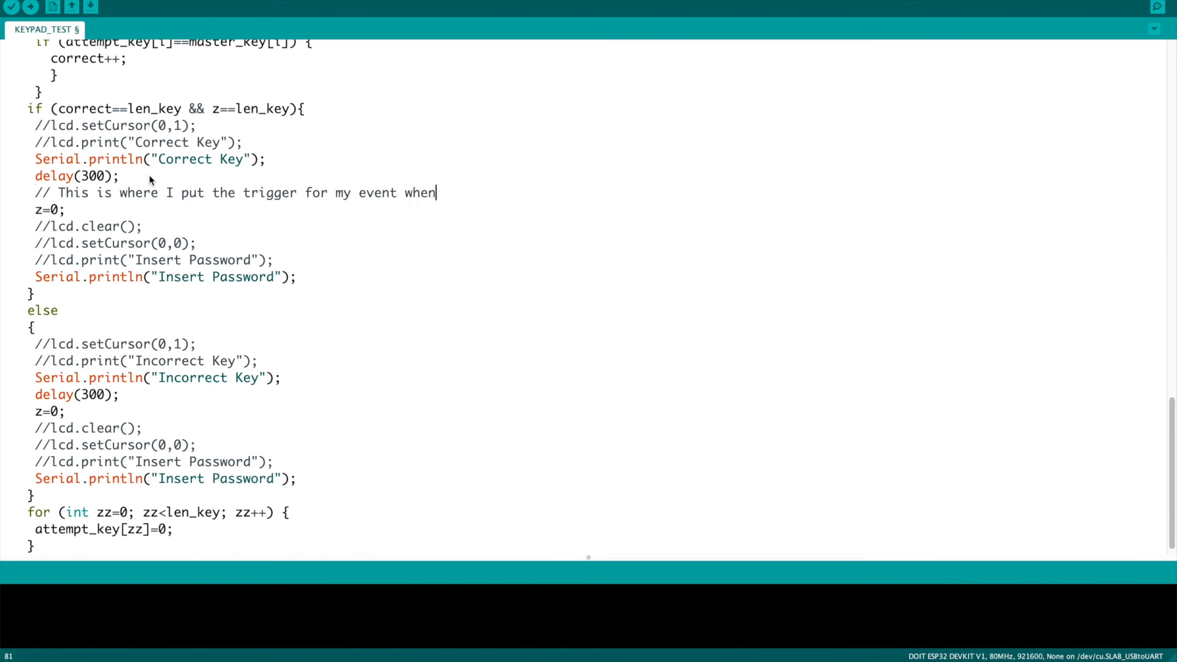
{"action": "type", "text": "the puzzle is sol"}
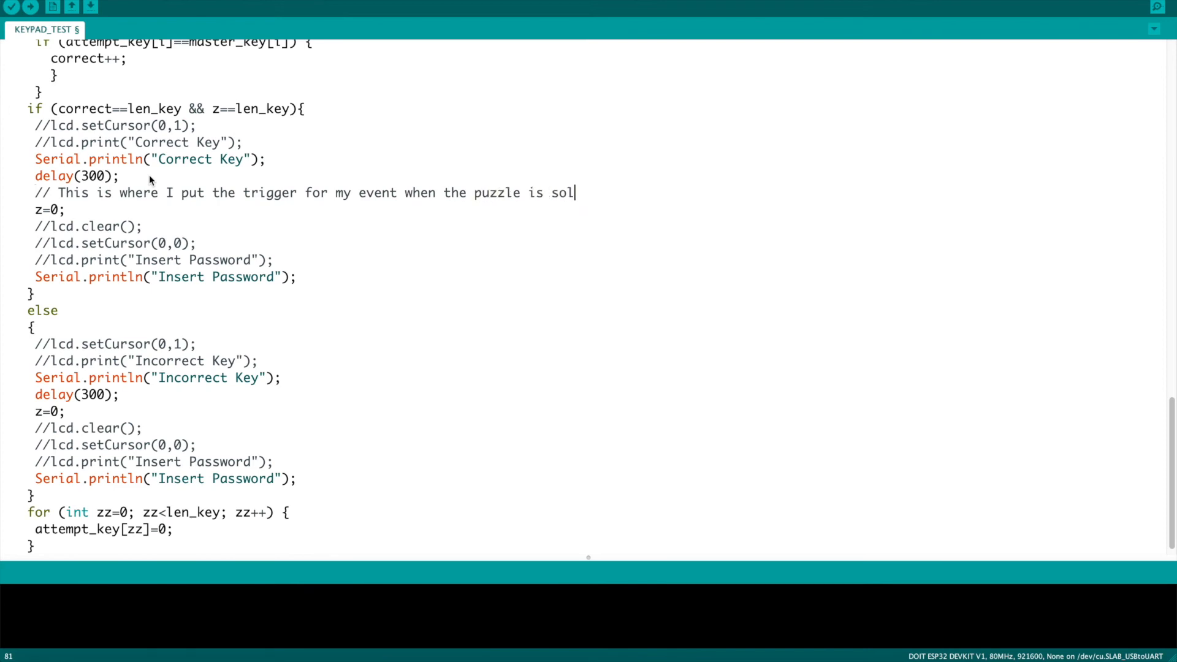
{"action": "type", "text": "ved."}
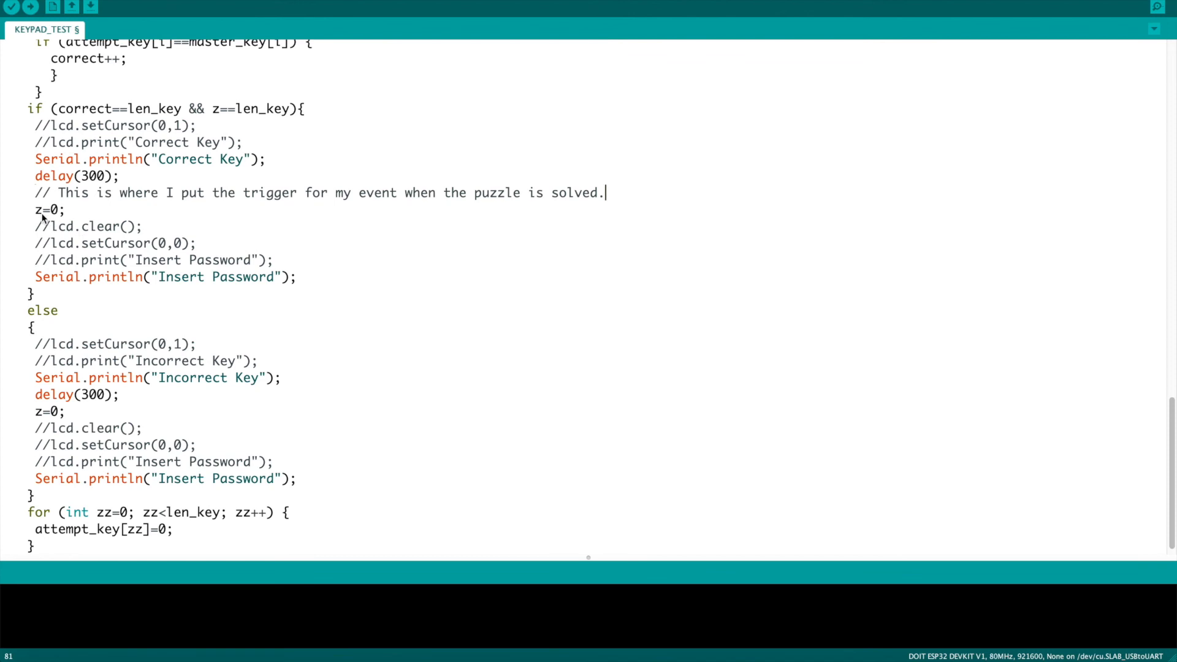
{"action": "mouse_move", "coordinate": [122, 297]}
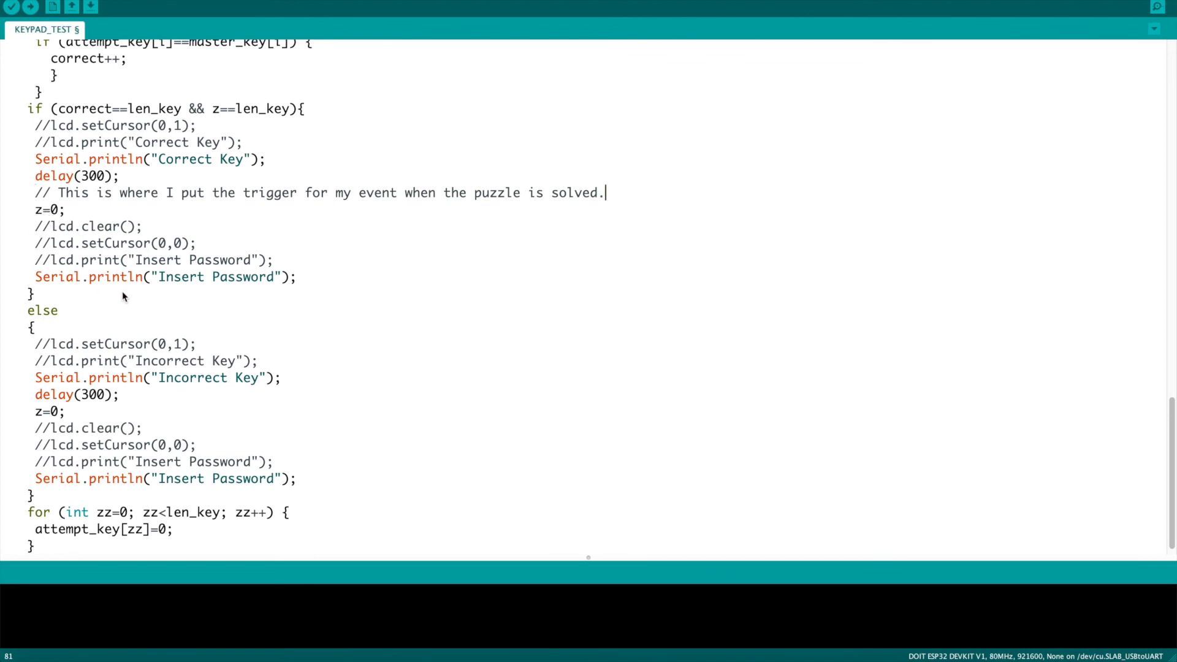
{"action": "mouse_move", "coordinate": [111, 296]}
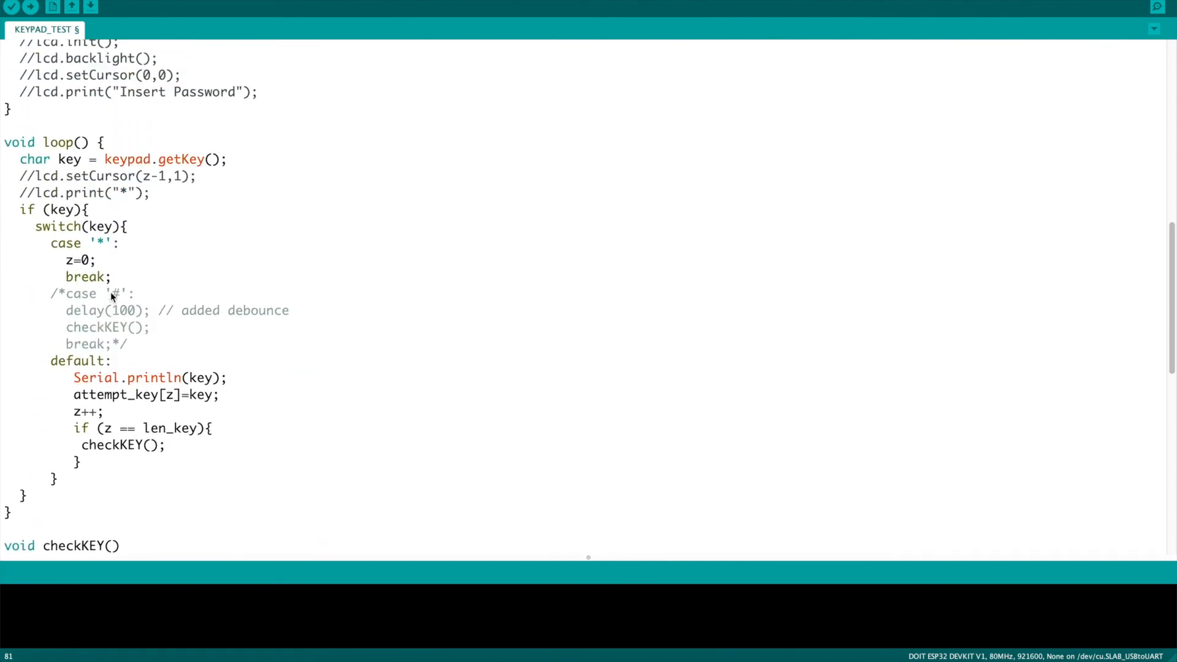
{"action": "mouse_move", "coordinate": [129, 313]}
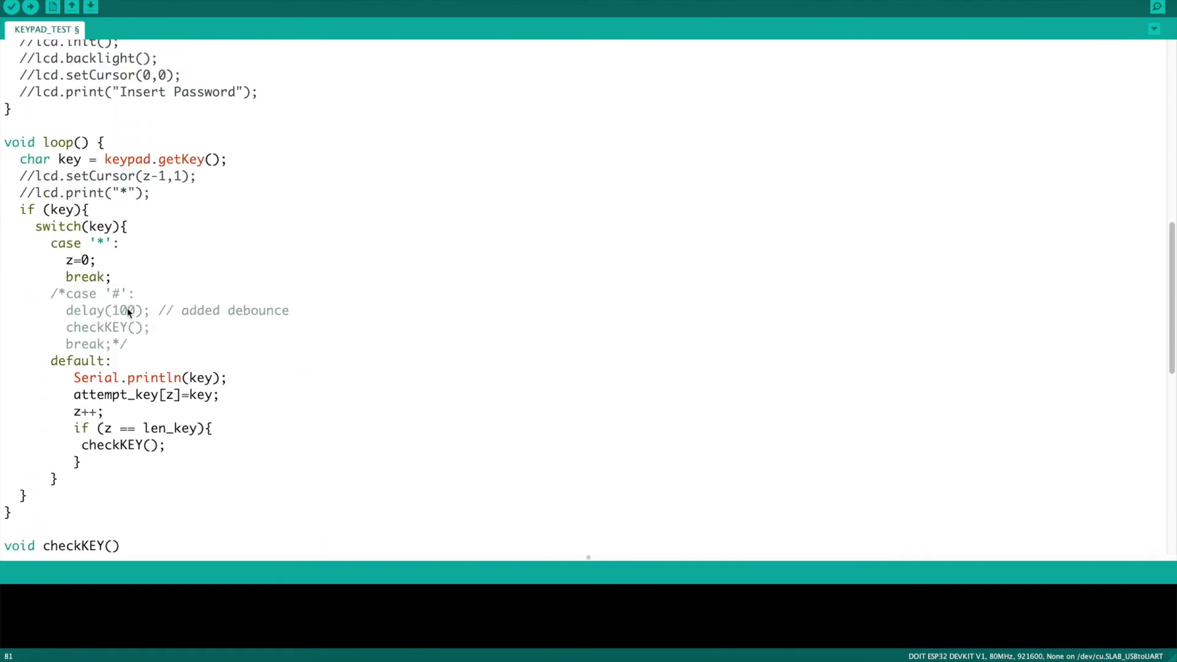
{"action": "scroll", "scroll_direction": "down", "scroll_amount": 3}
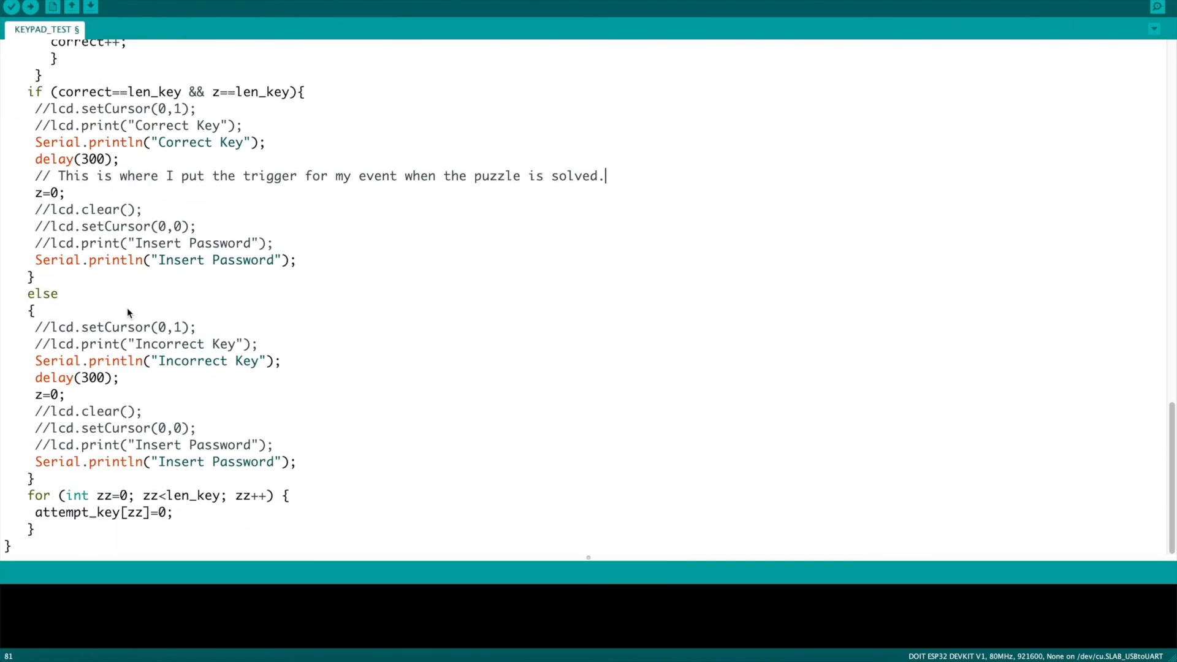
{"action": "mouse_move", "coordinate": [54, 362]}
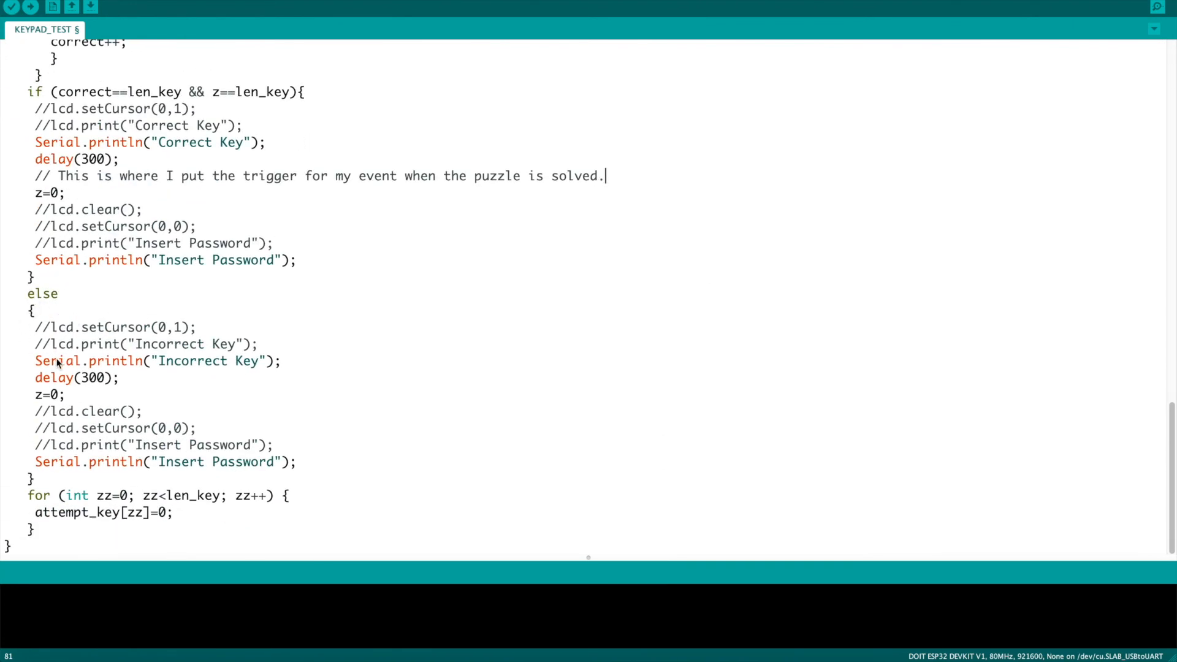
{"action": "mouse_move", "coordinate": [233, 372]}
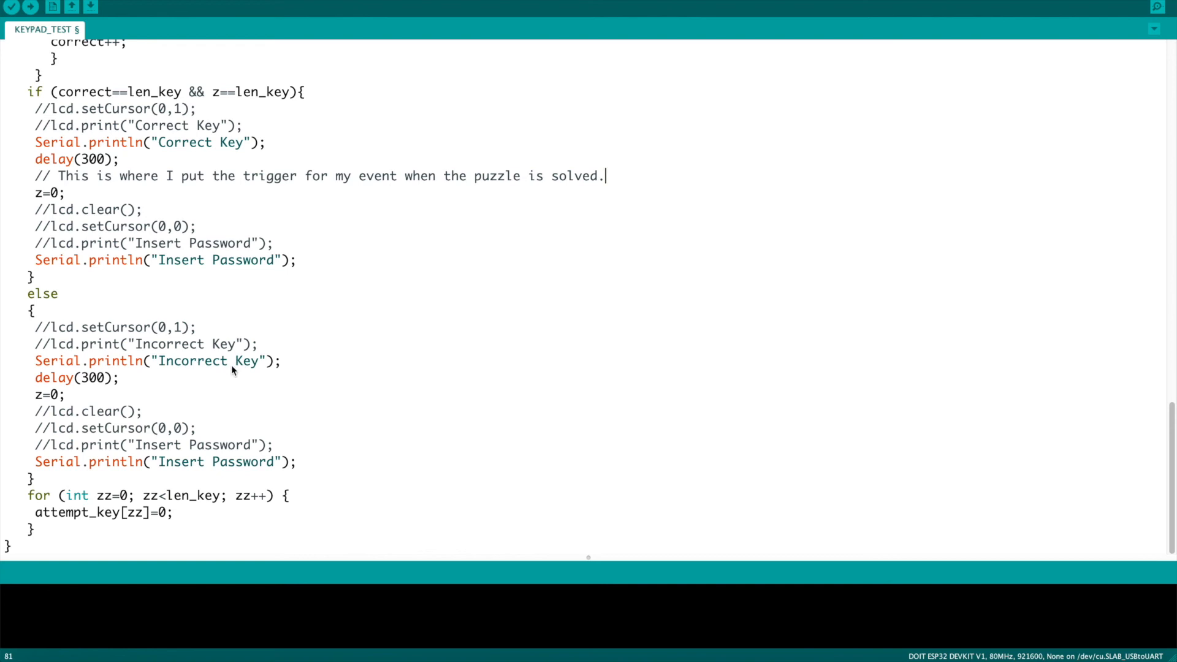
{"action": "mouse_move", "coordinate": [68, 384]}
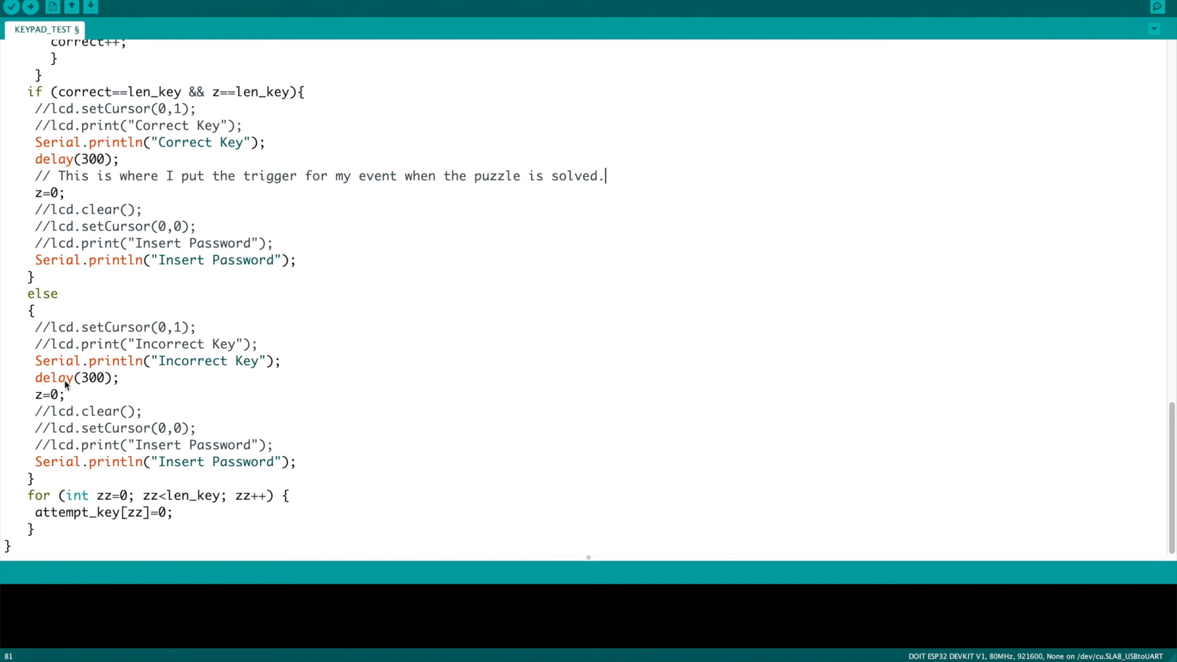
{"action": "mouse_move", "coordinate": [113, 466]}
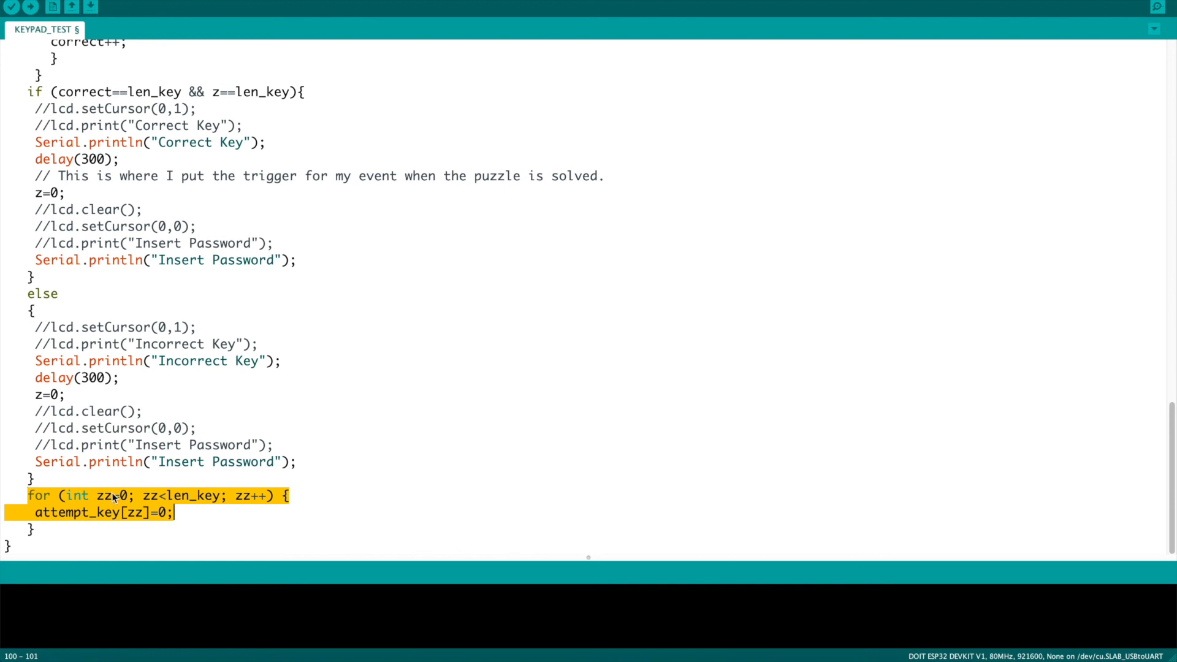
{"action": "mouse_move", "coordinate": [103, 519]}
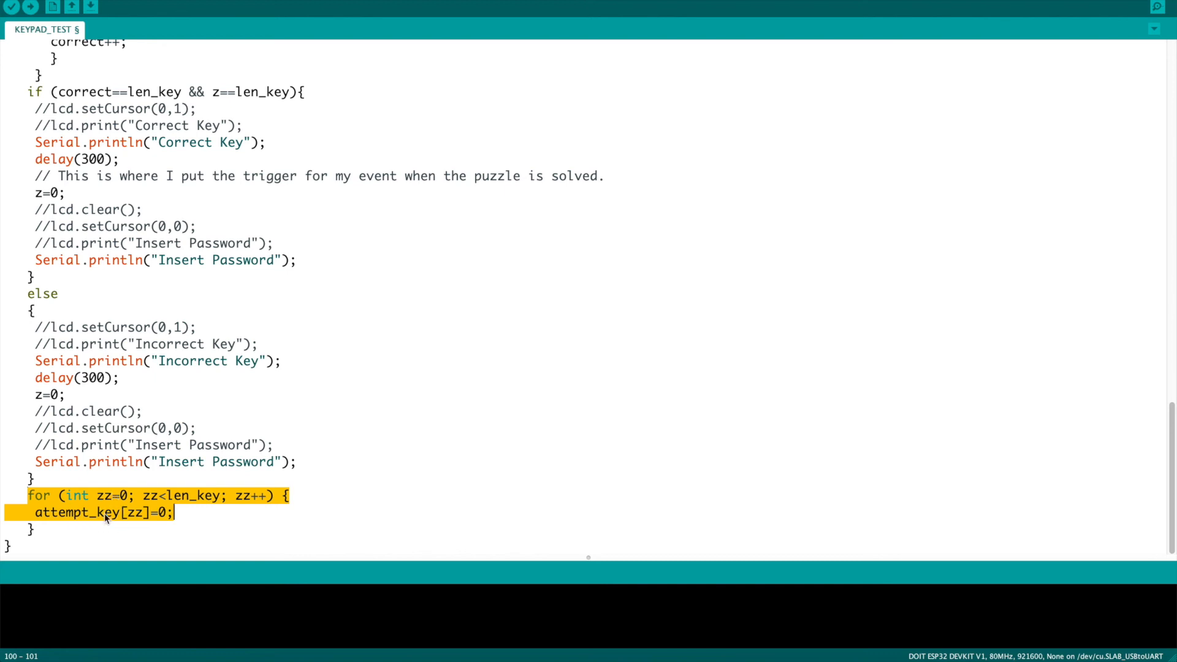
After attempt_key[zz]=0; add the comment '//resets the keys entered to empty, or'
{"action": "left_click", "coordinate": [208, 520]}
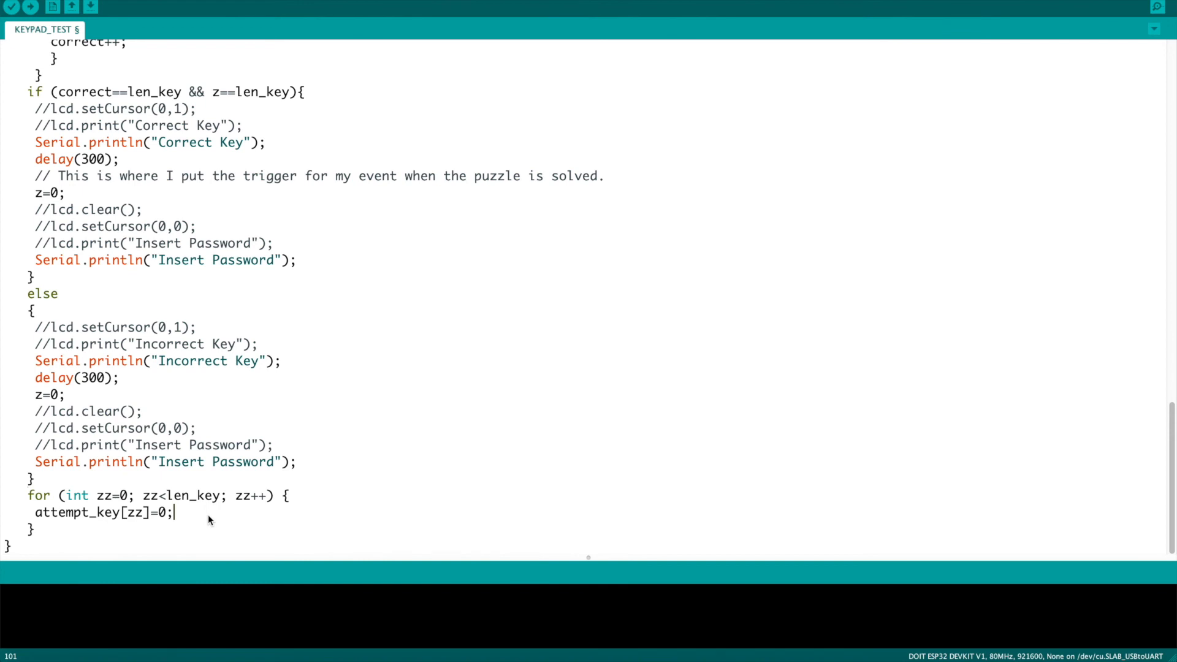
{"action": "type", "text": "//resets the keys en"}
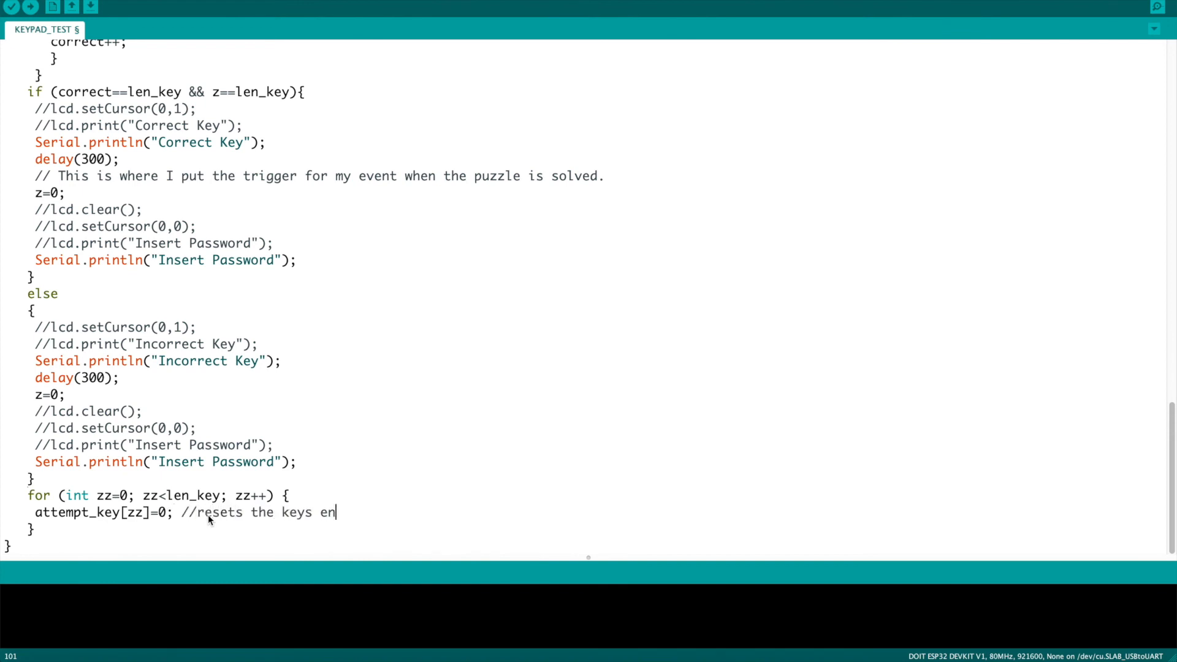
{"action": "type", "text": "tered to emp"}
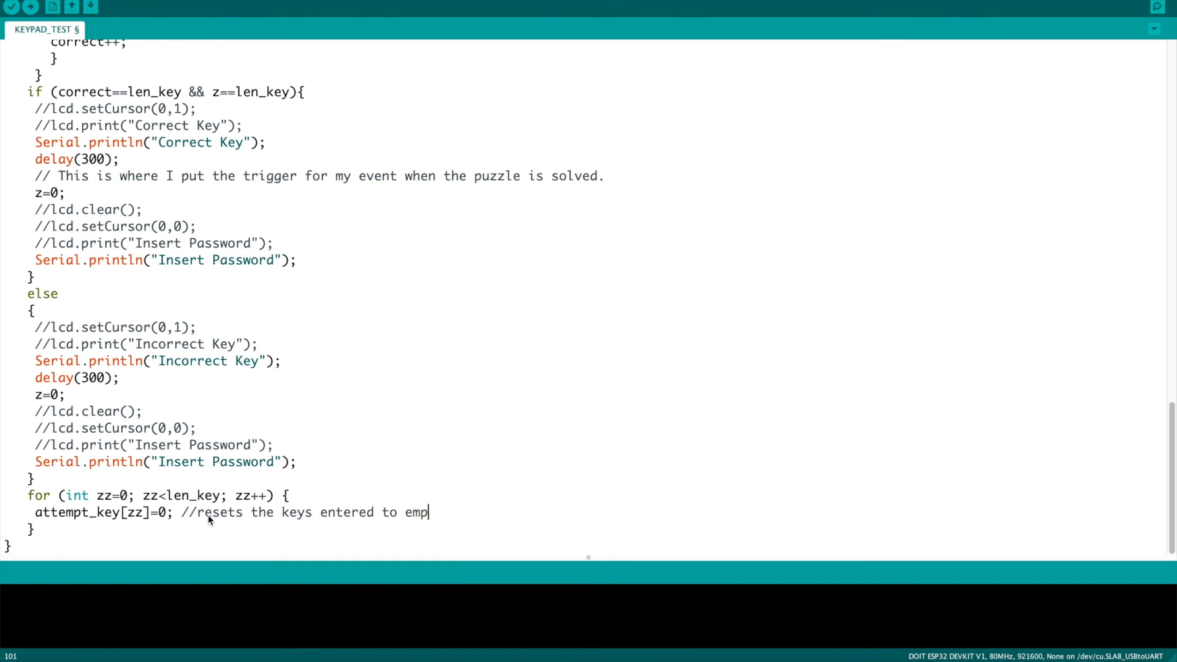
{"action": "type", "text": "ty"}
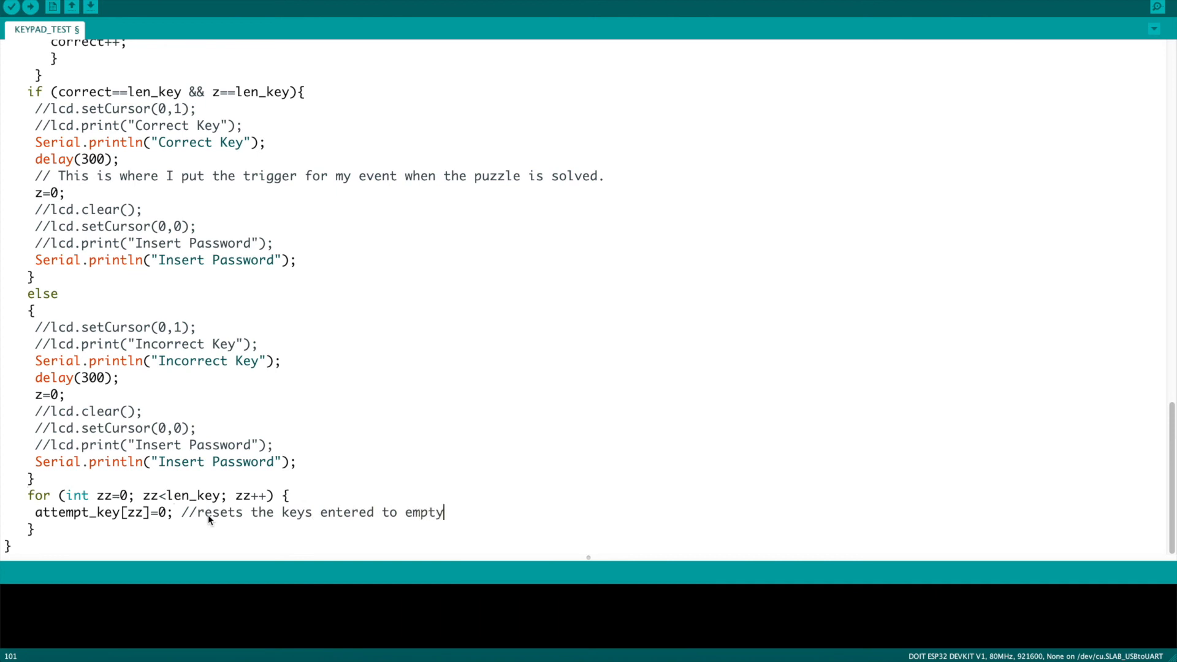
{"action": "type", "text": ", or"}
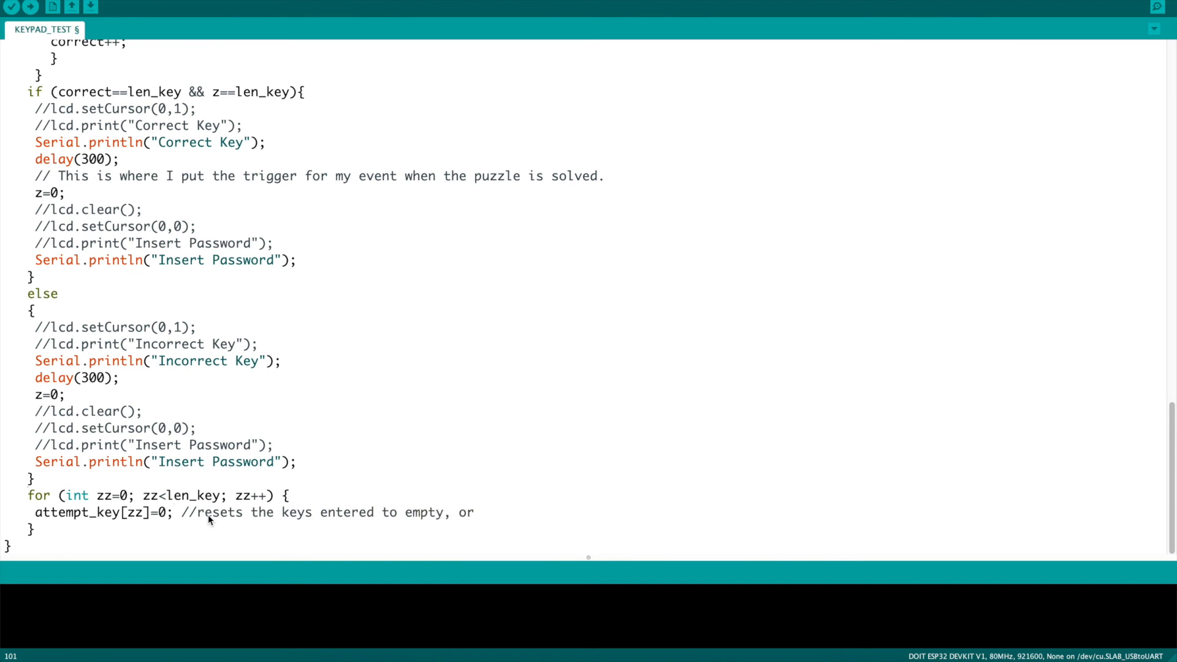